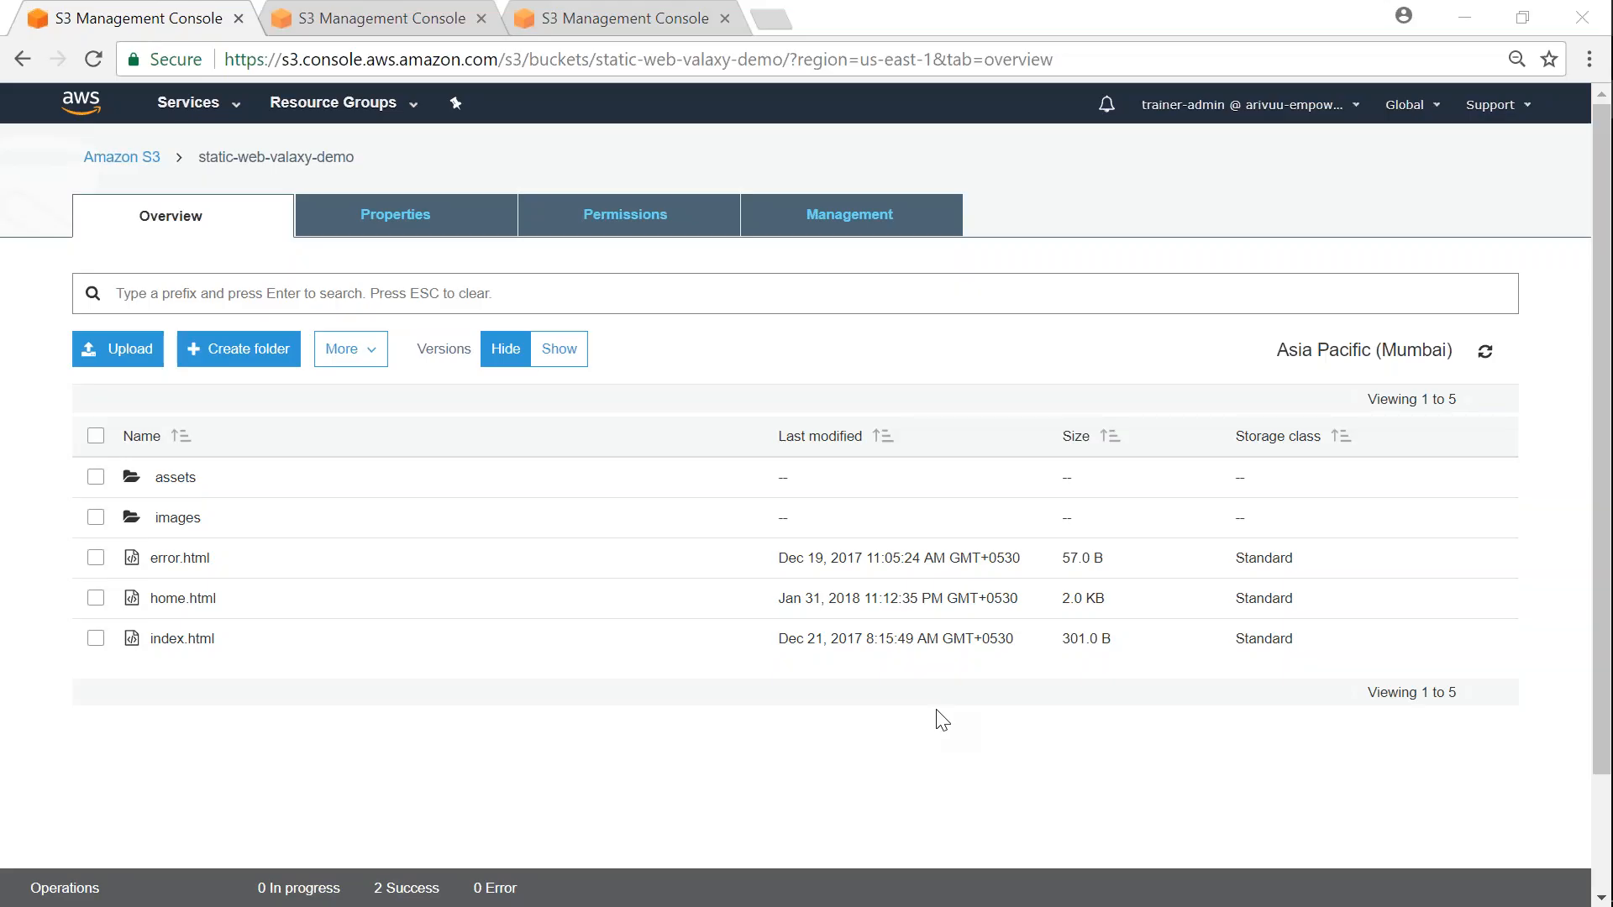
{"action": "mouse_move", "coordinate": [303, 736]}
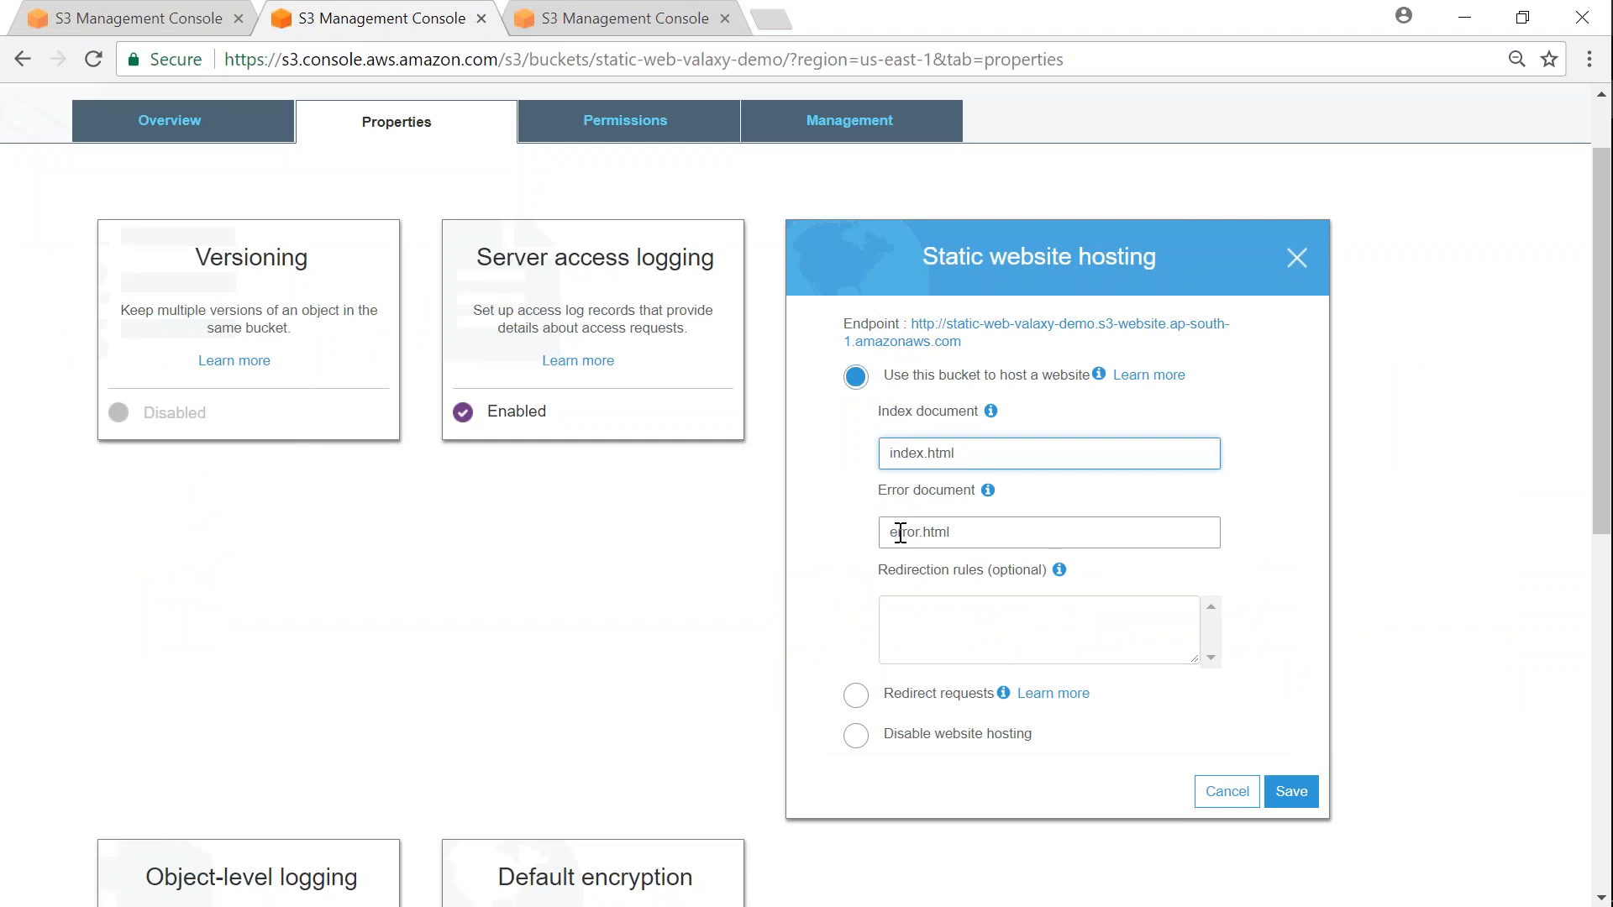
- View the static-web-valaxy-demo bucket's Static website hosting card with its index and error documents
{"action": "left_click", "coordinate": [1048, 532]}
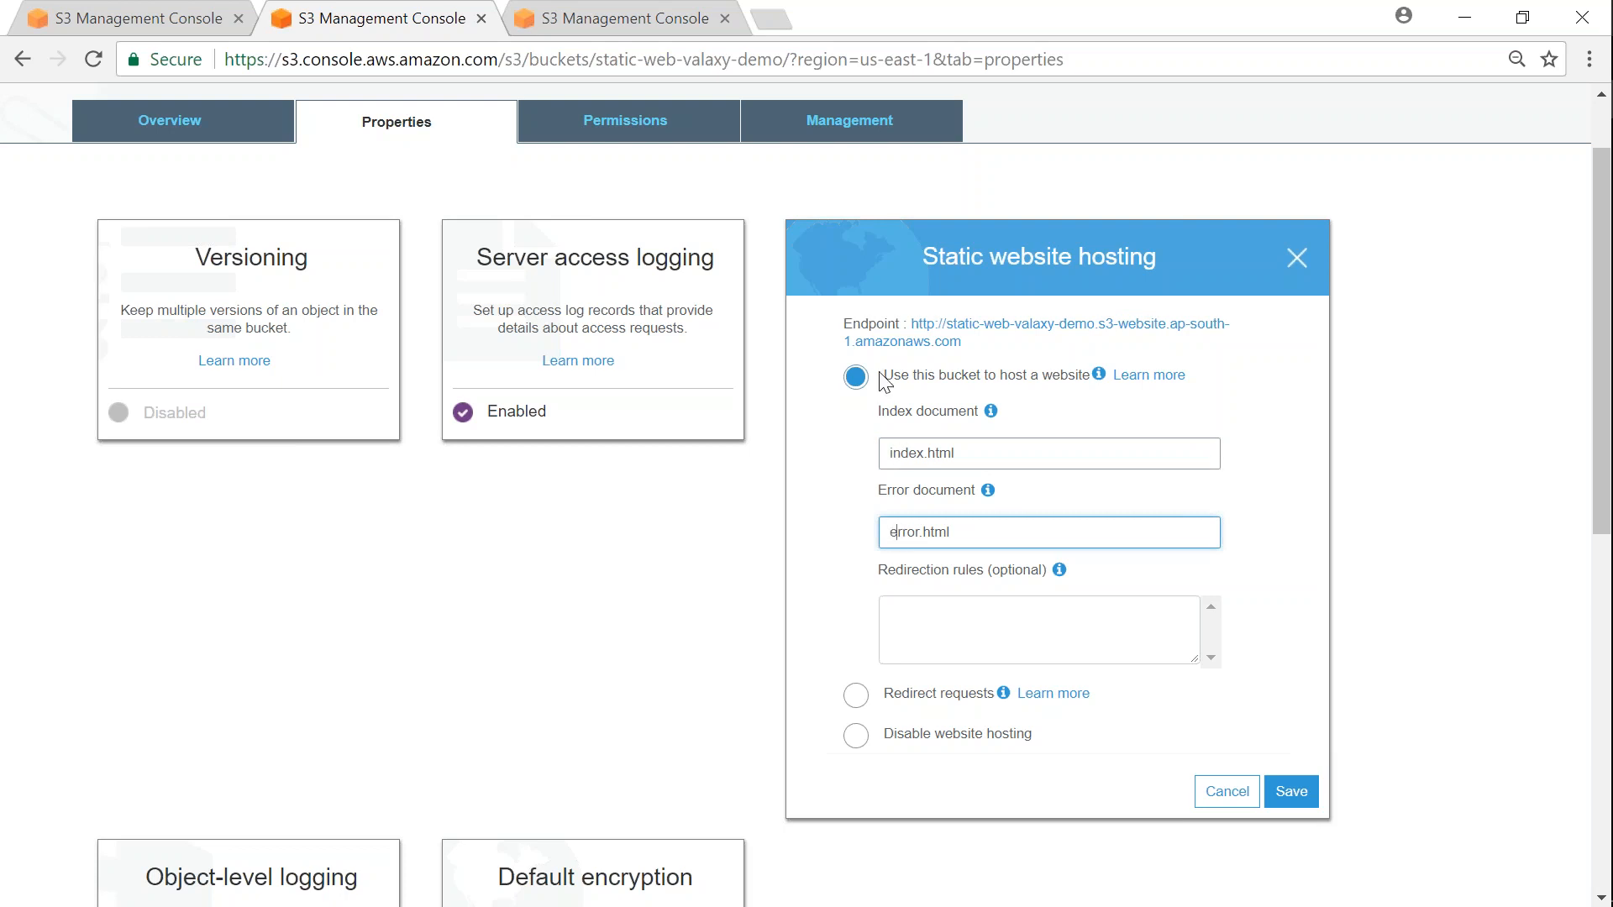
{"action": "left_click", "coordinate": [1038, 324]}
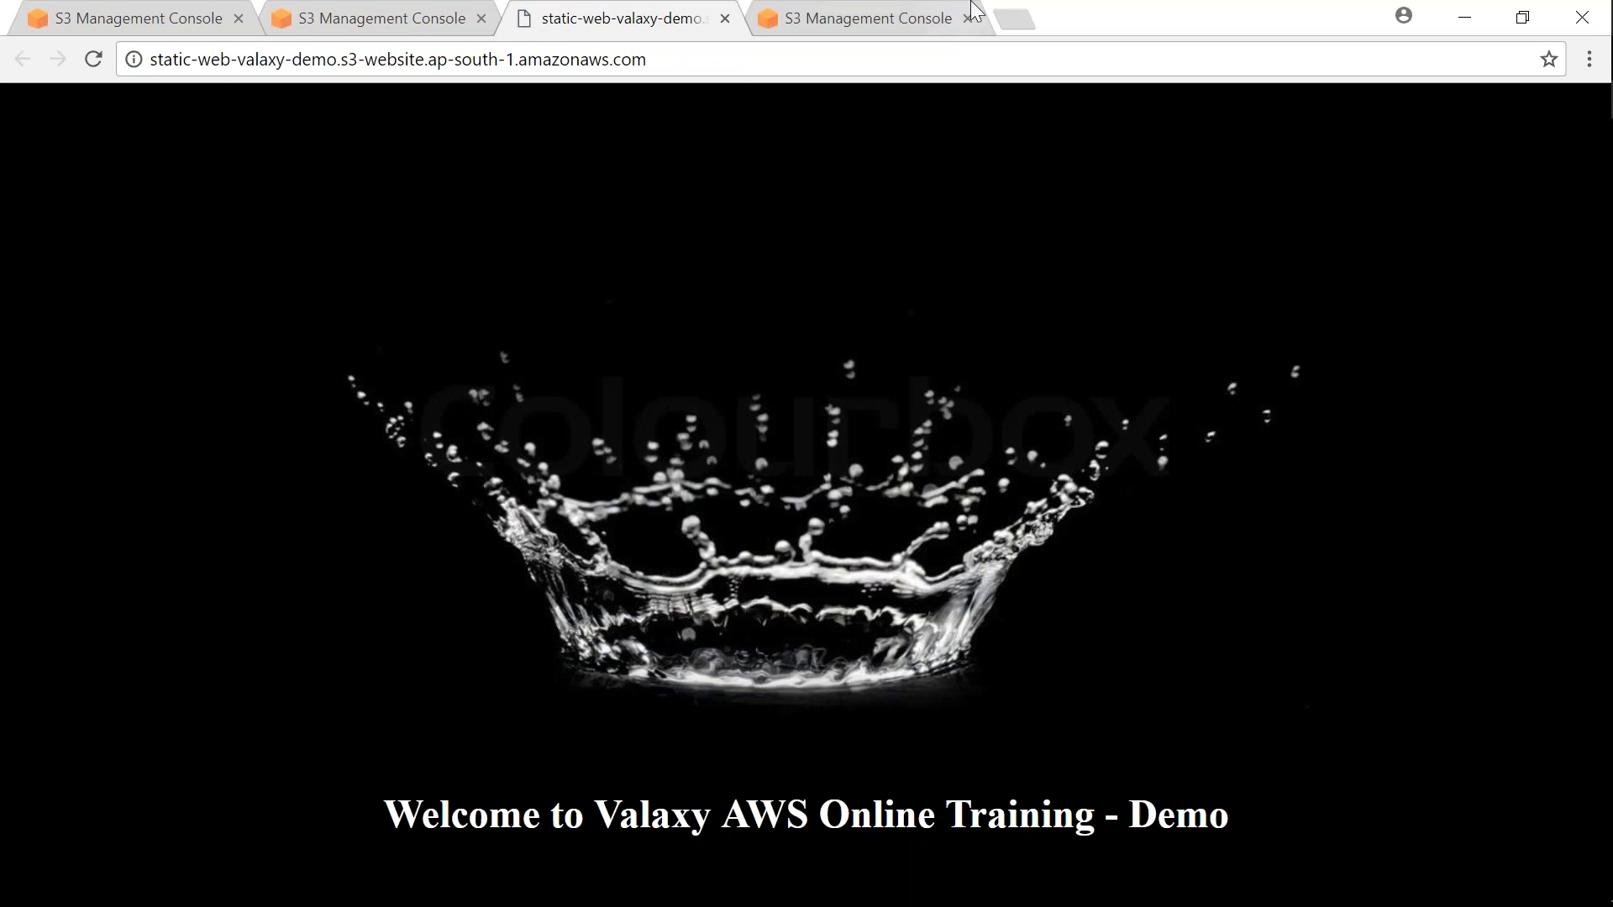
- Load /home.html on the website endpoint, see the 'Oops' error page, then return to Permissions
{"action": "left_click", "coordinate": [869, 19]}
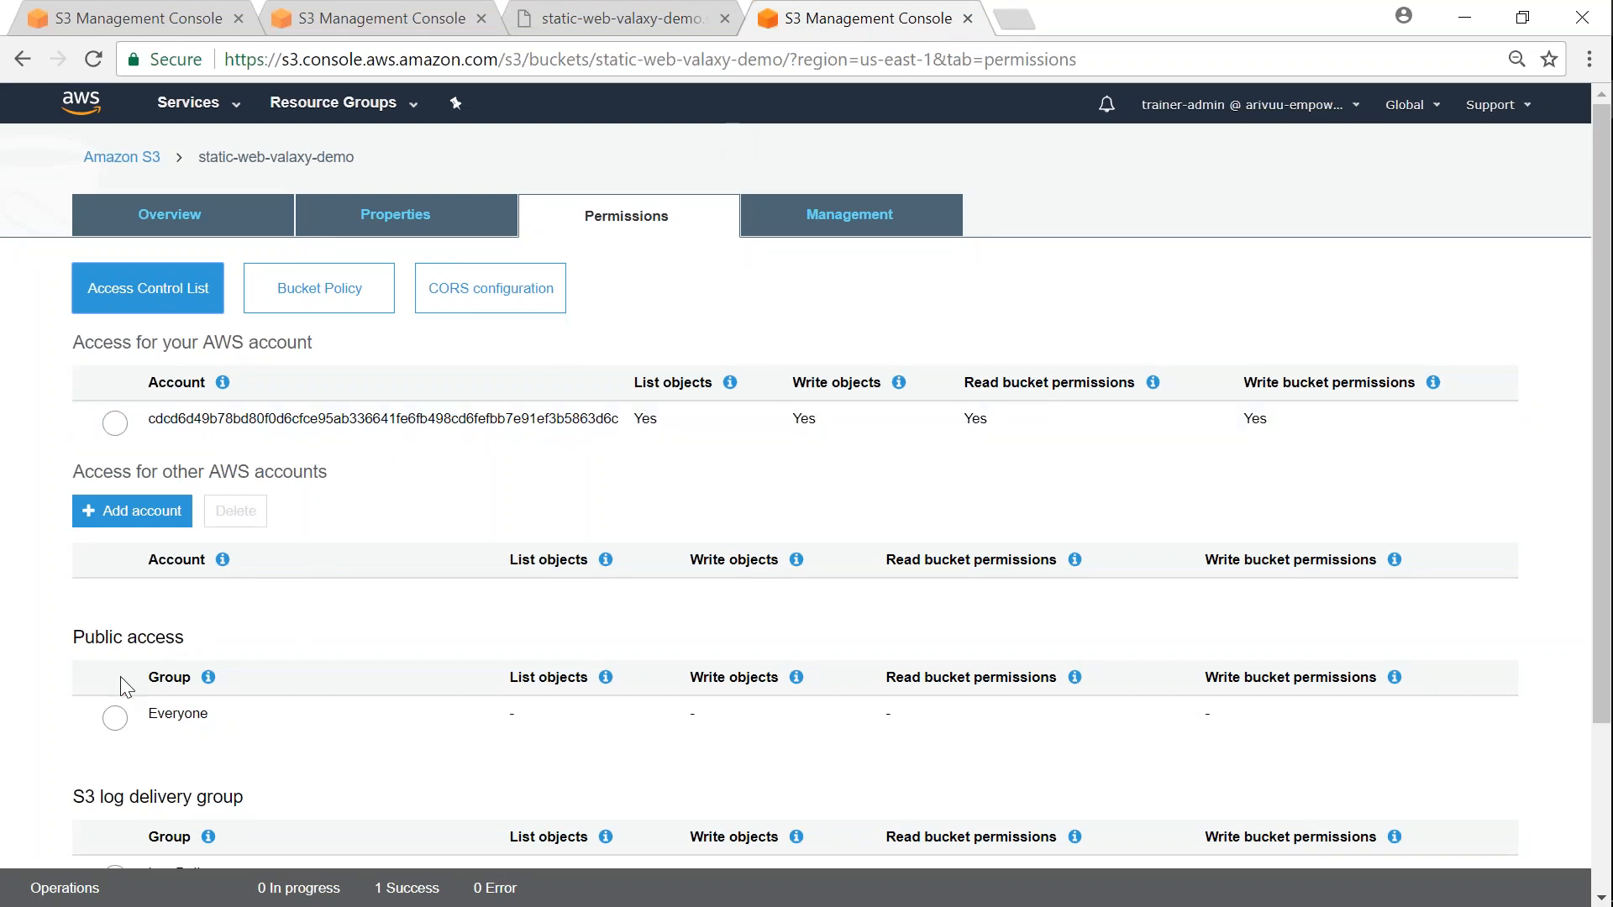
{"action": "mouse_move", "coordinate": [301, 719]}
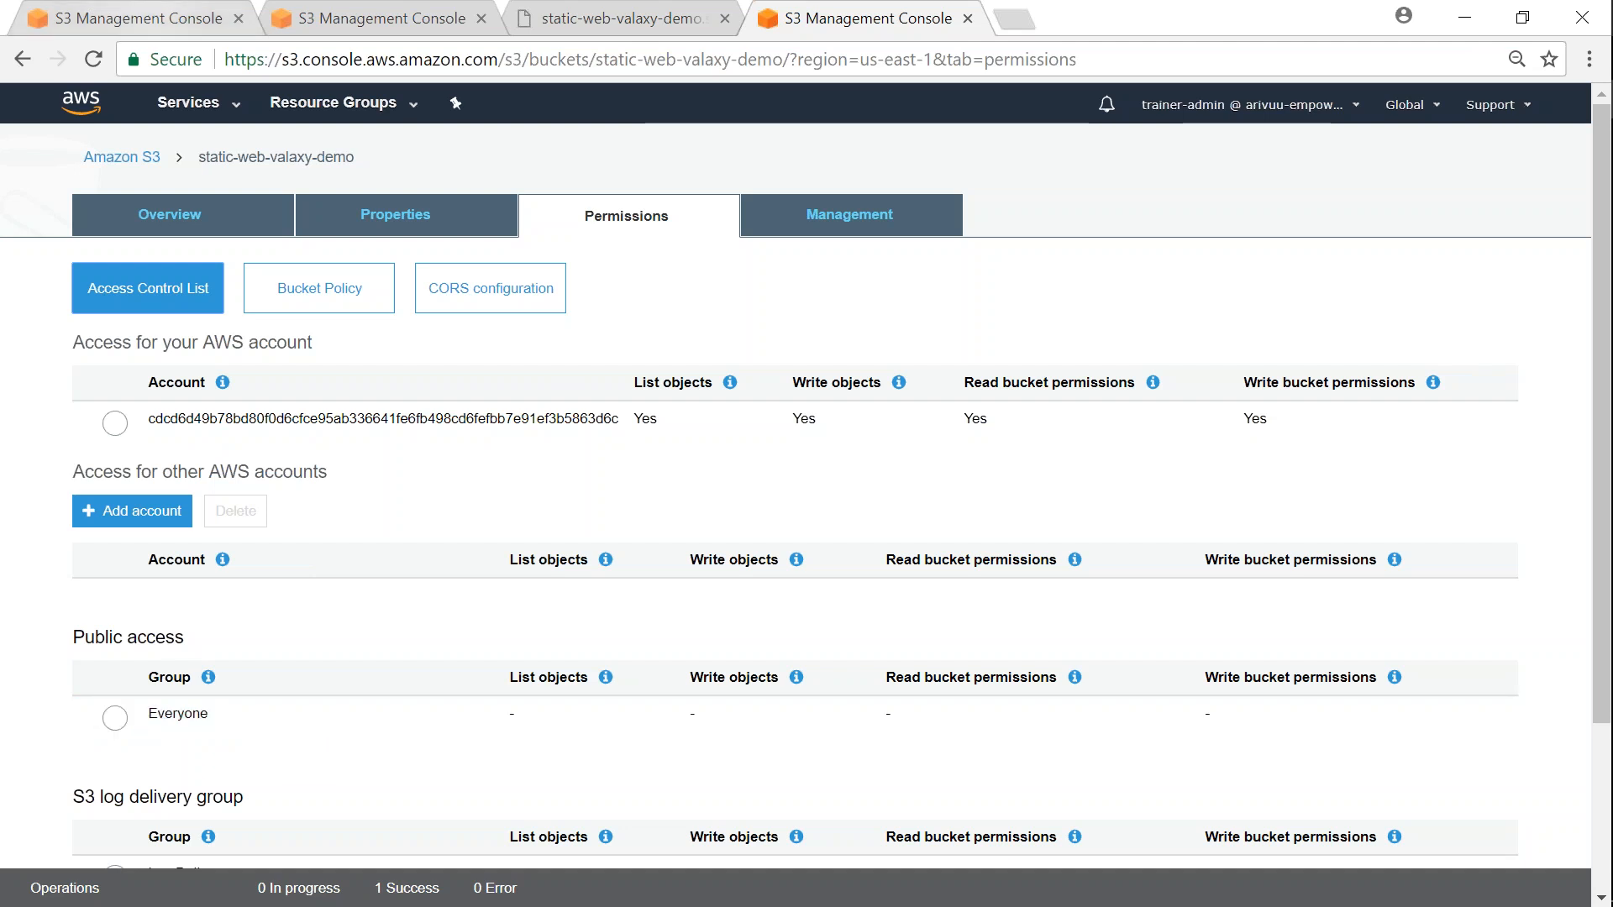
{"action": "left_click", "coordinate": [170, 215]}
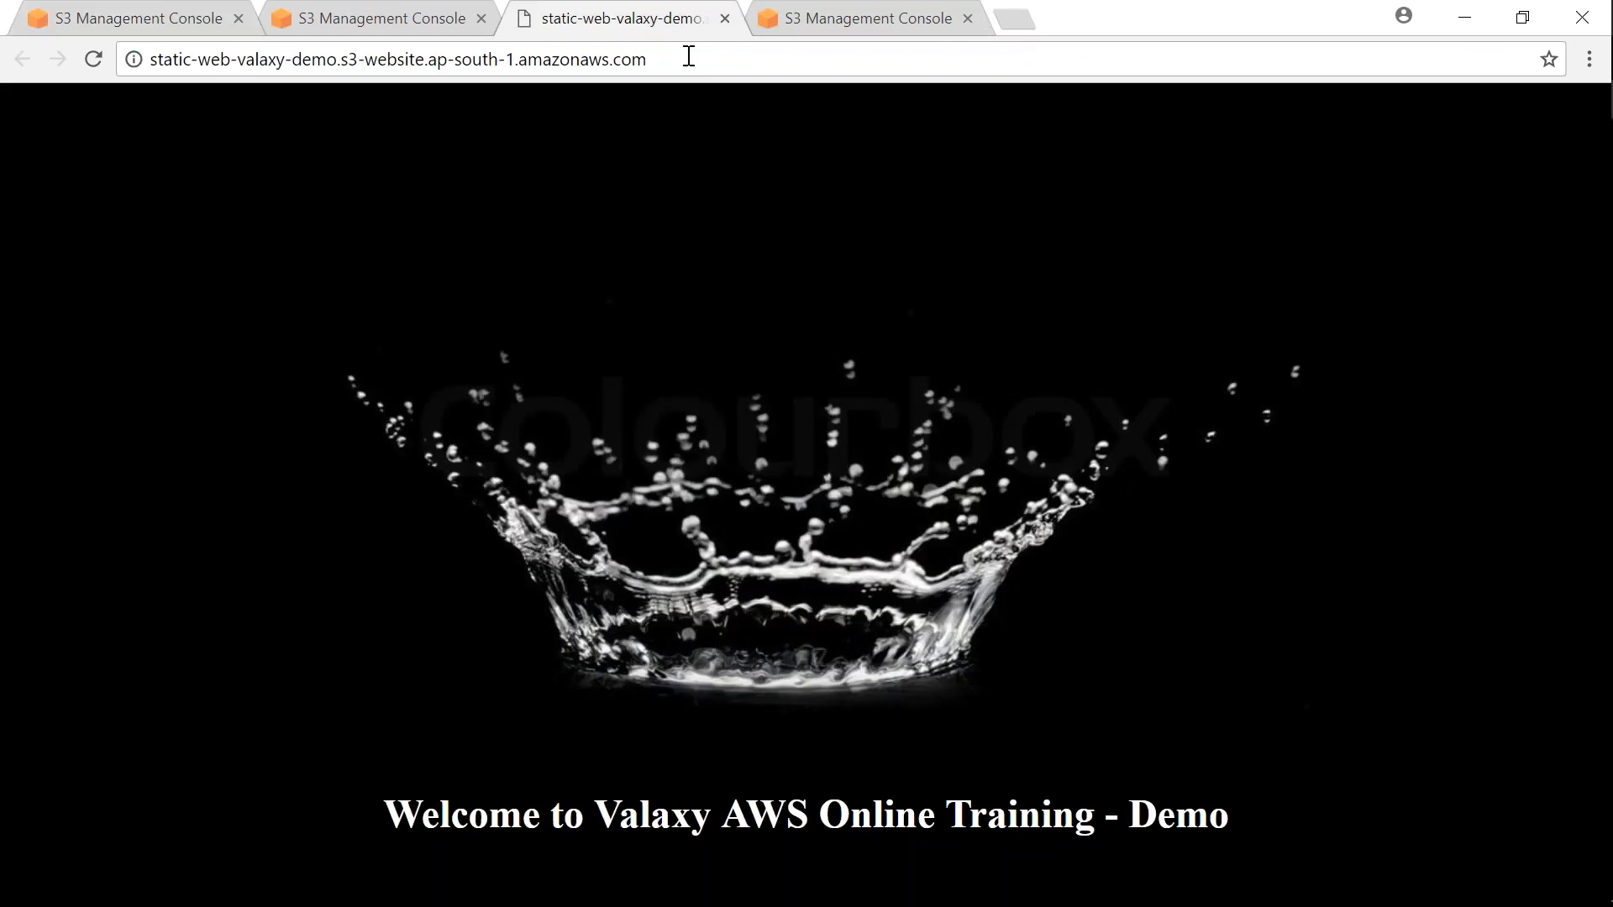
{"action": "type", "text": "/home.html"}
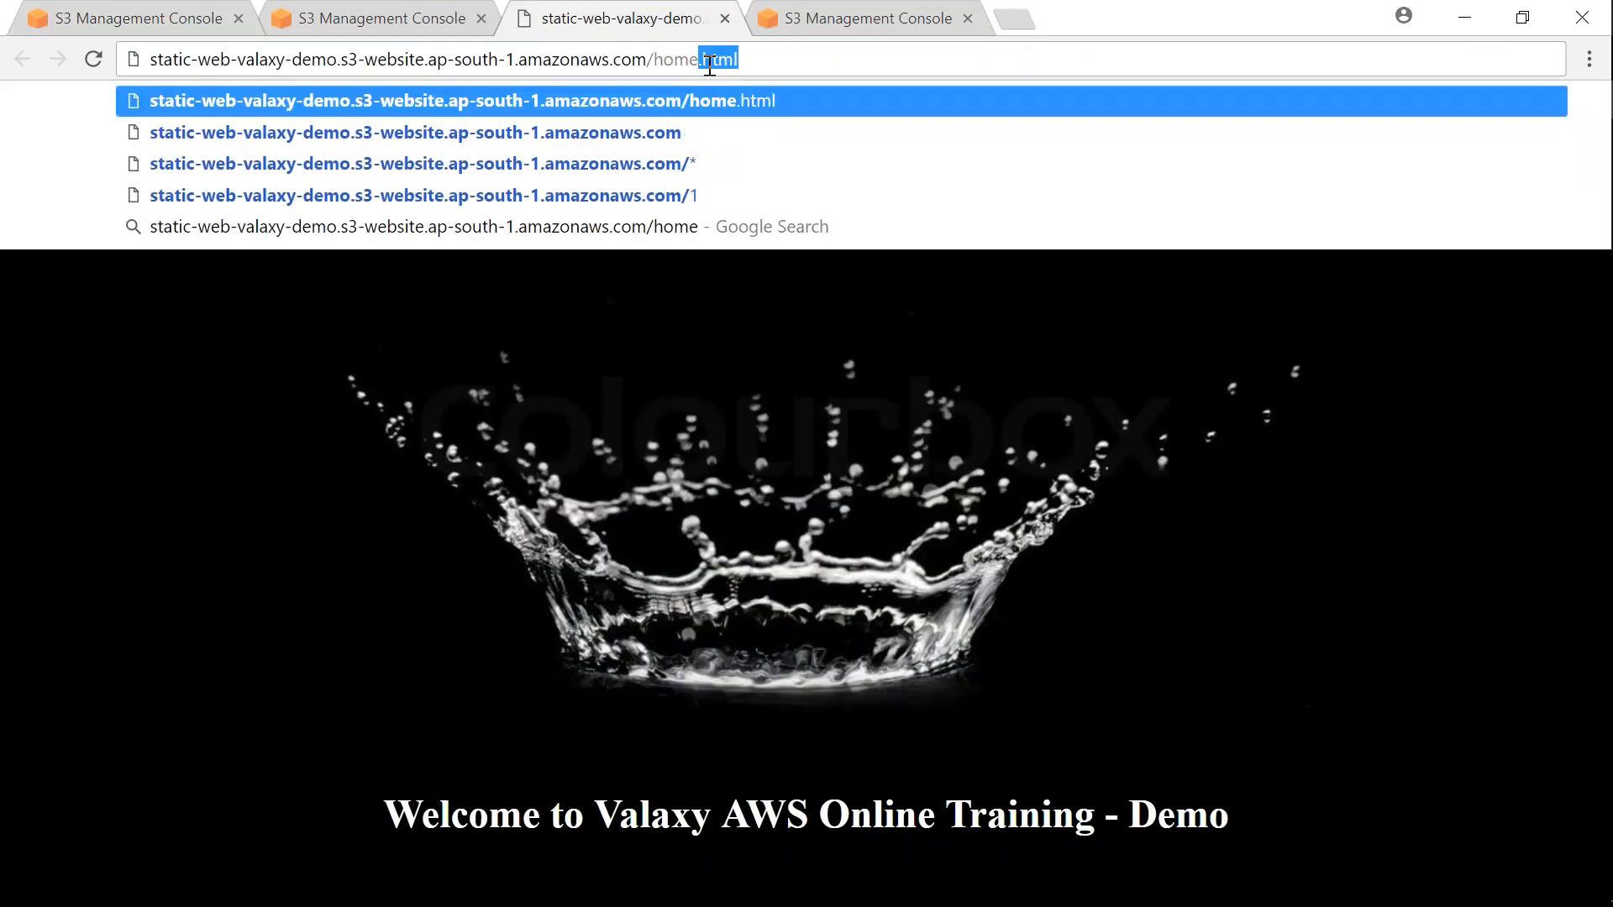
{"action": "key", "text": "Enter"}
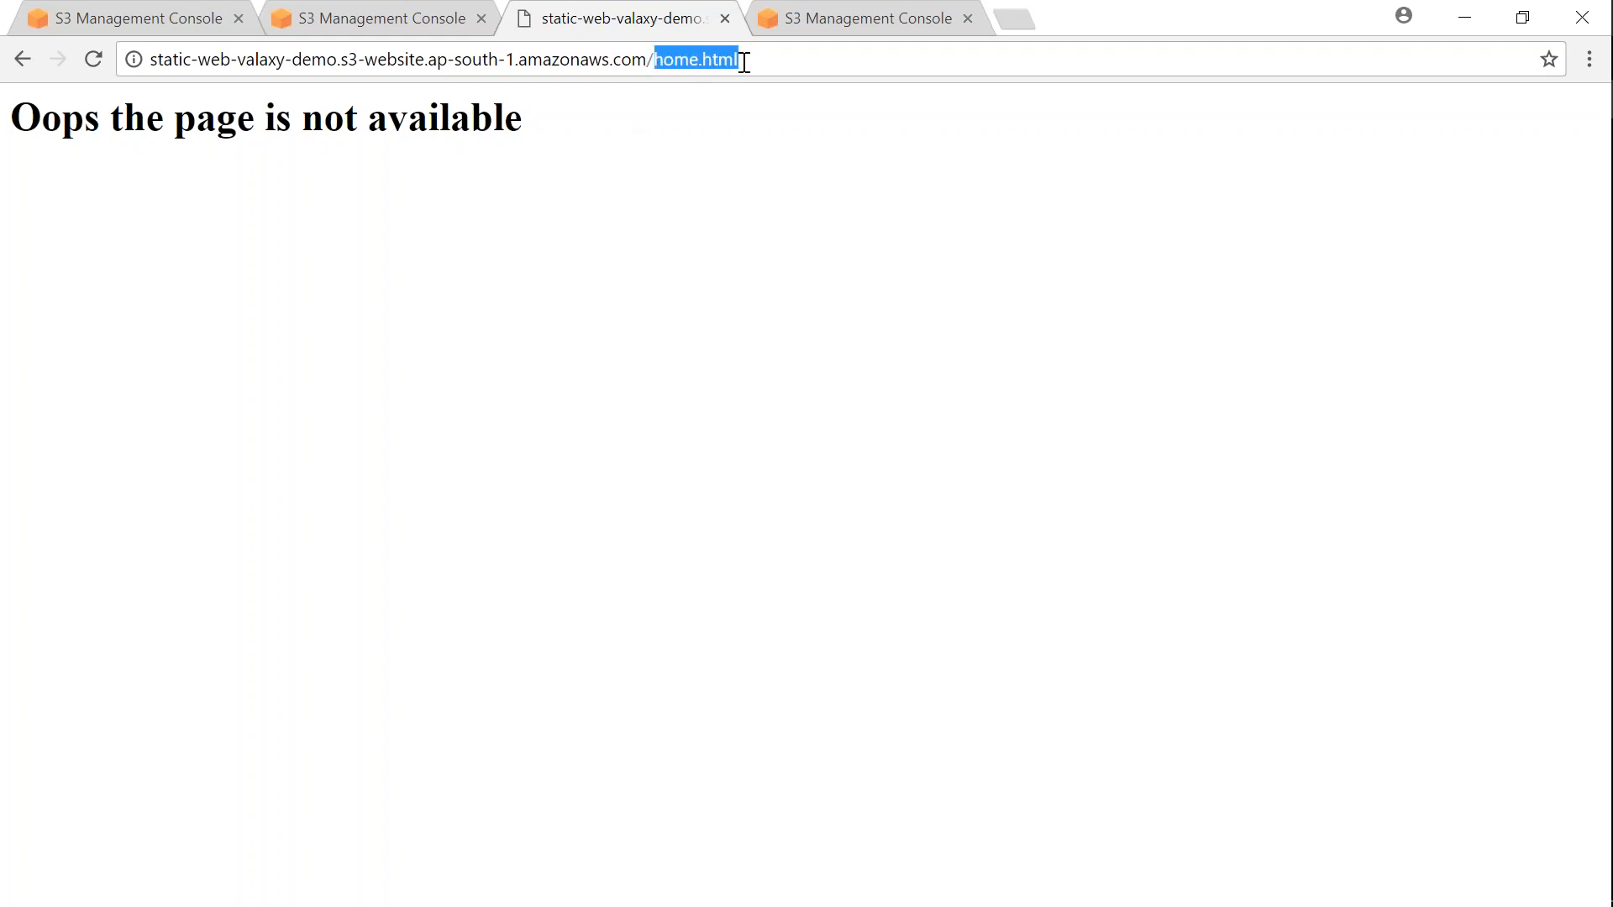
{"action": "left_click", "coordinate": [867, 19]}
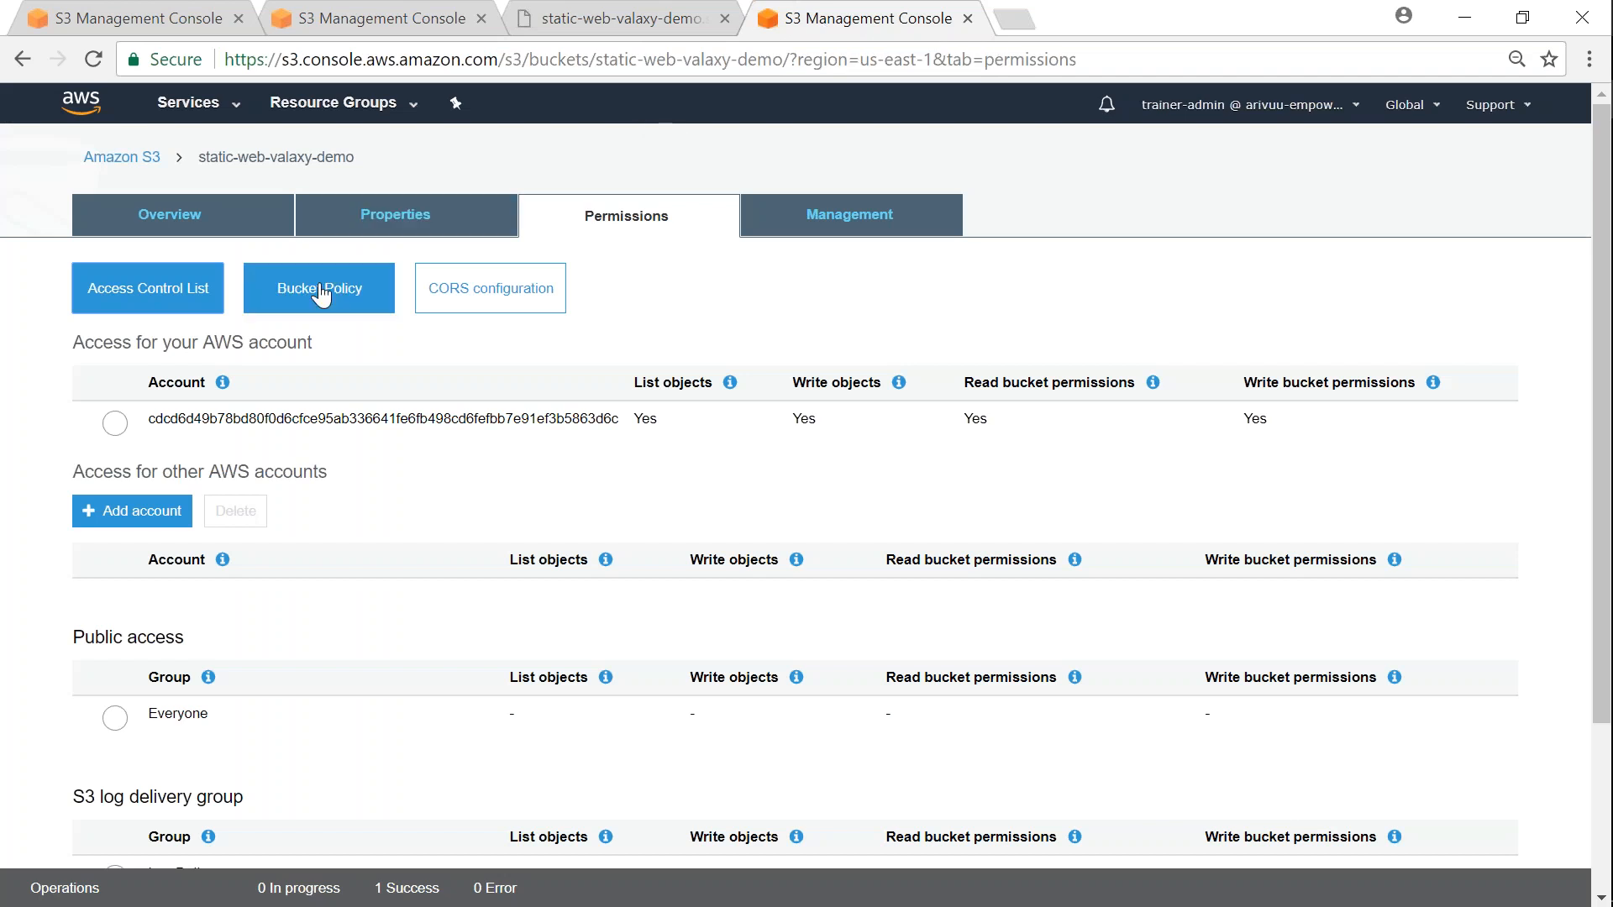
- Open the empty bucket policy editor for static-web-valaxy-demo, then switch to the CloudFront tab
{"action": "left_click", "coordinate": [317, 287]}
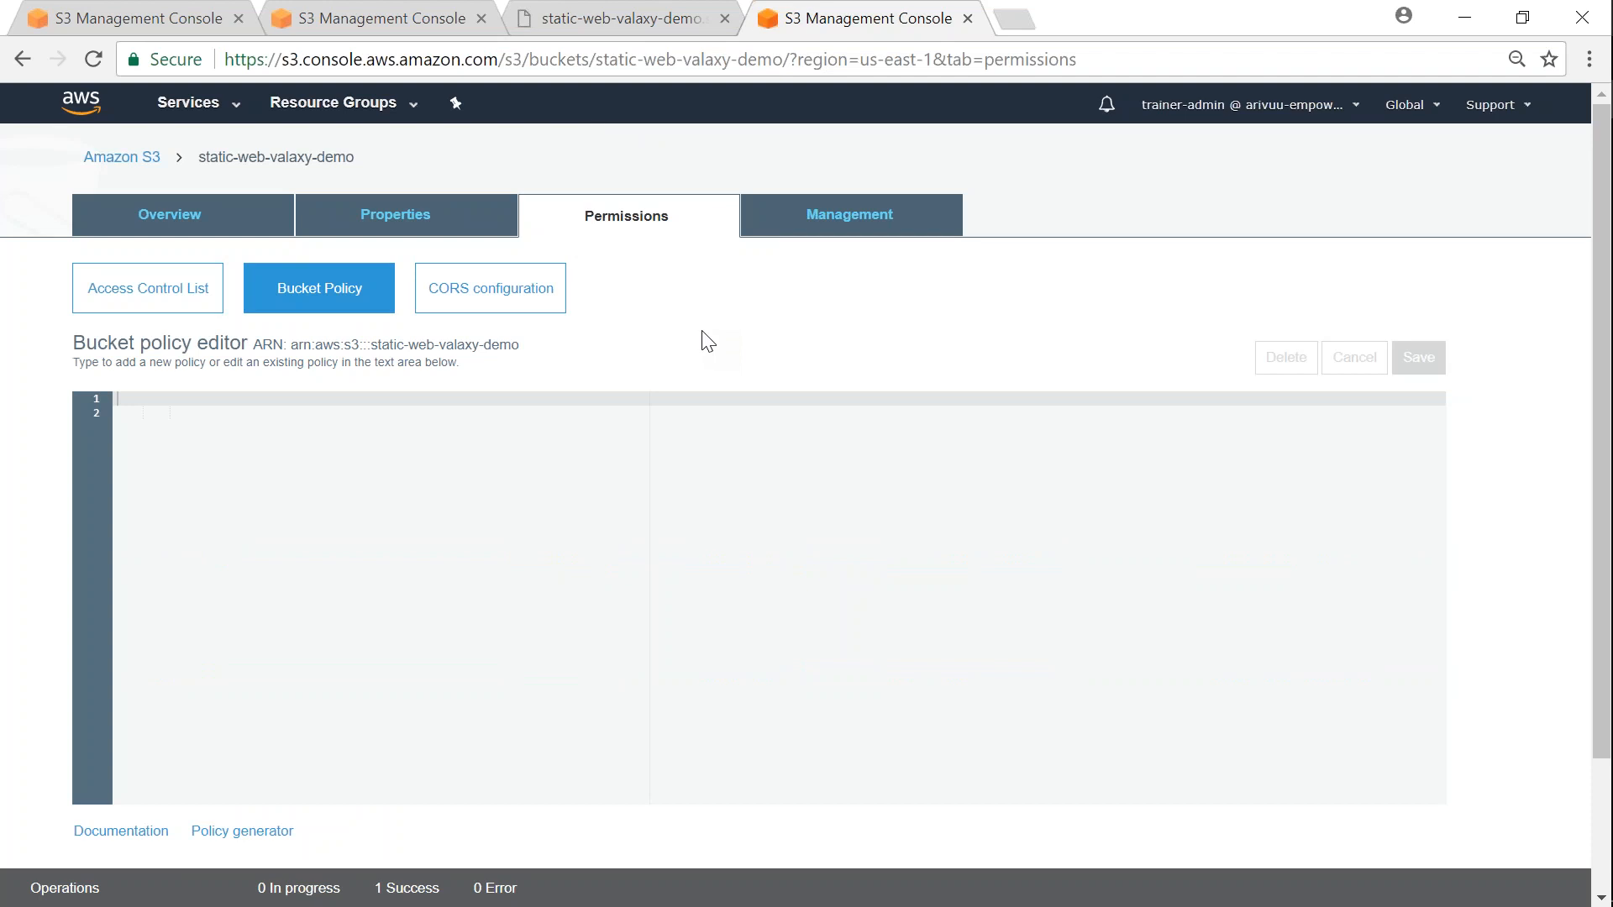
{"action": "mouse_move", "coordinate": [725, 339]}
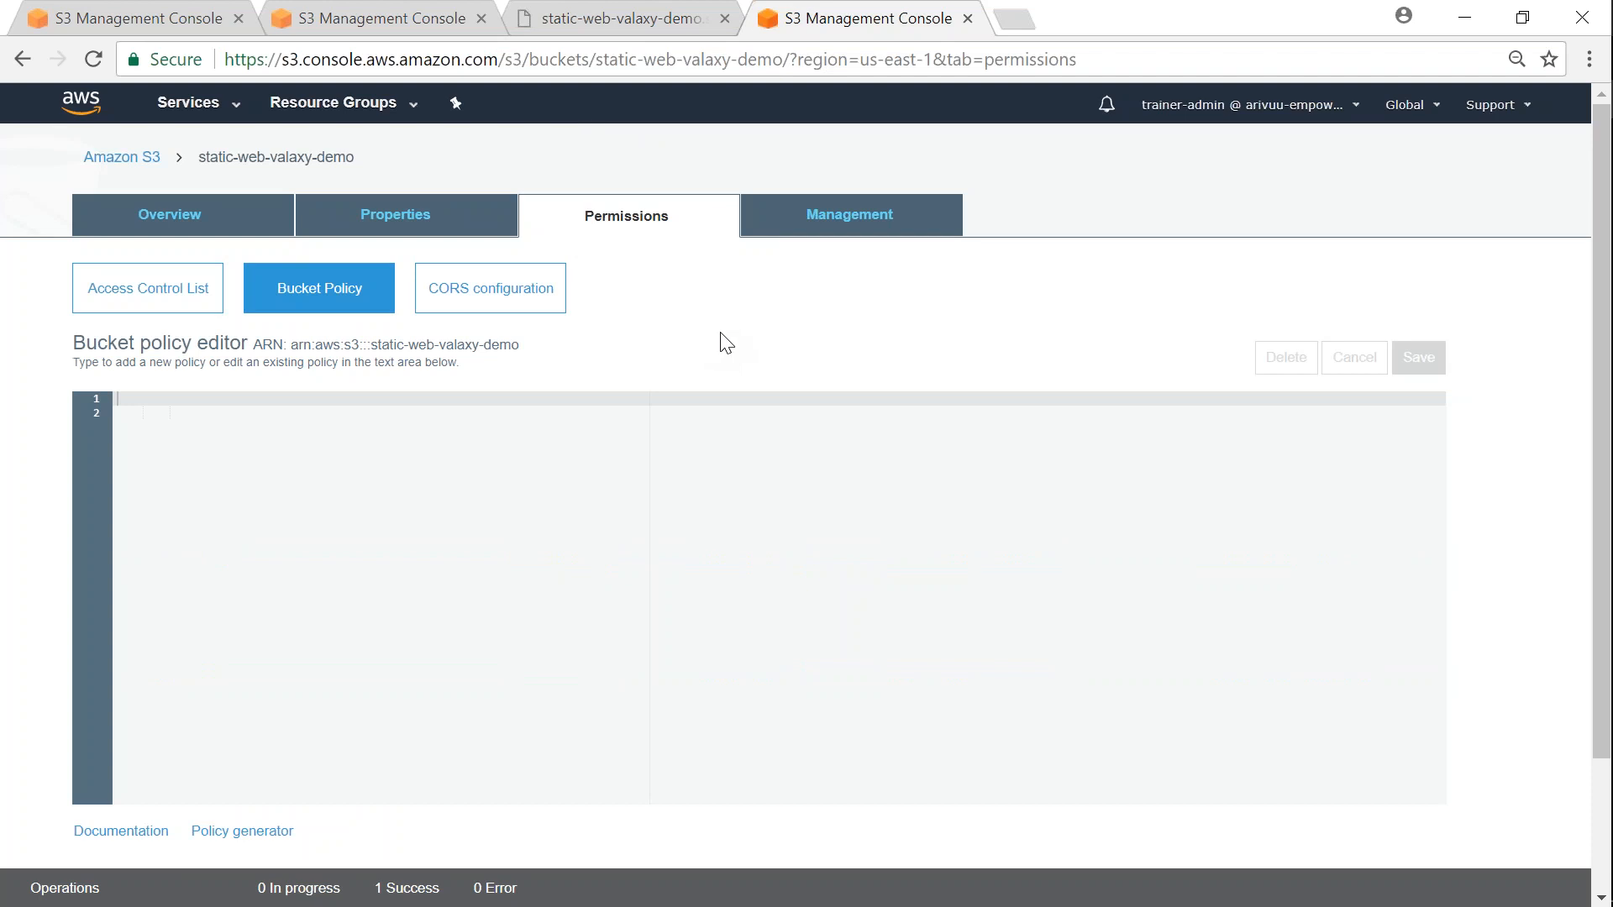
{"action": "left_click", "coordinate": [123, 18]}
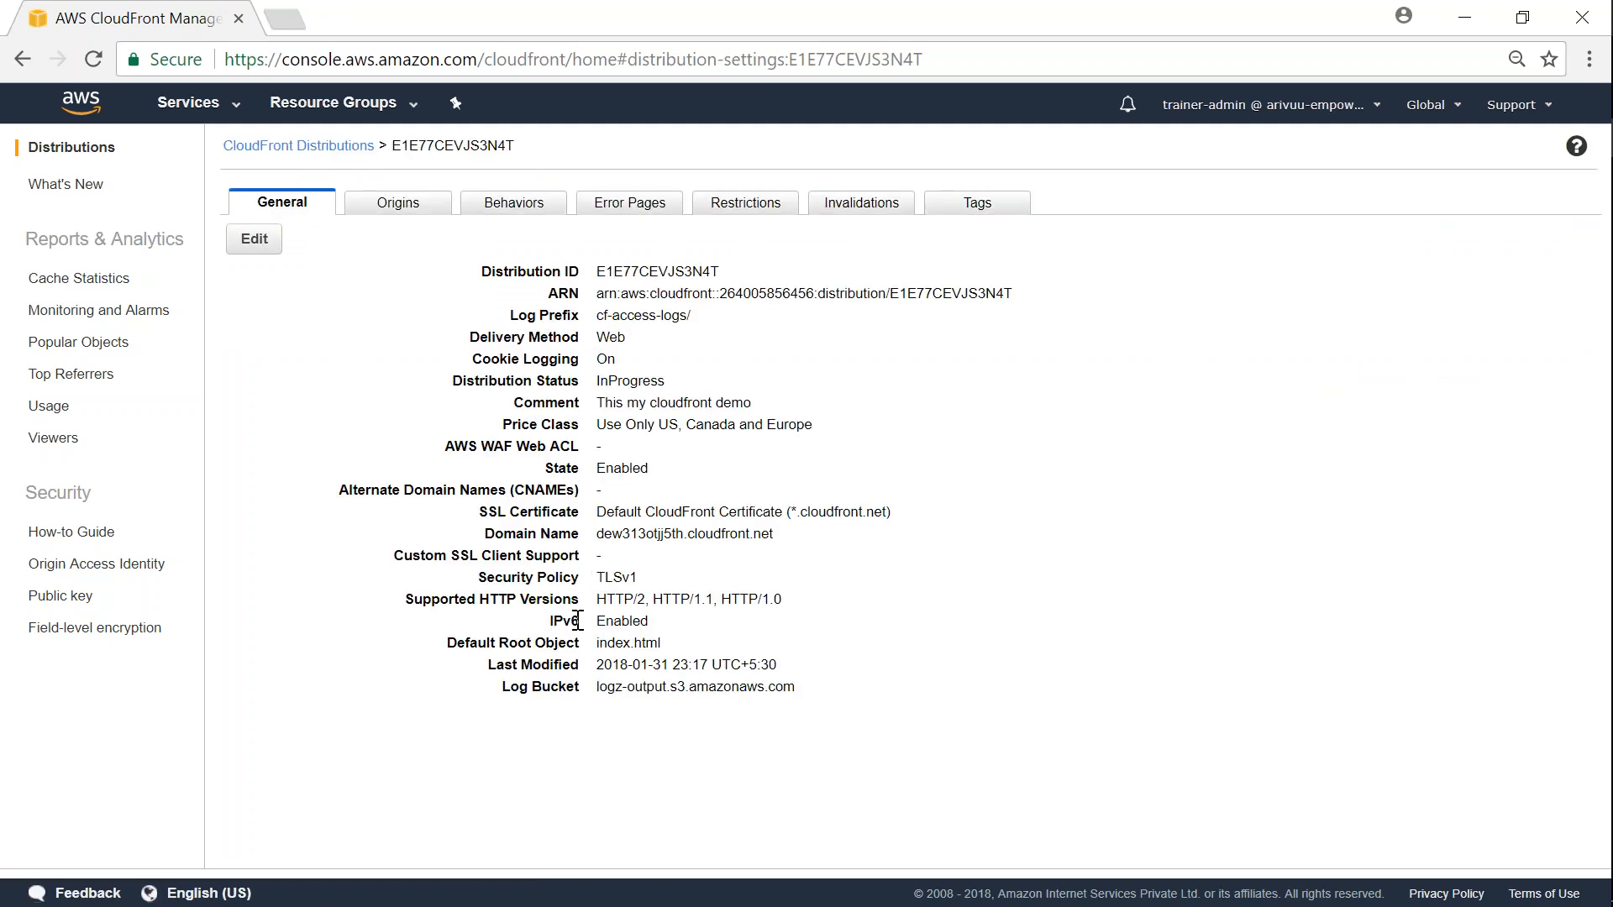
- Confirm the S3 origin has no origin access identity and test home.html on the CloudFront domain
{"action": "left_click", "coordinate": [398, 203]}
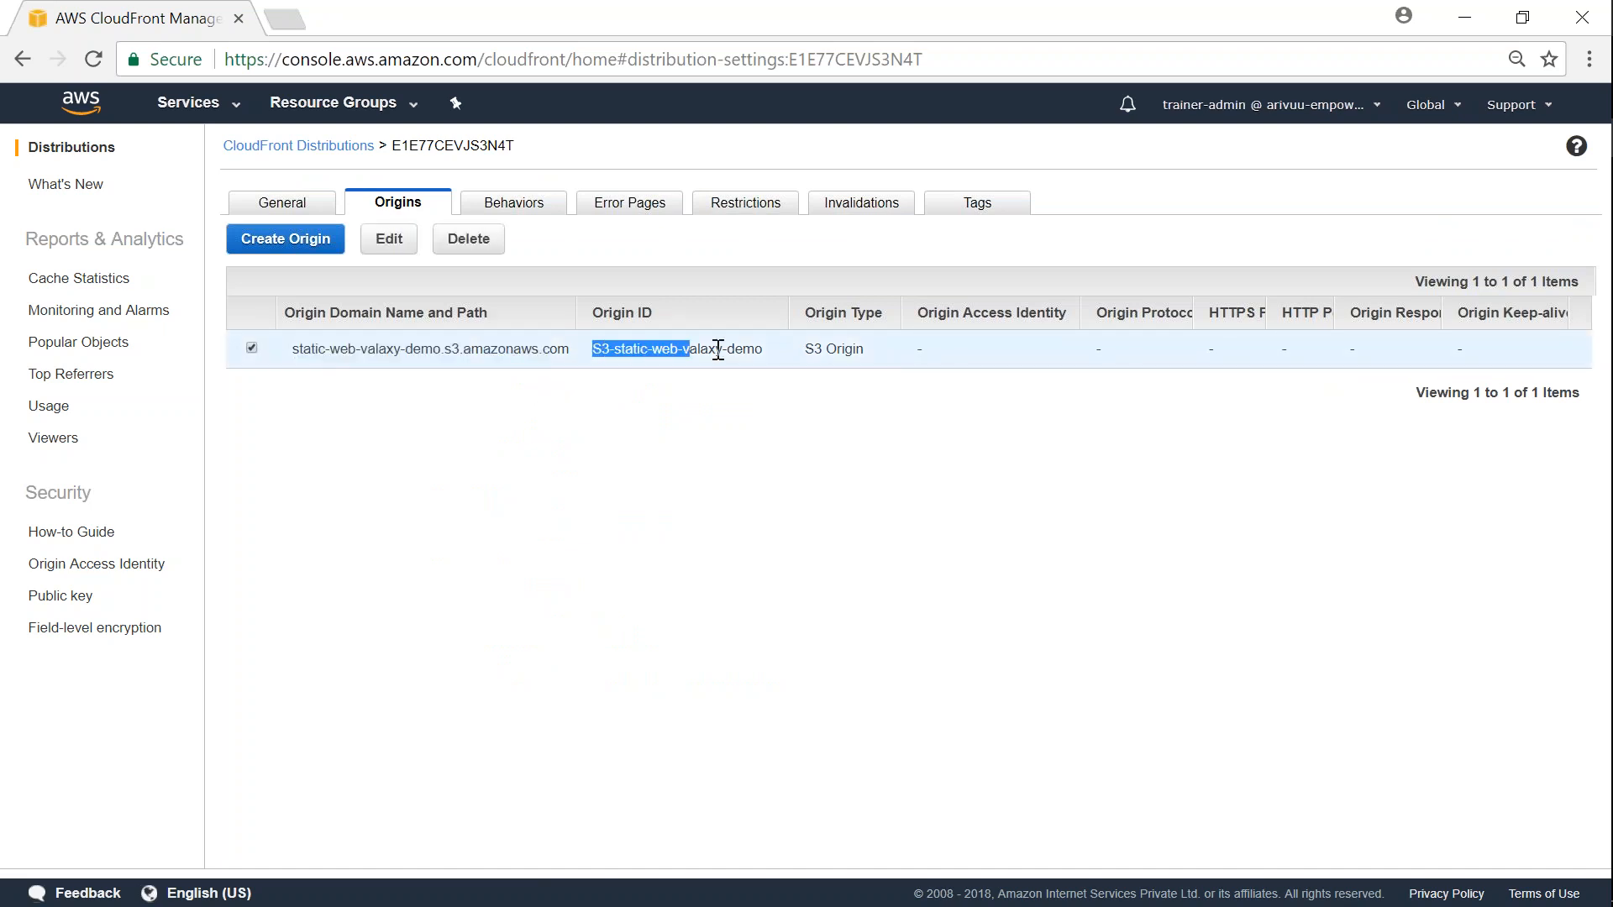
{"action": "left_click", "coordinate": [252, 347]}
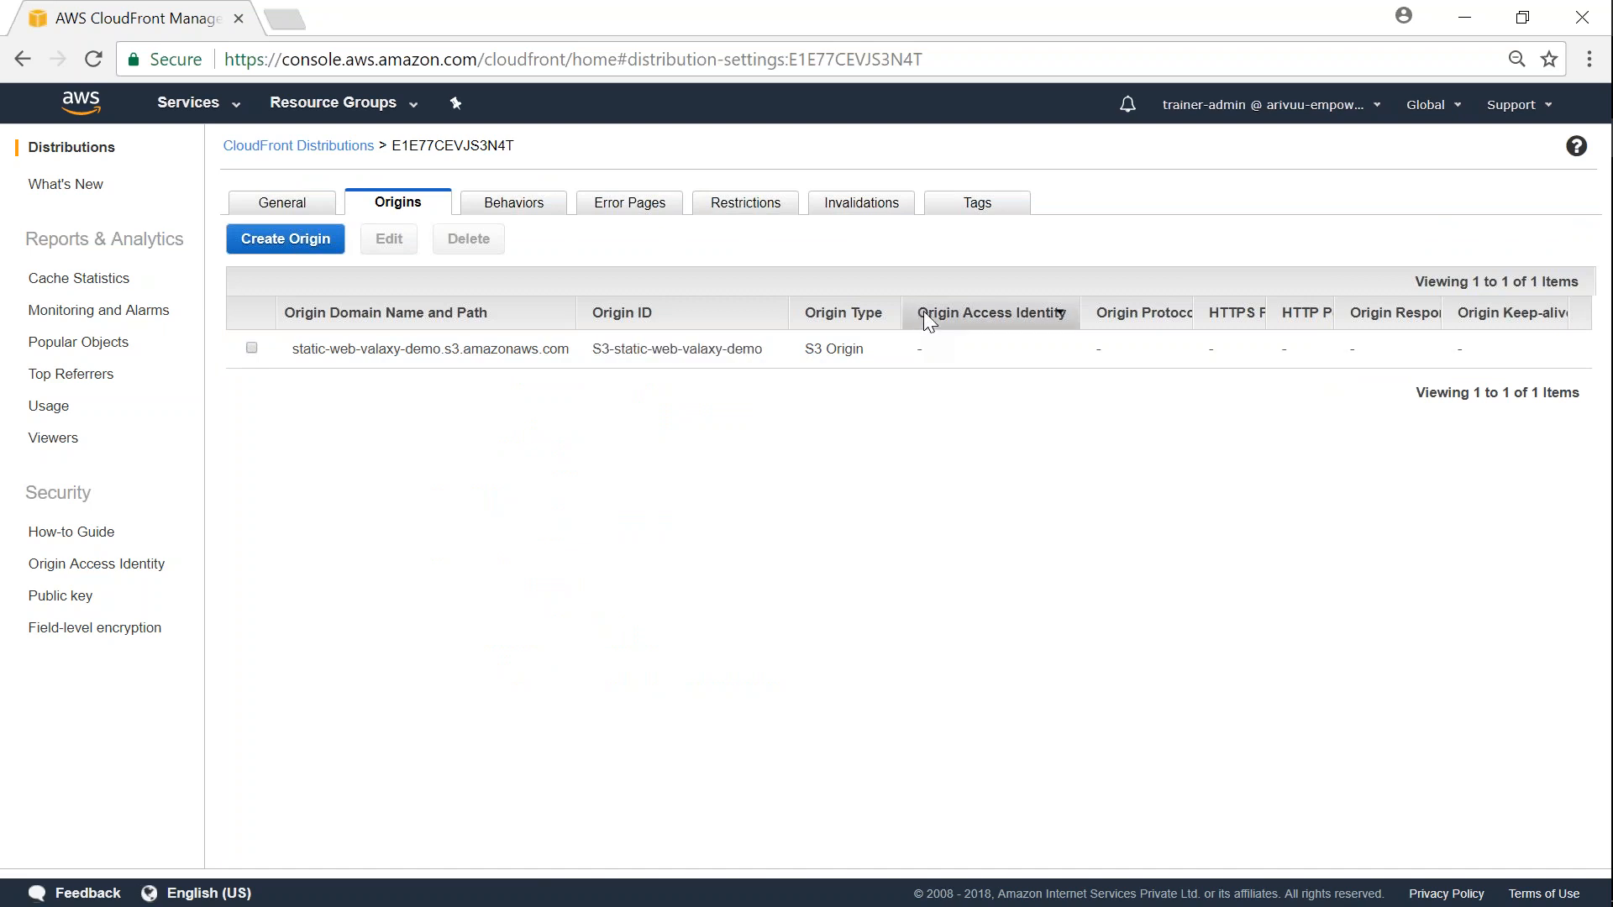
{"action": "mouse_move", "coordinate": [1051, 329]}
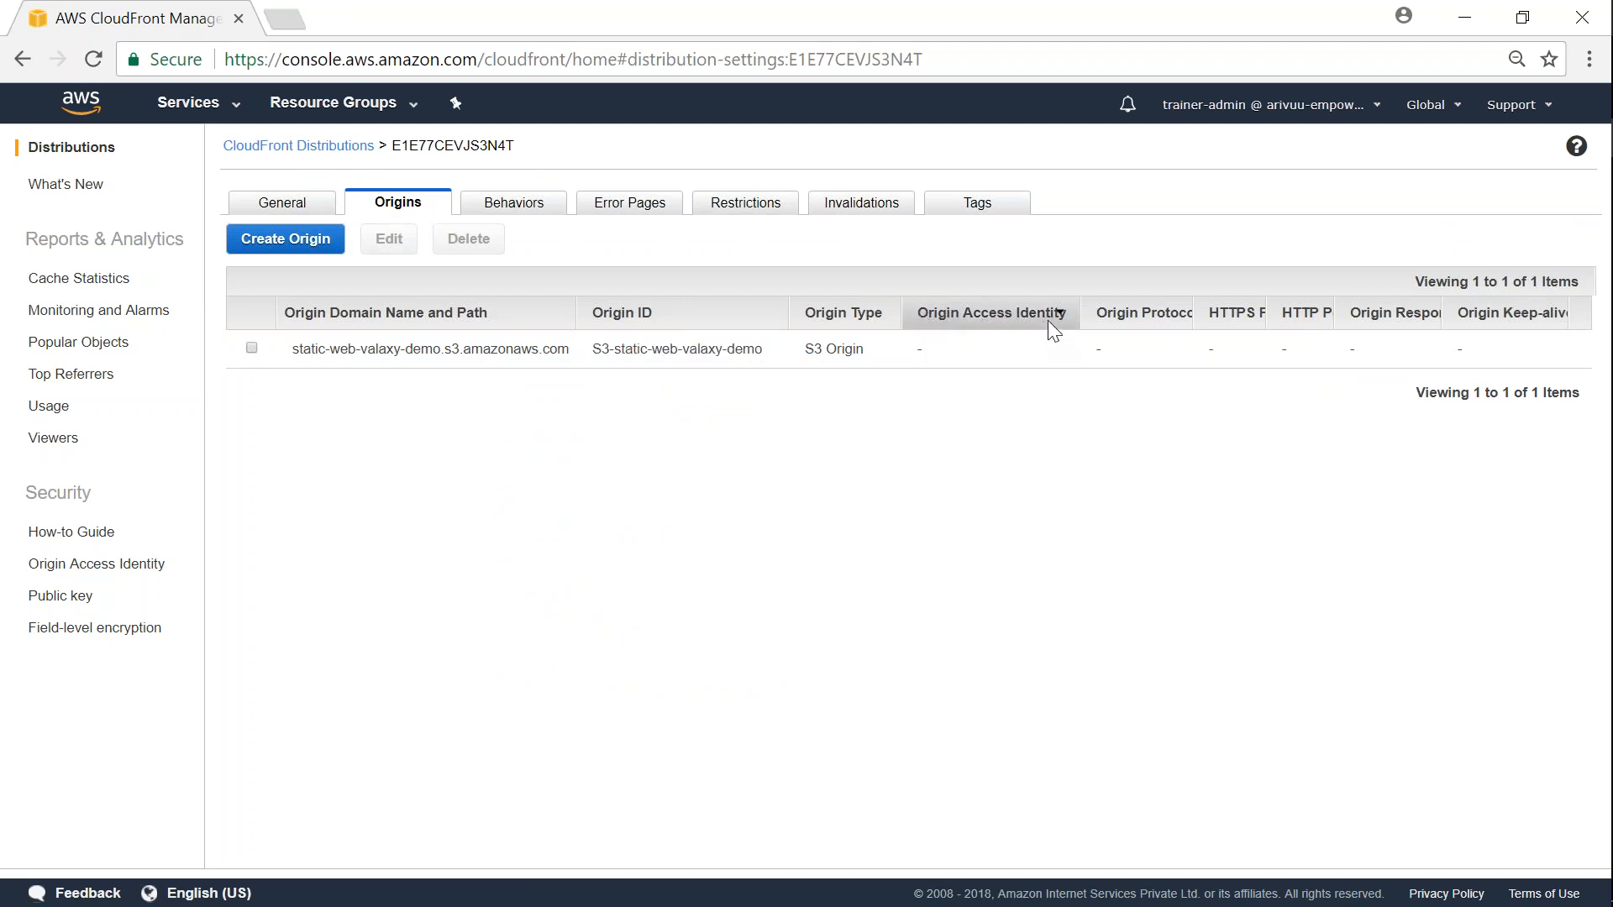
{"action": "mouse_move", "coordinate": [762, 390]}
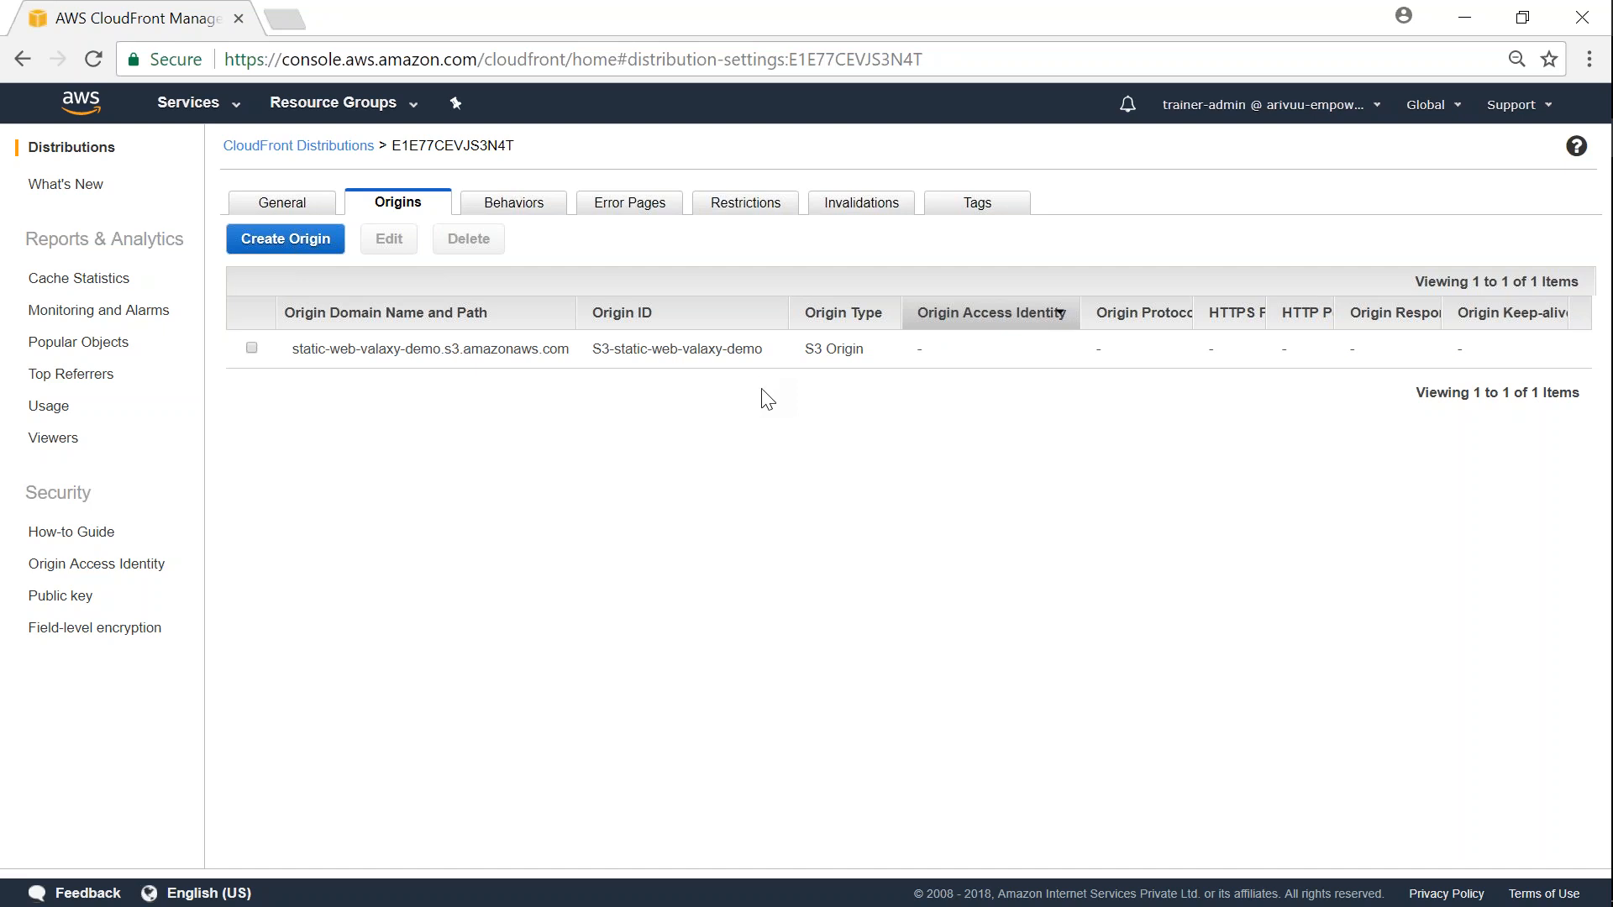
{"action": "mouse_move", "coordinate": [915, 750]}
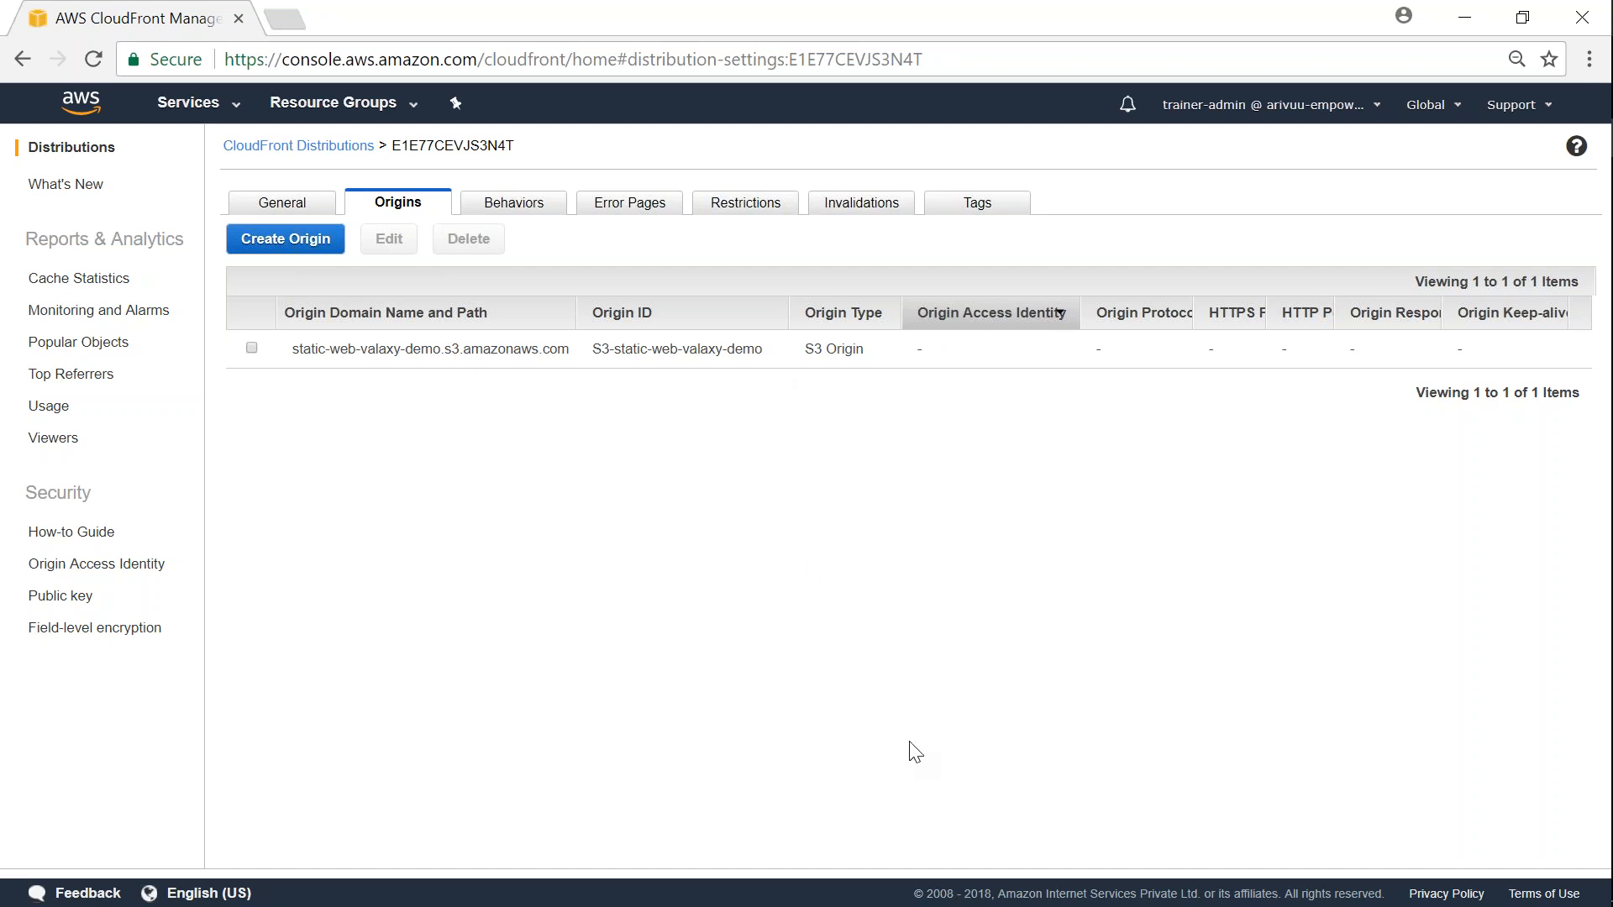
{"action": "mouse_move", "coordinate": [949, 782]}
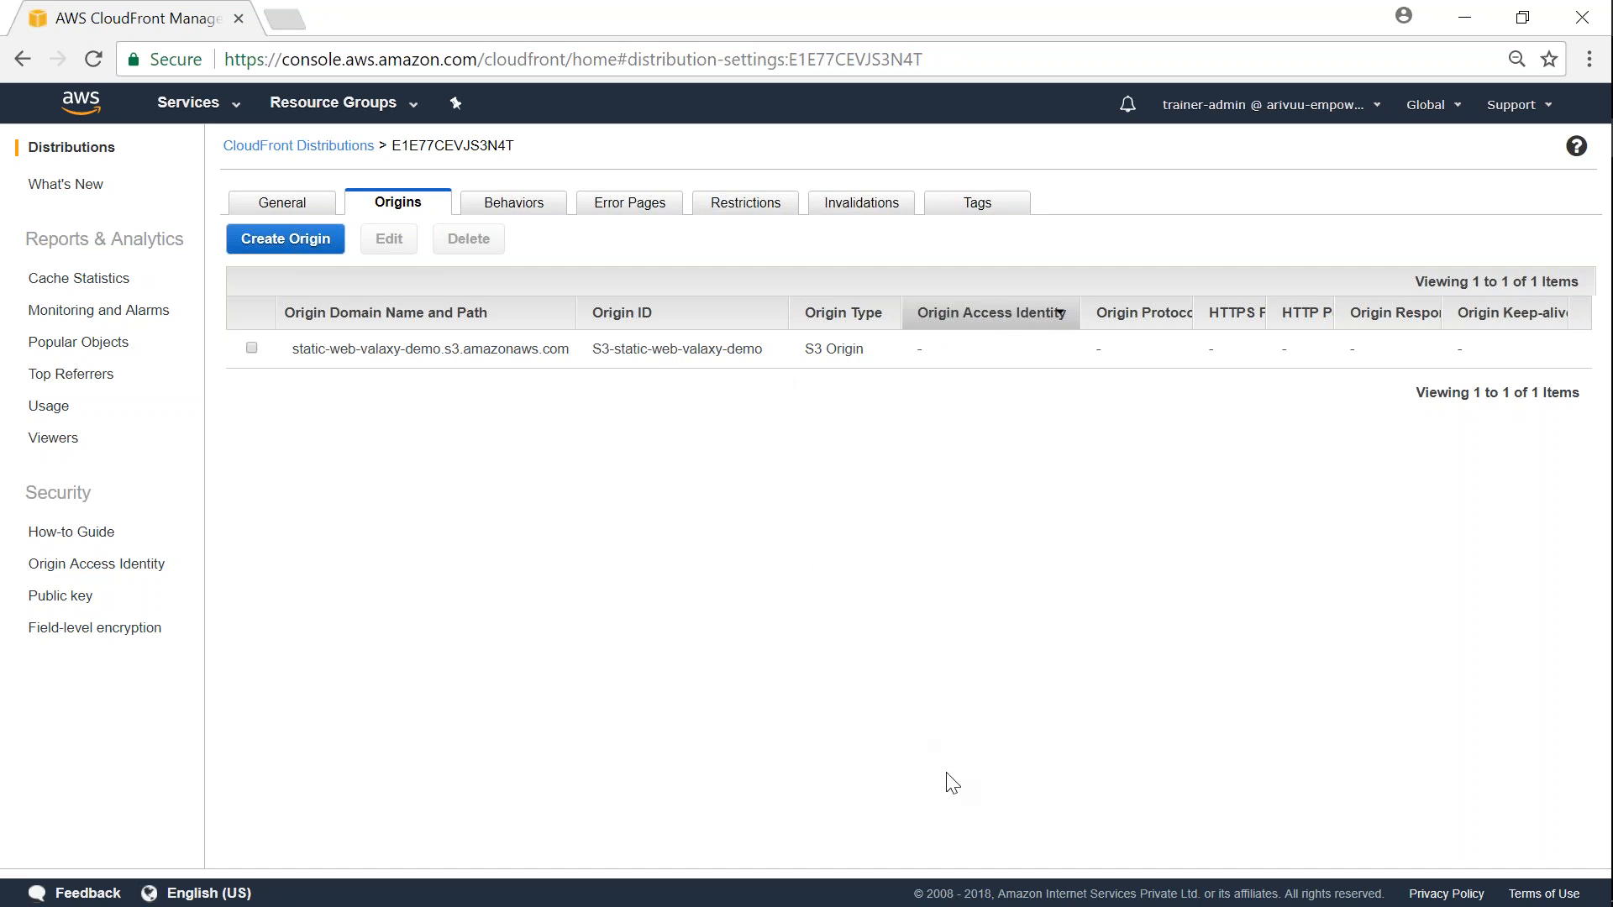
{"action": "mouse_move", "coordinate": [996, 767]}
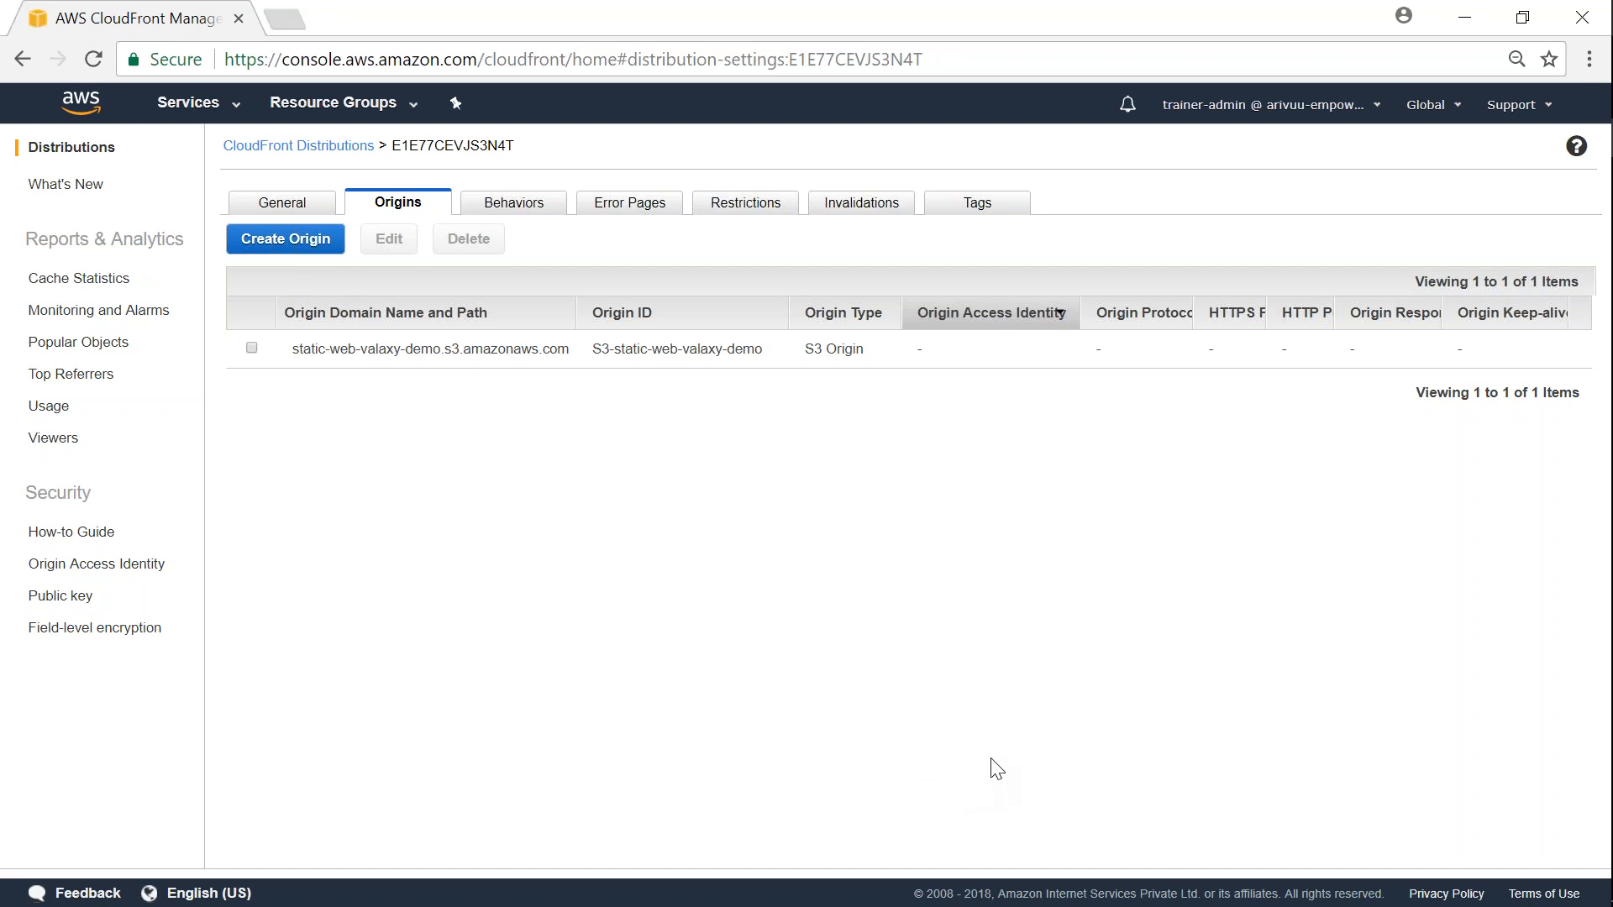
{"action": "left_click", "coordinate": [299, 146]}
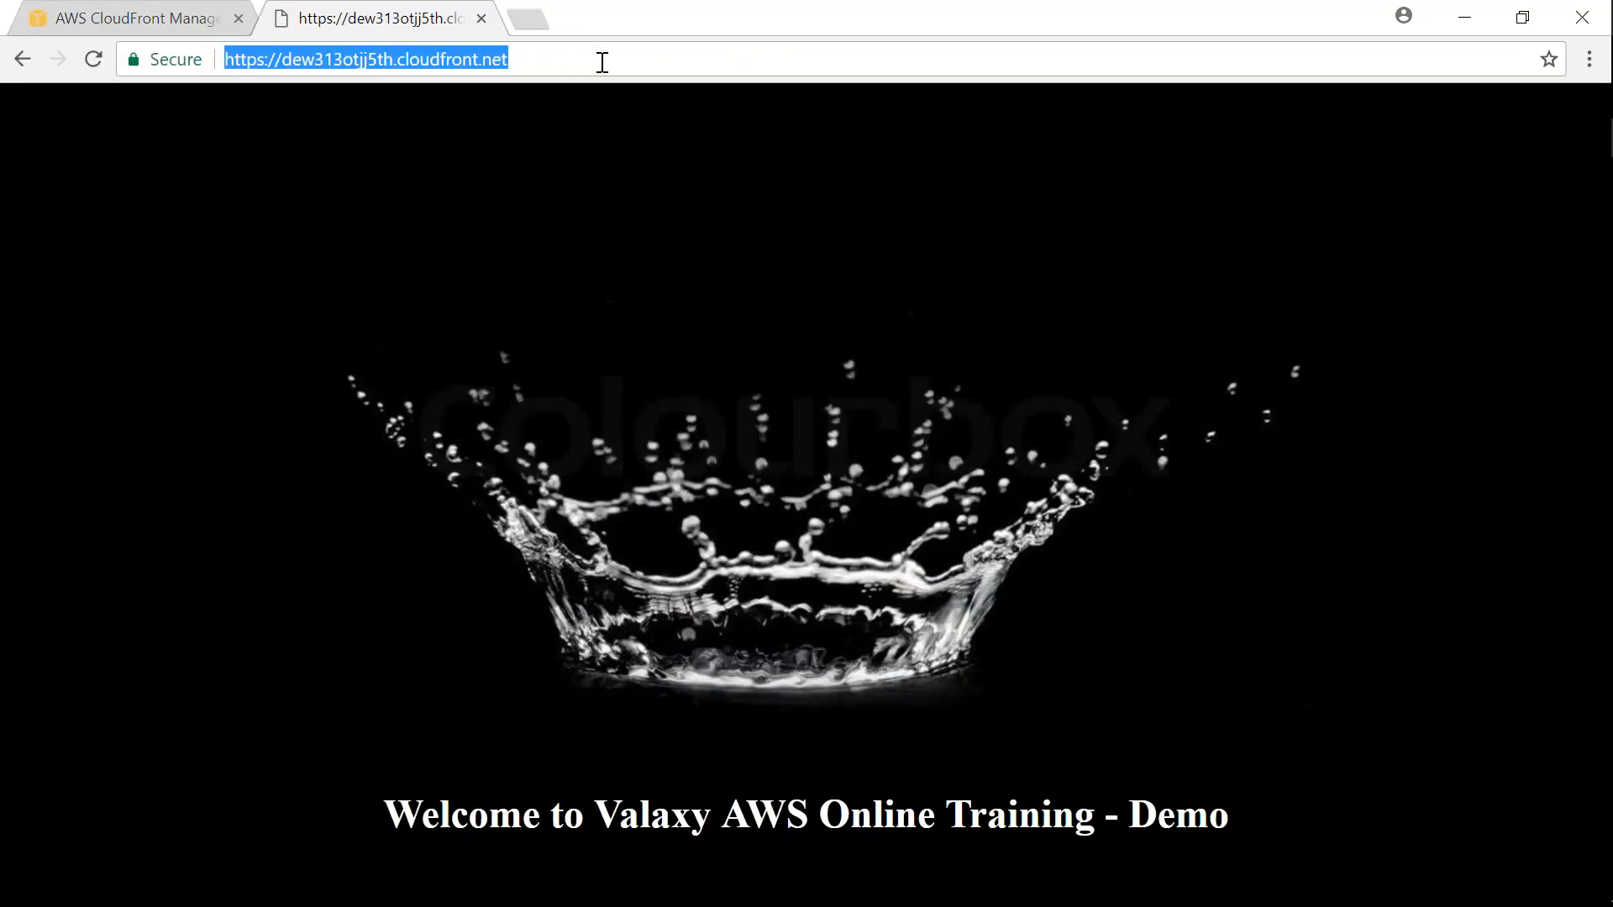
{"action": "type", "text": "/home.html"}
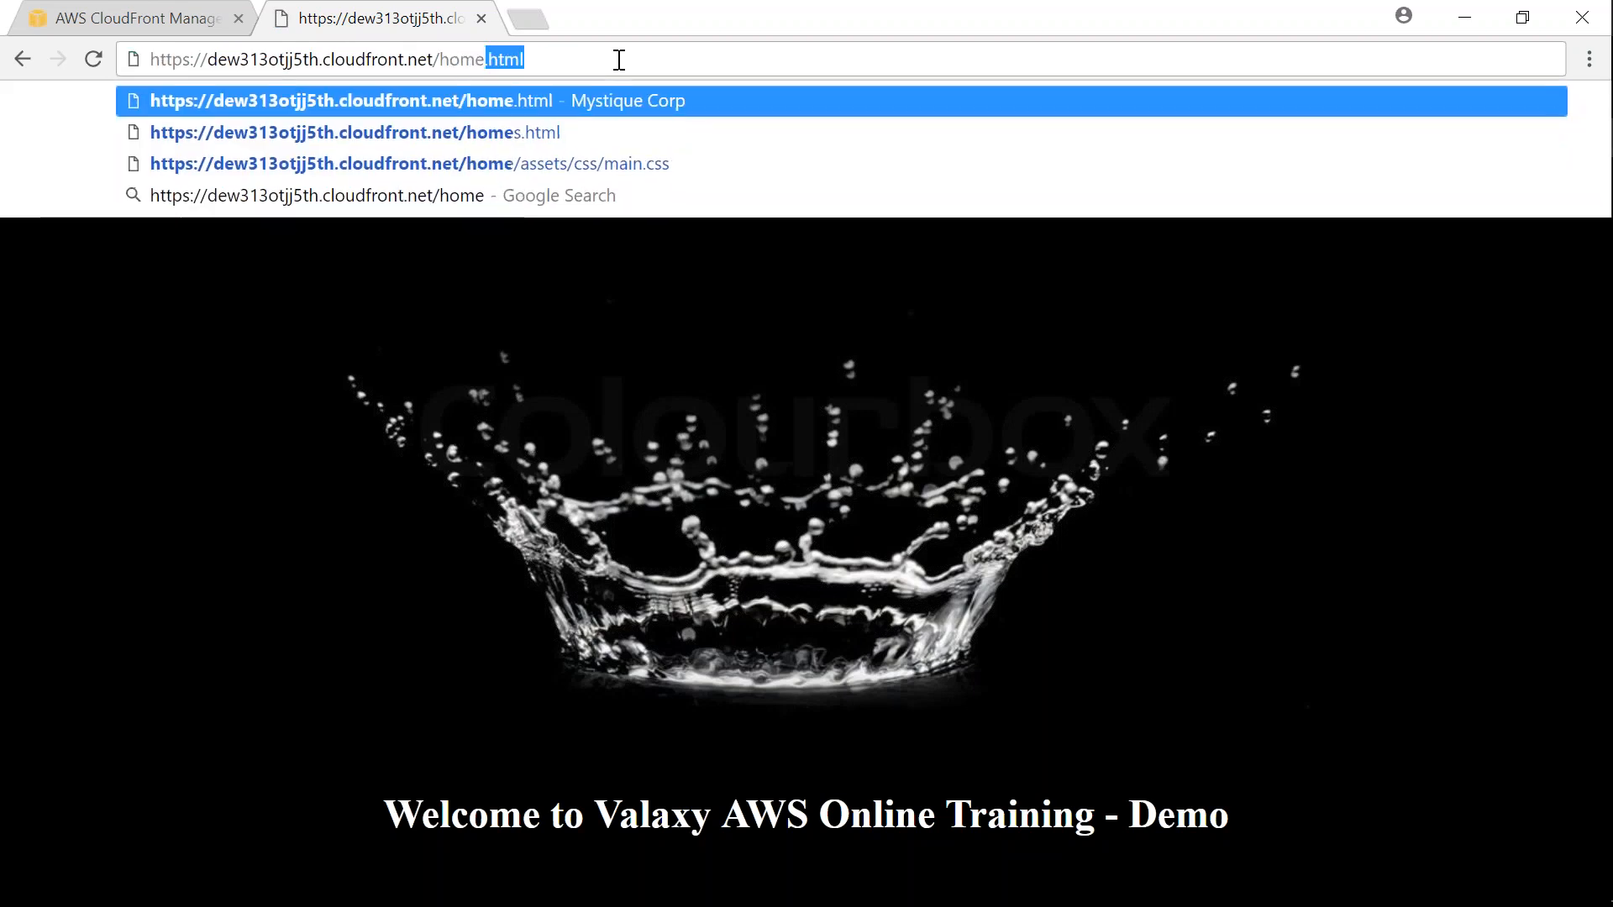
{"action": "left_click", "coordinate": [129, 18]}
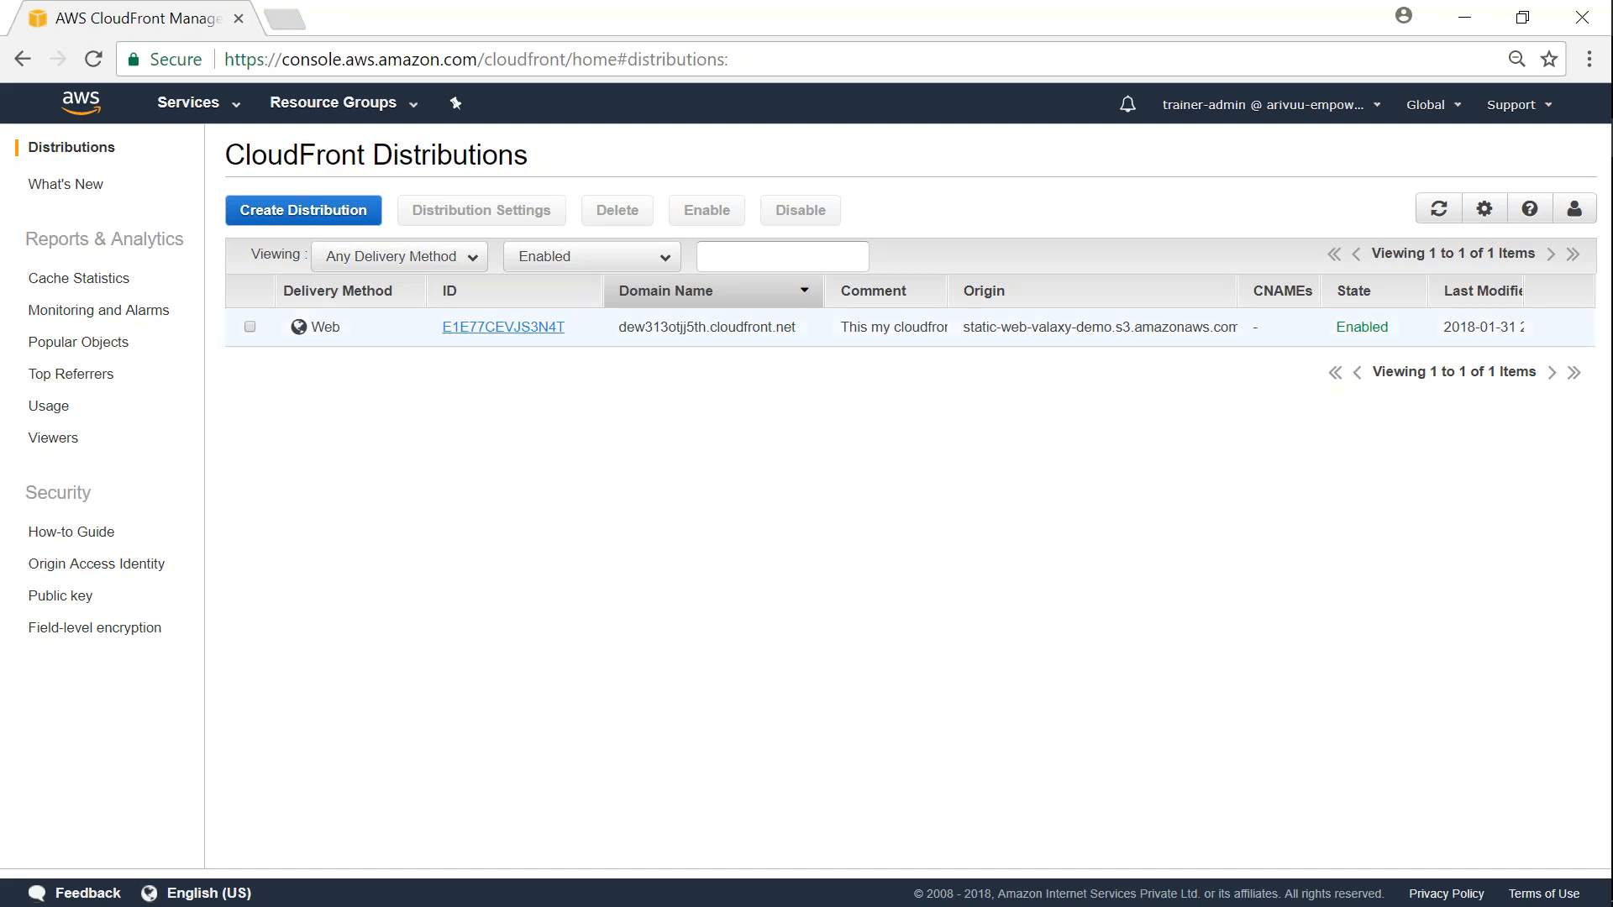
{"action": "mouse_move", "coordinate": [96, 563]}
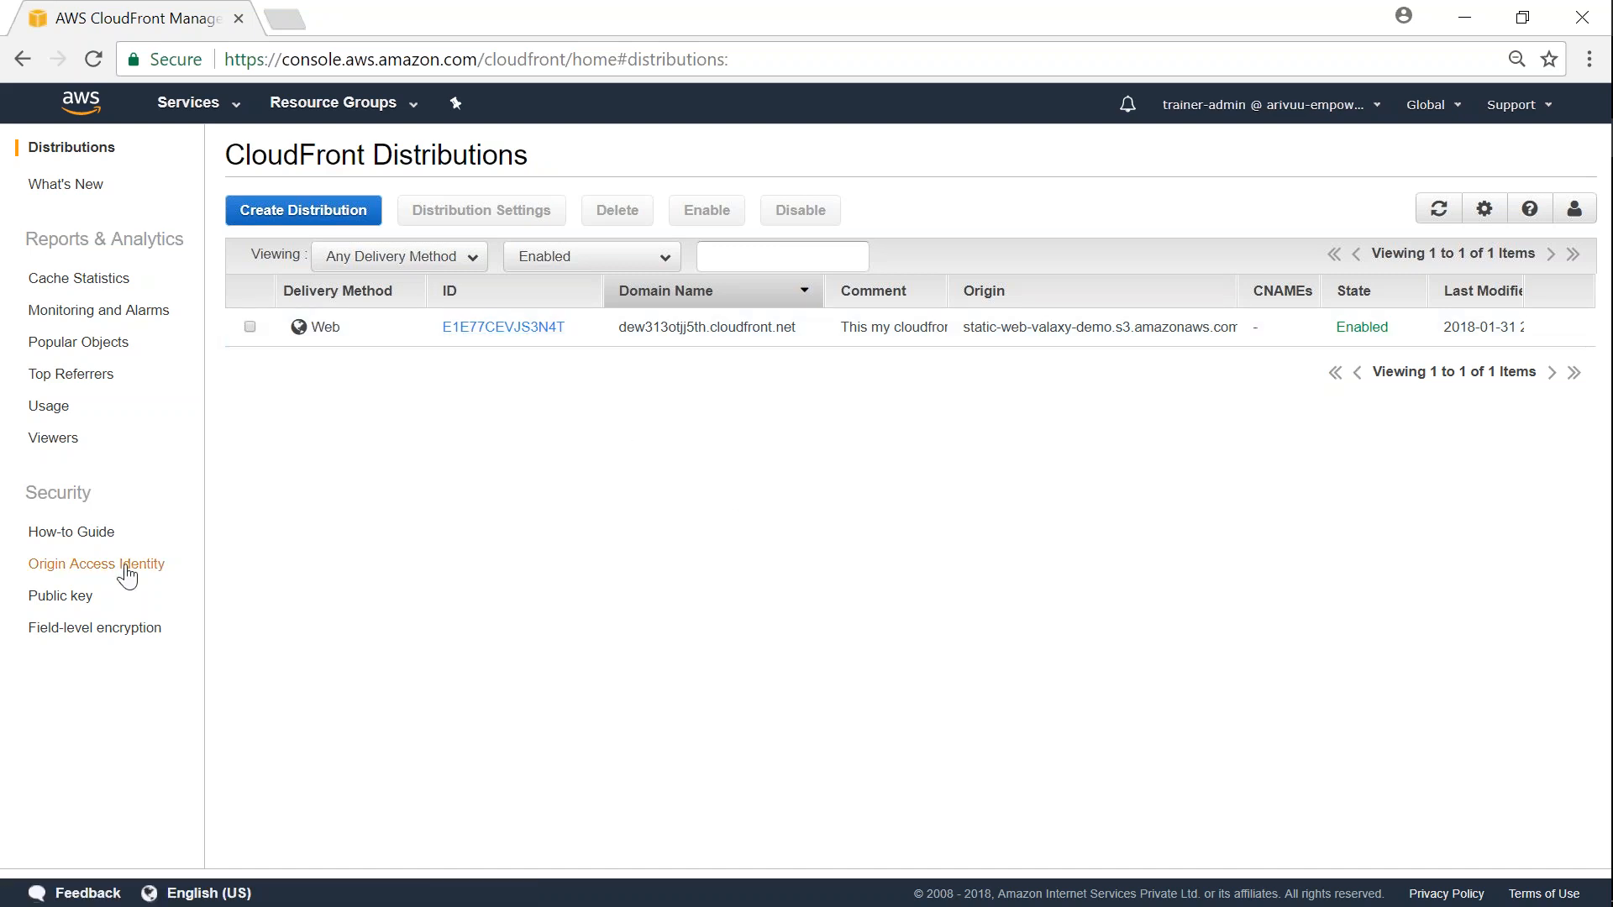
- Create an origin access identity commented oai-for-s3-to-cf and select it
{"action": "left_click", "coordinate": [96, 563]}
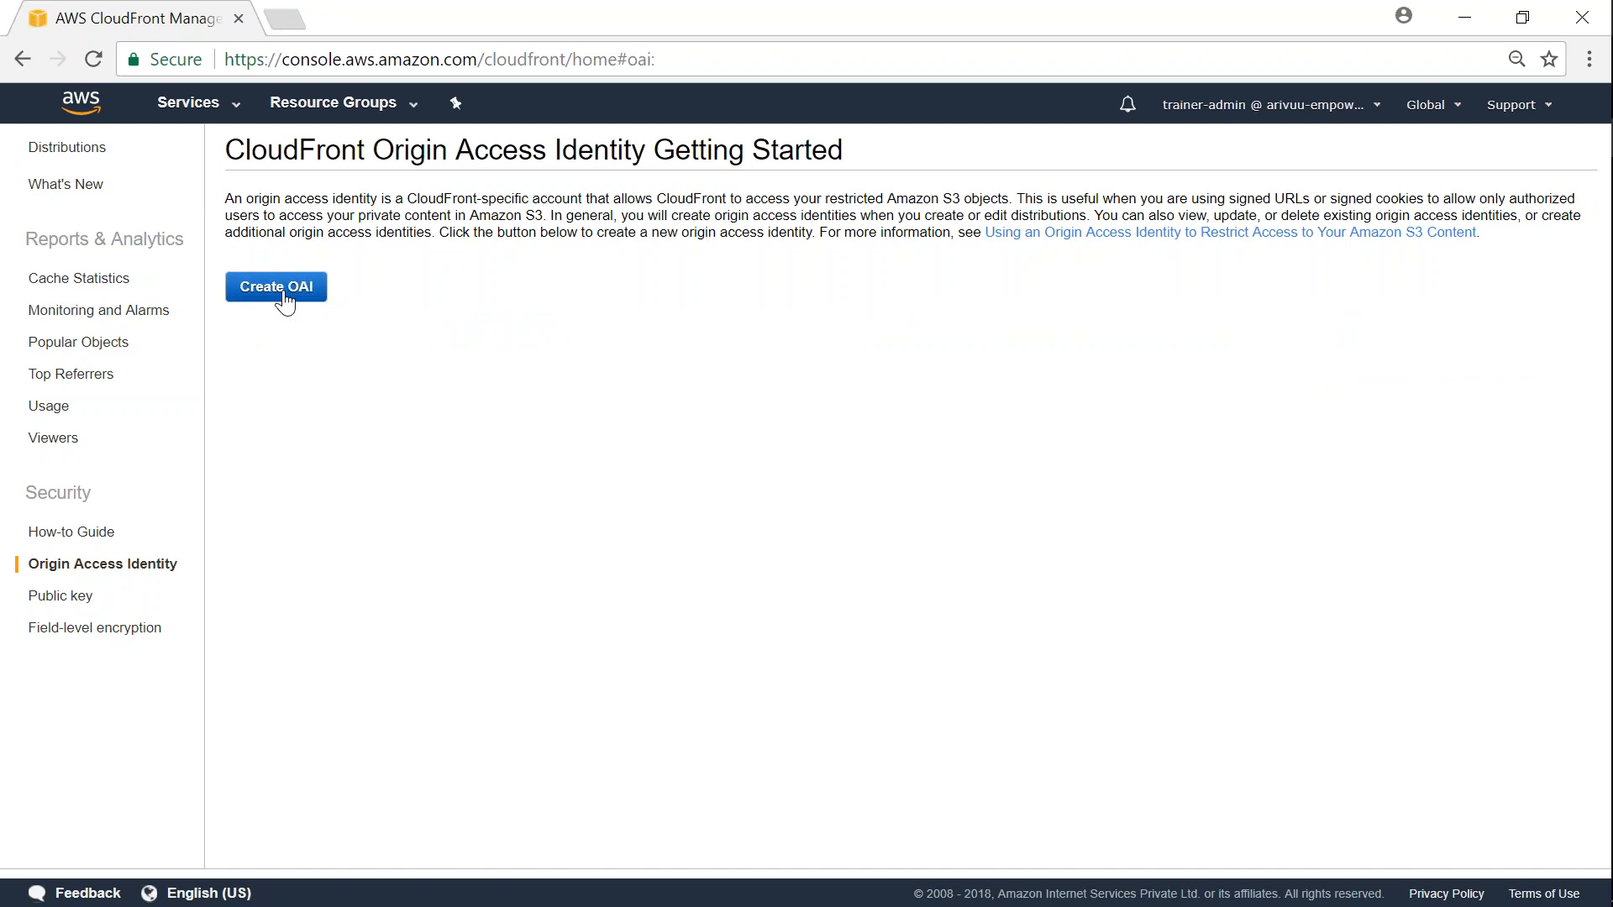
{"action": "left_click", "coordinate": [275, 285]}
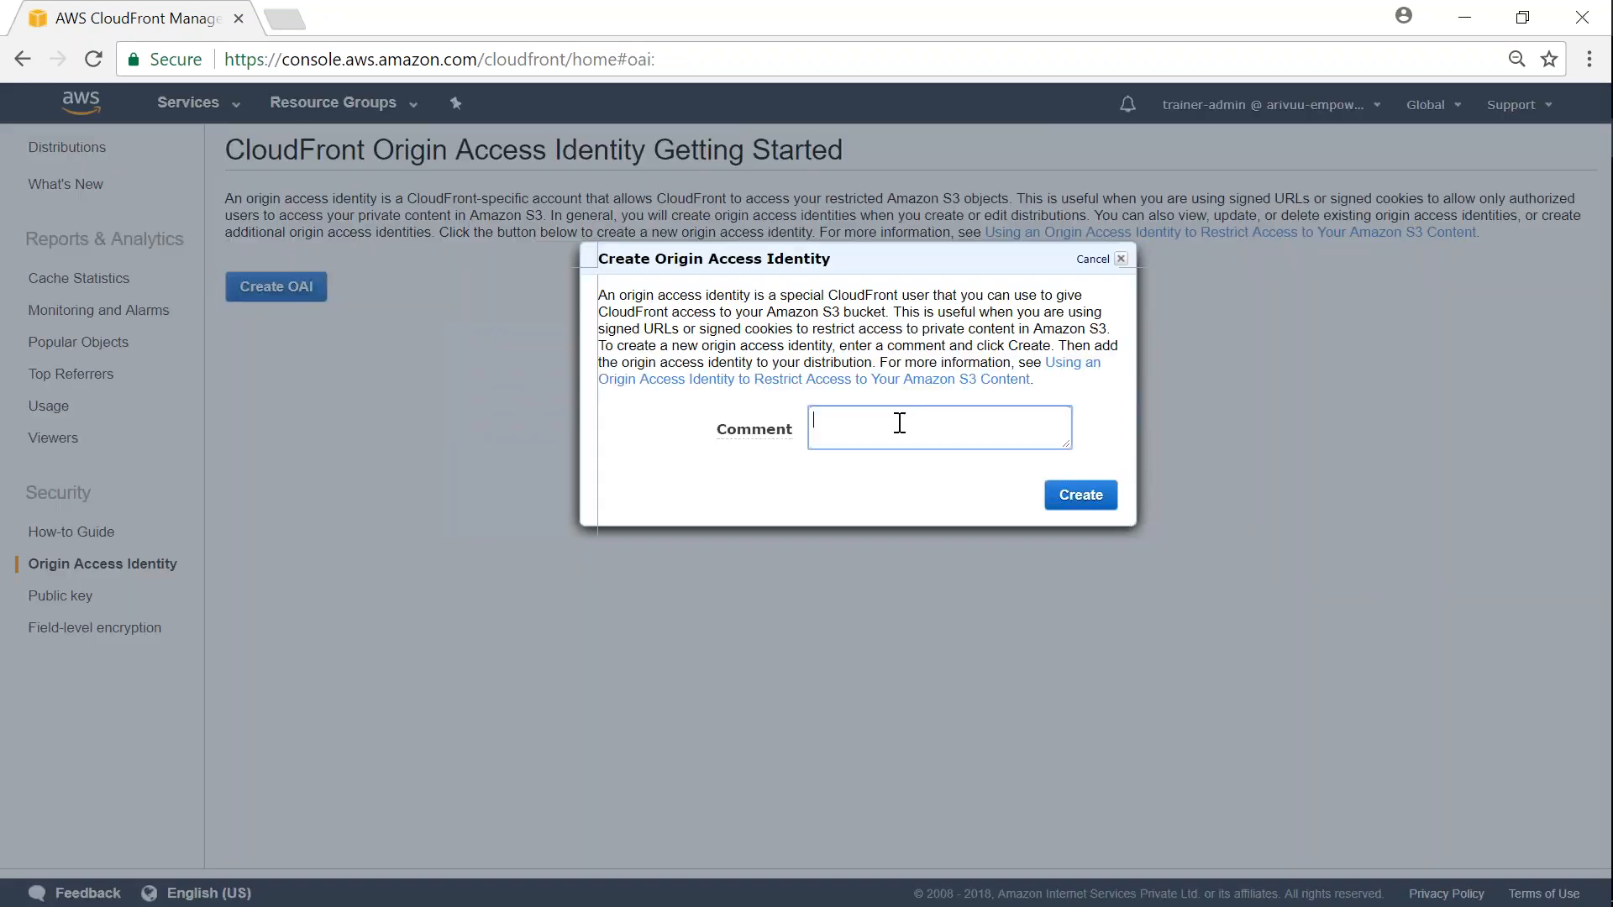
{"action": "type", "text": "oai-for-c"}
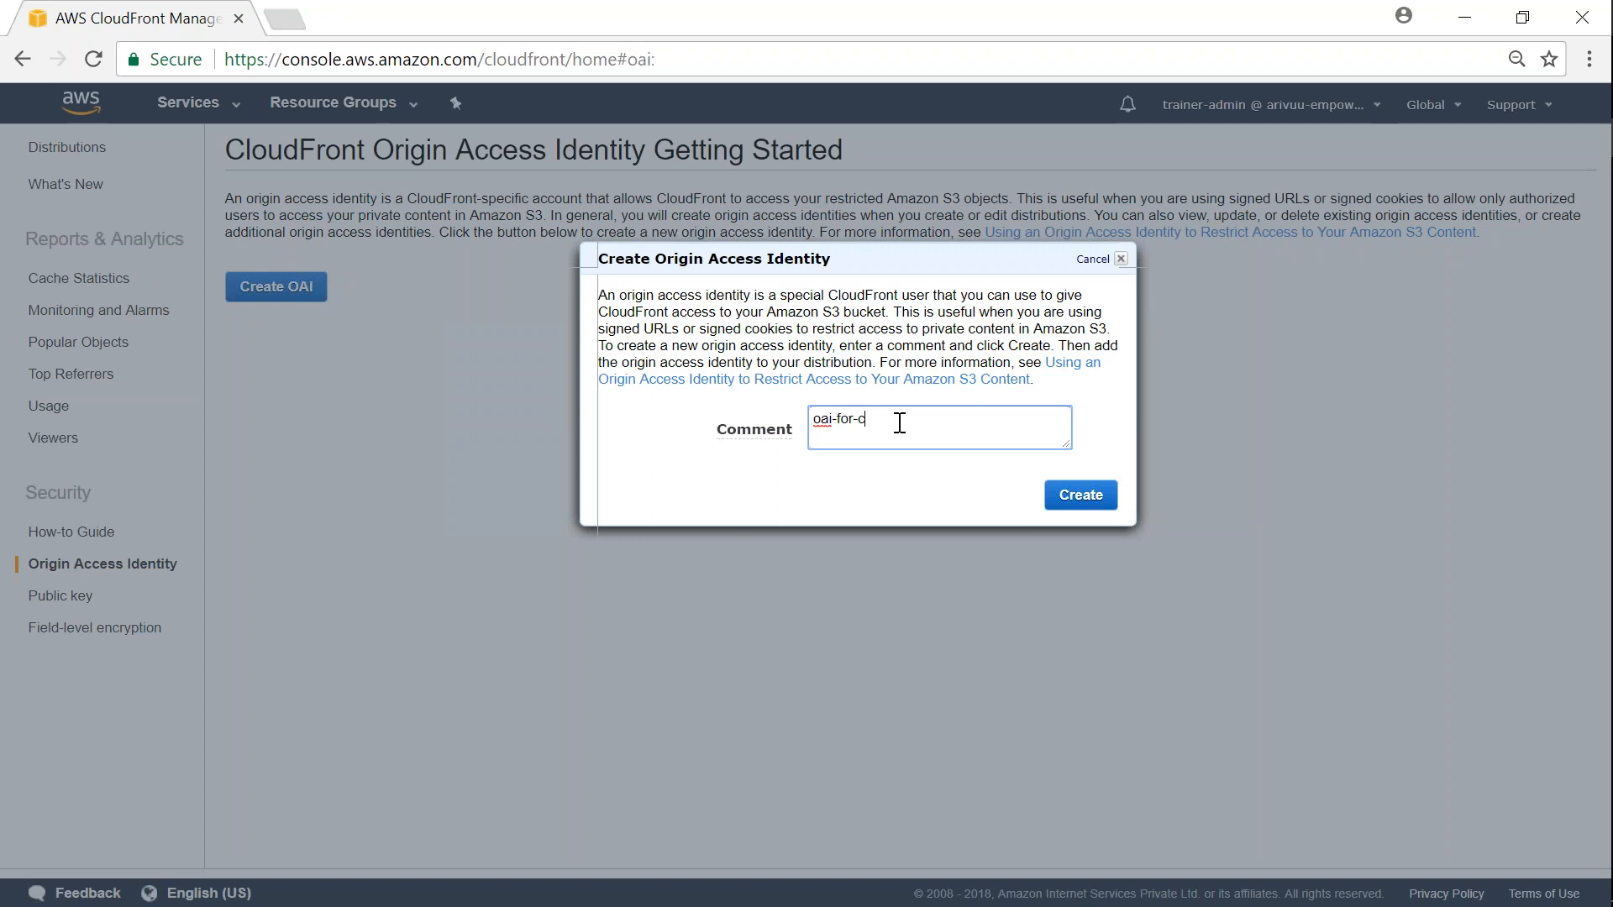
{"action": "type", "text": "s3"}
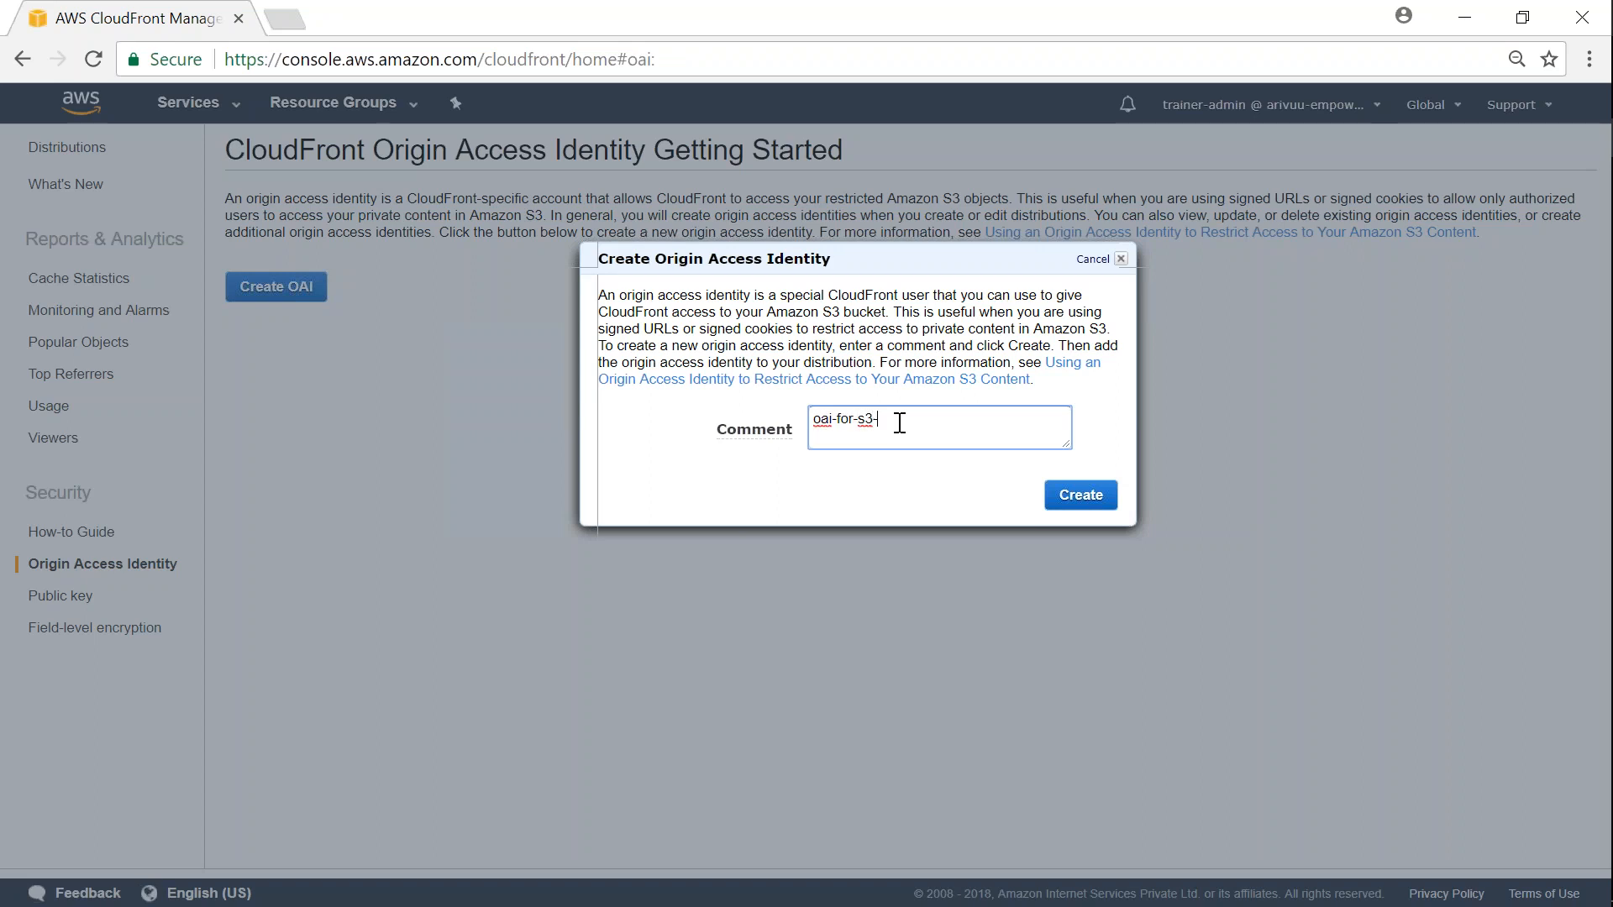
{"action": "type", "text": "-to-cf"}
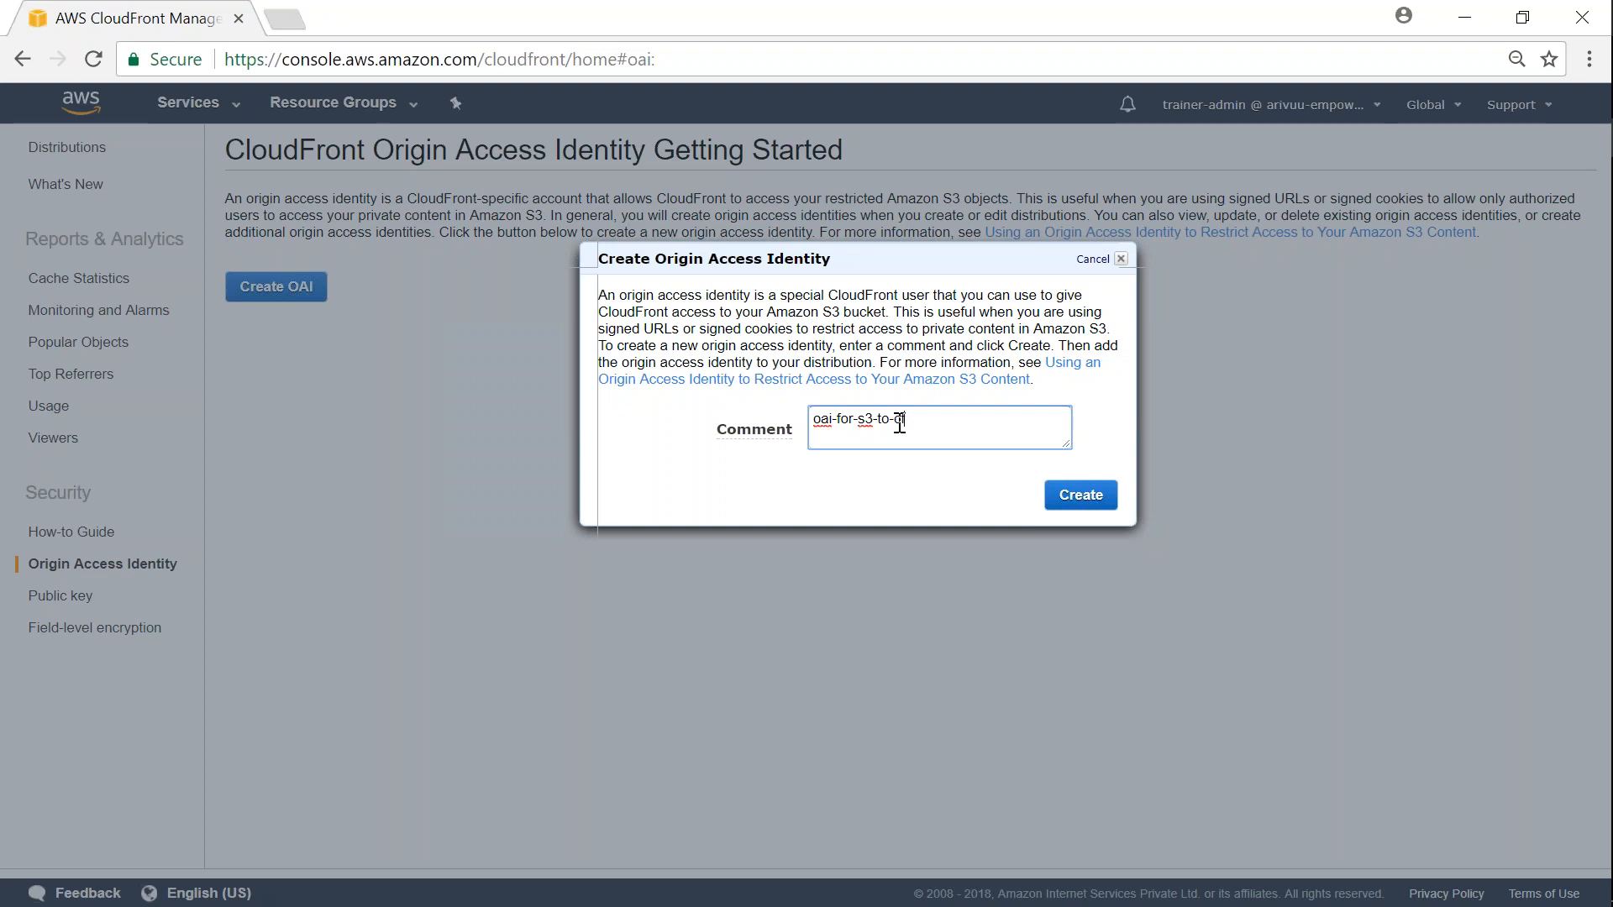
{"action": "type", "text": "f"}
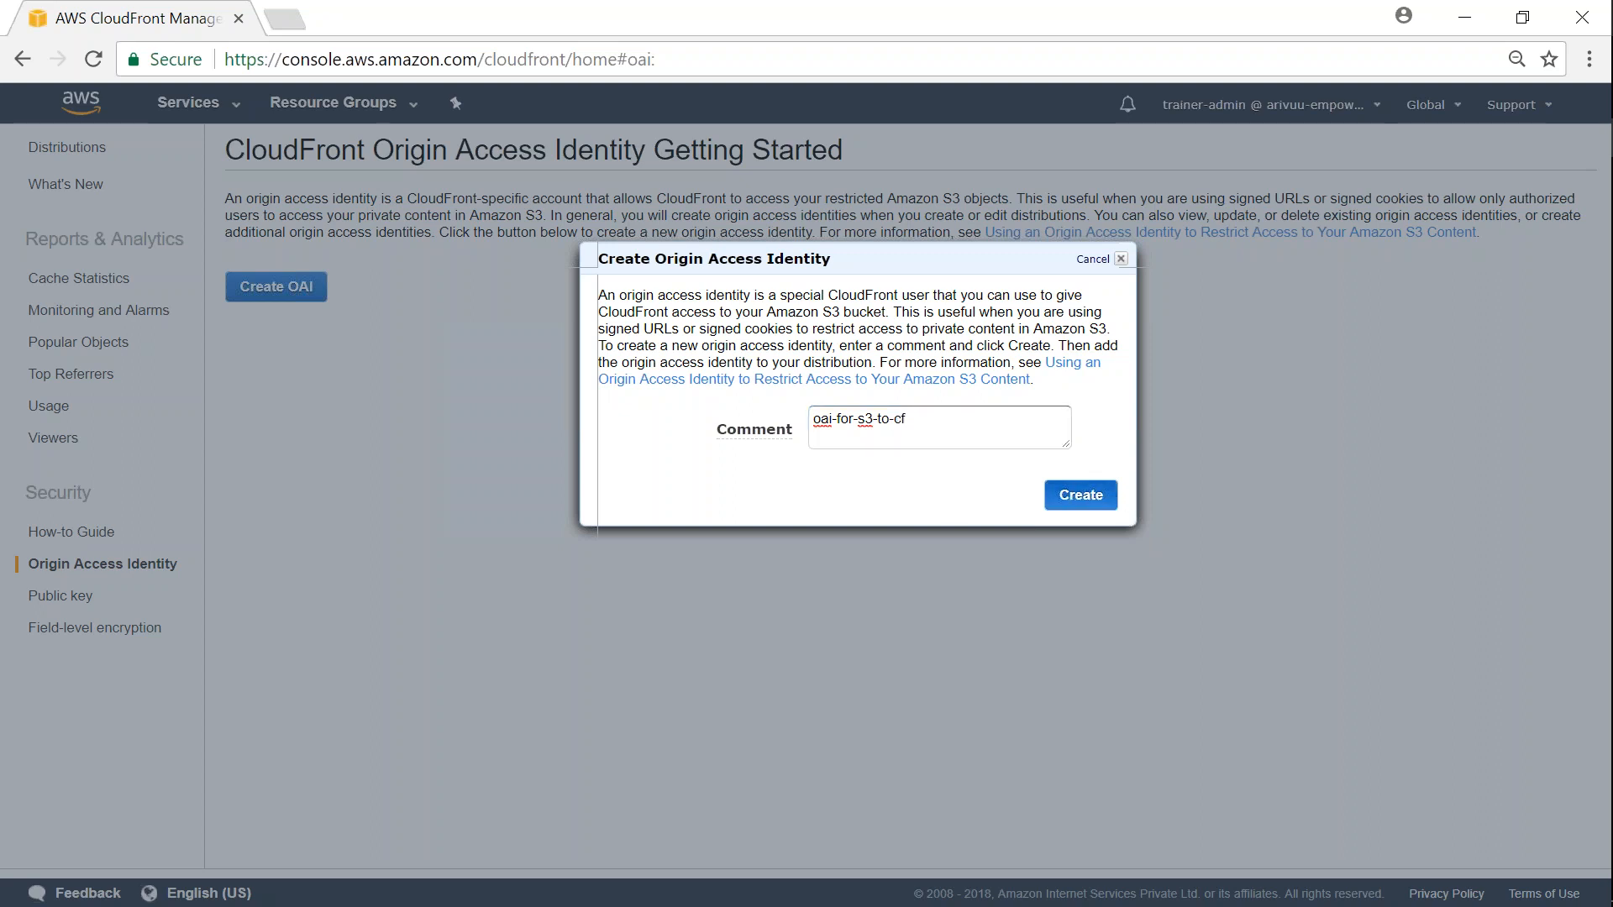
{"action": "left_click", "coordinate": [1079, 495]}
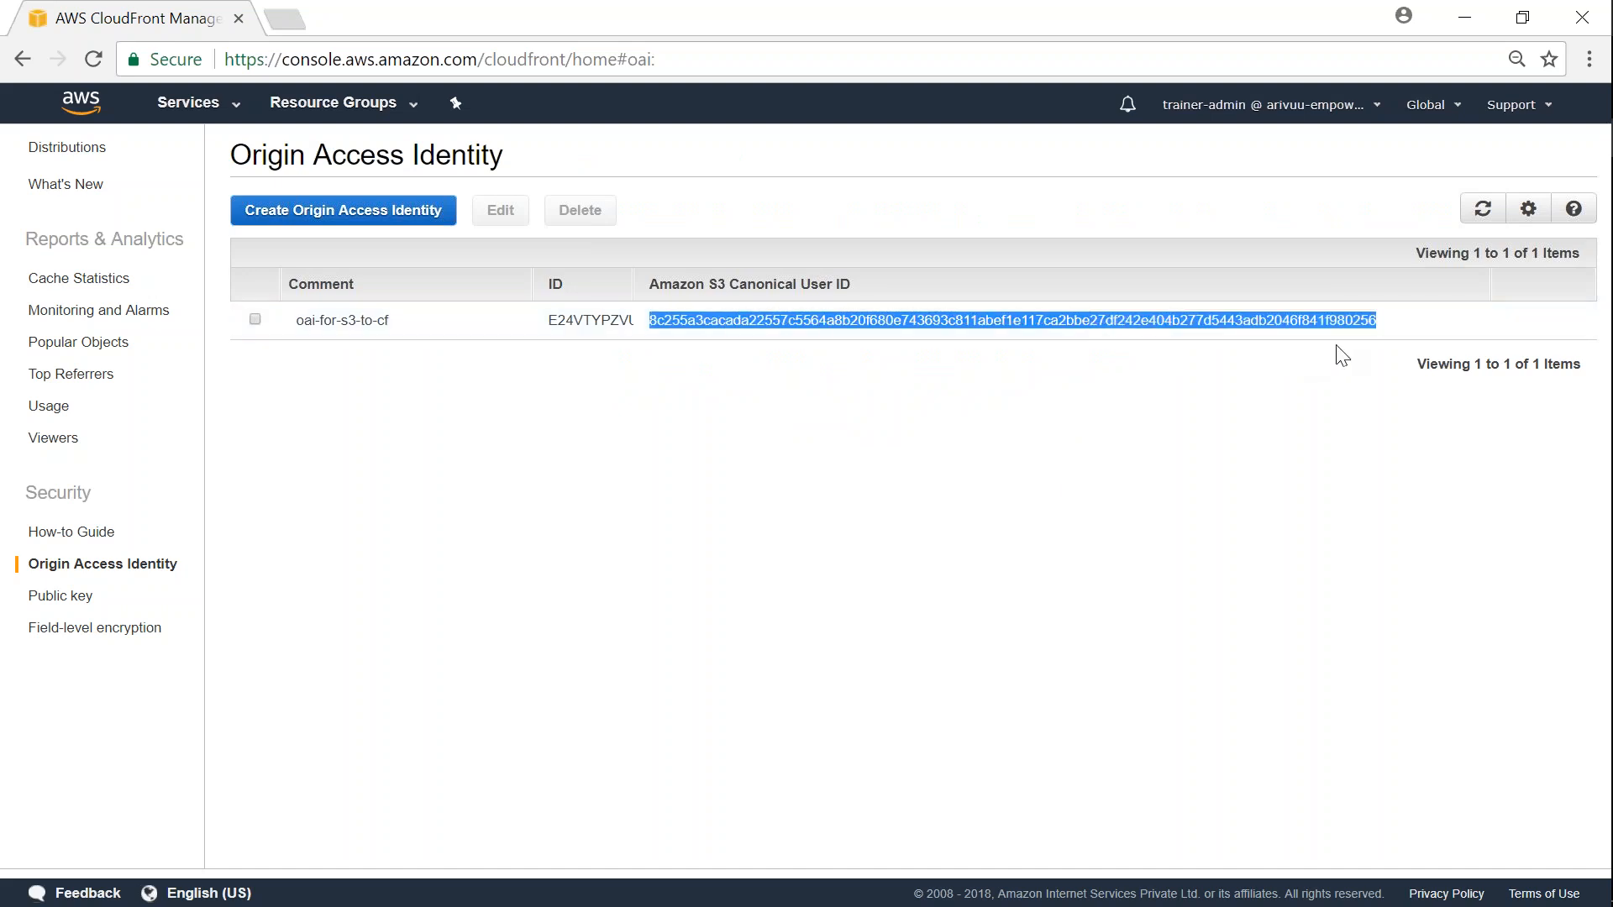
{"action": "left_click", "coordinate": [253, 319]}
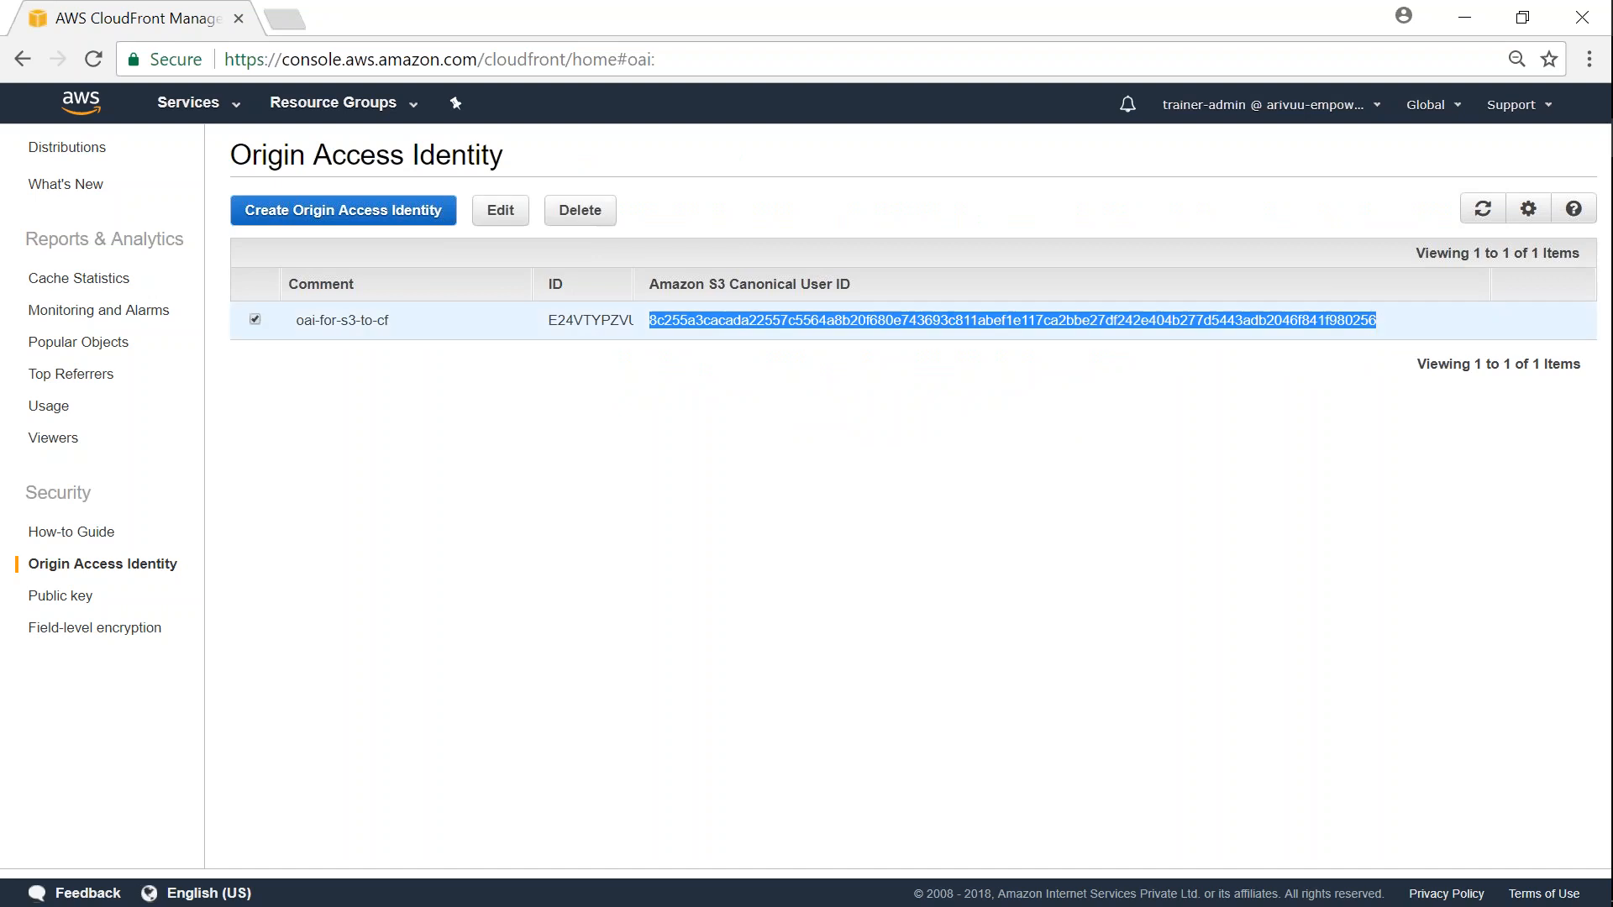
{"action": "mouse_move", "coordinate": [728, 446]}
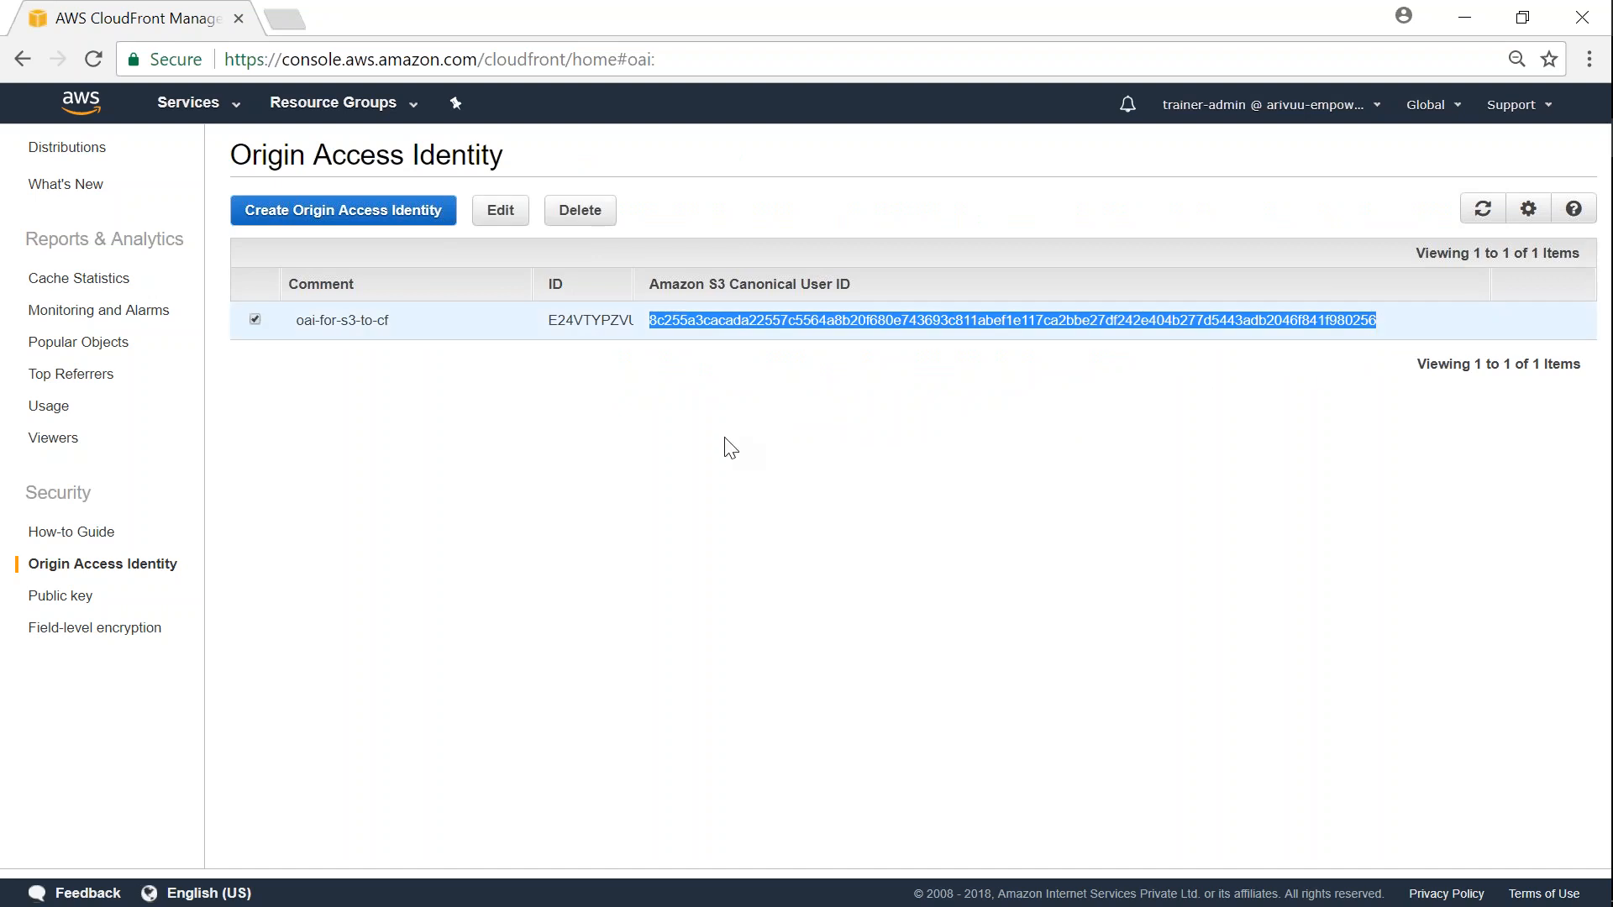
{"action": "mouse_move", "coordinate": [345, 503]}
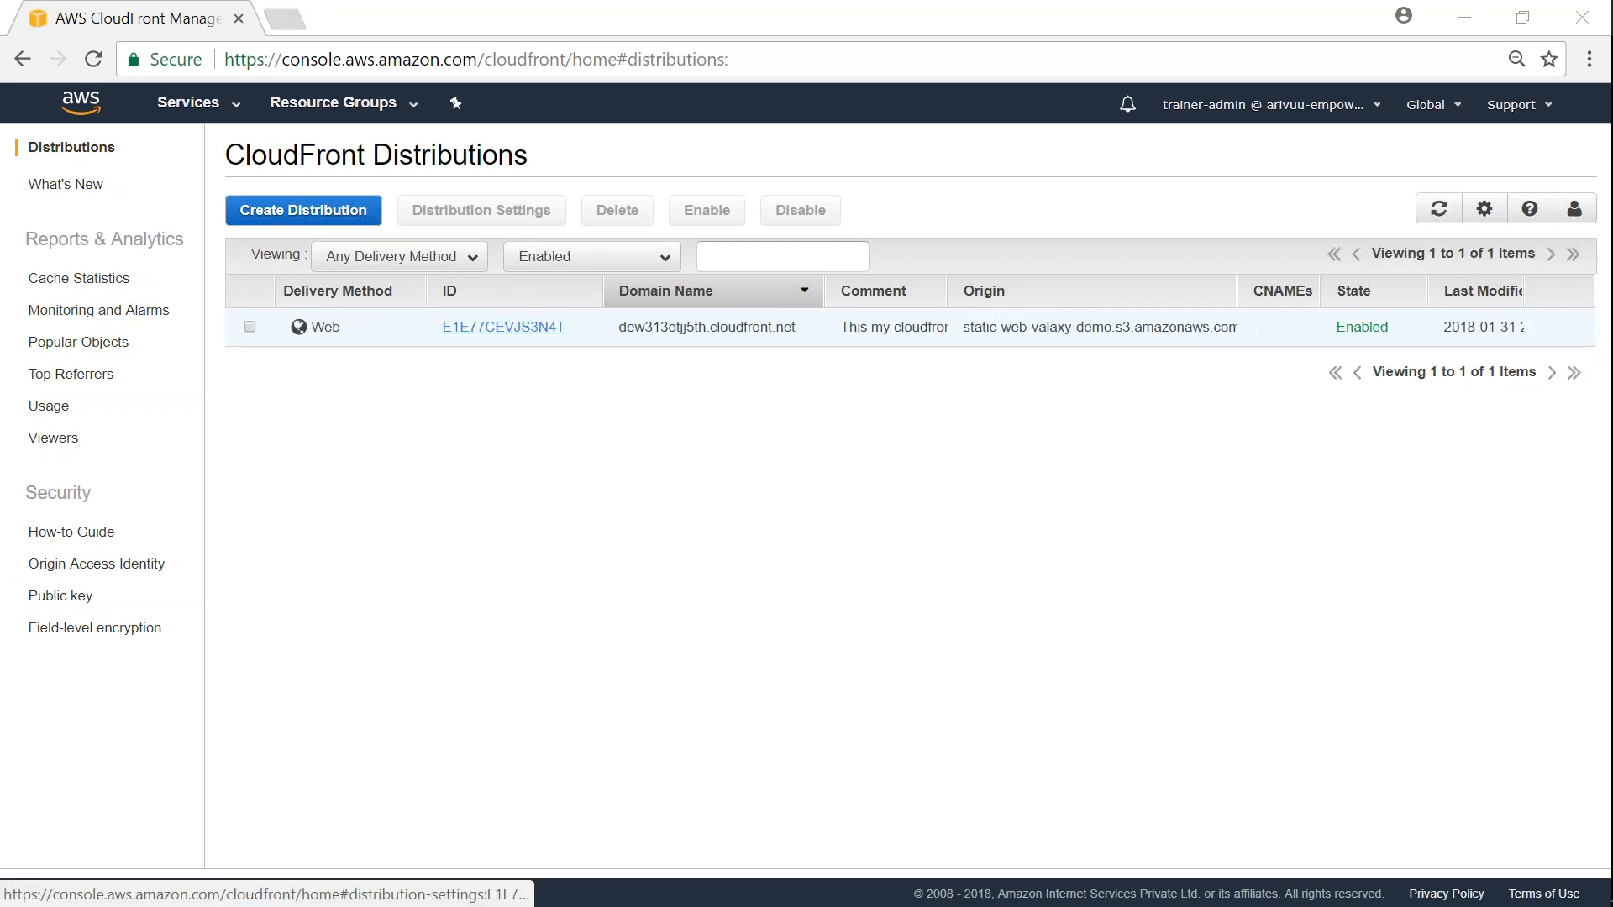
- Edit the S3 origin to restrict access via existing identity oai-for-s3-to-cf, updating the bucket policy
{"action": "left_click", "coordinate": [504, 326]}
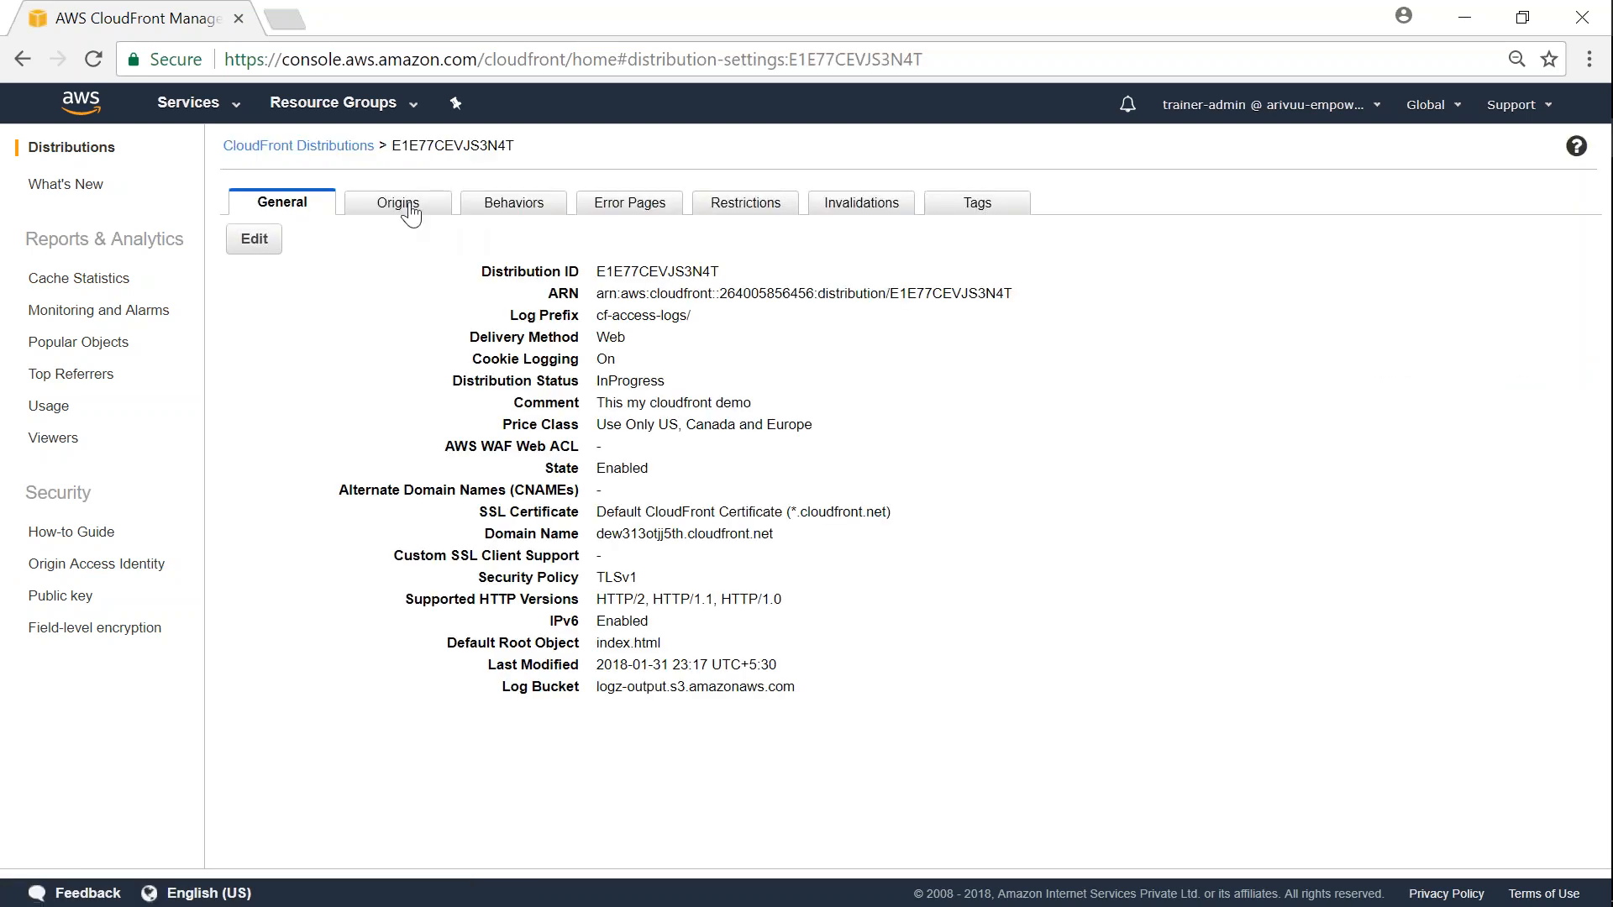
{"action": "left_click", "coordinate": [398, 202]}
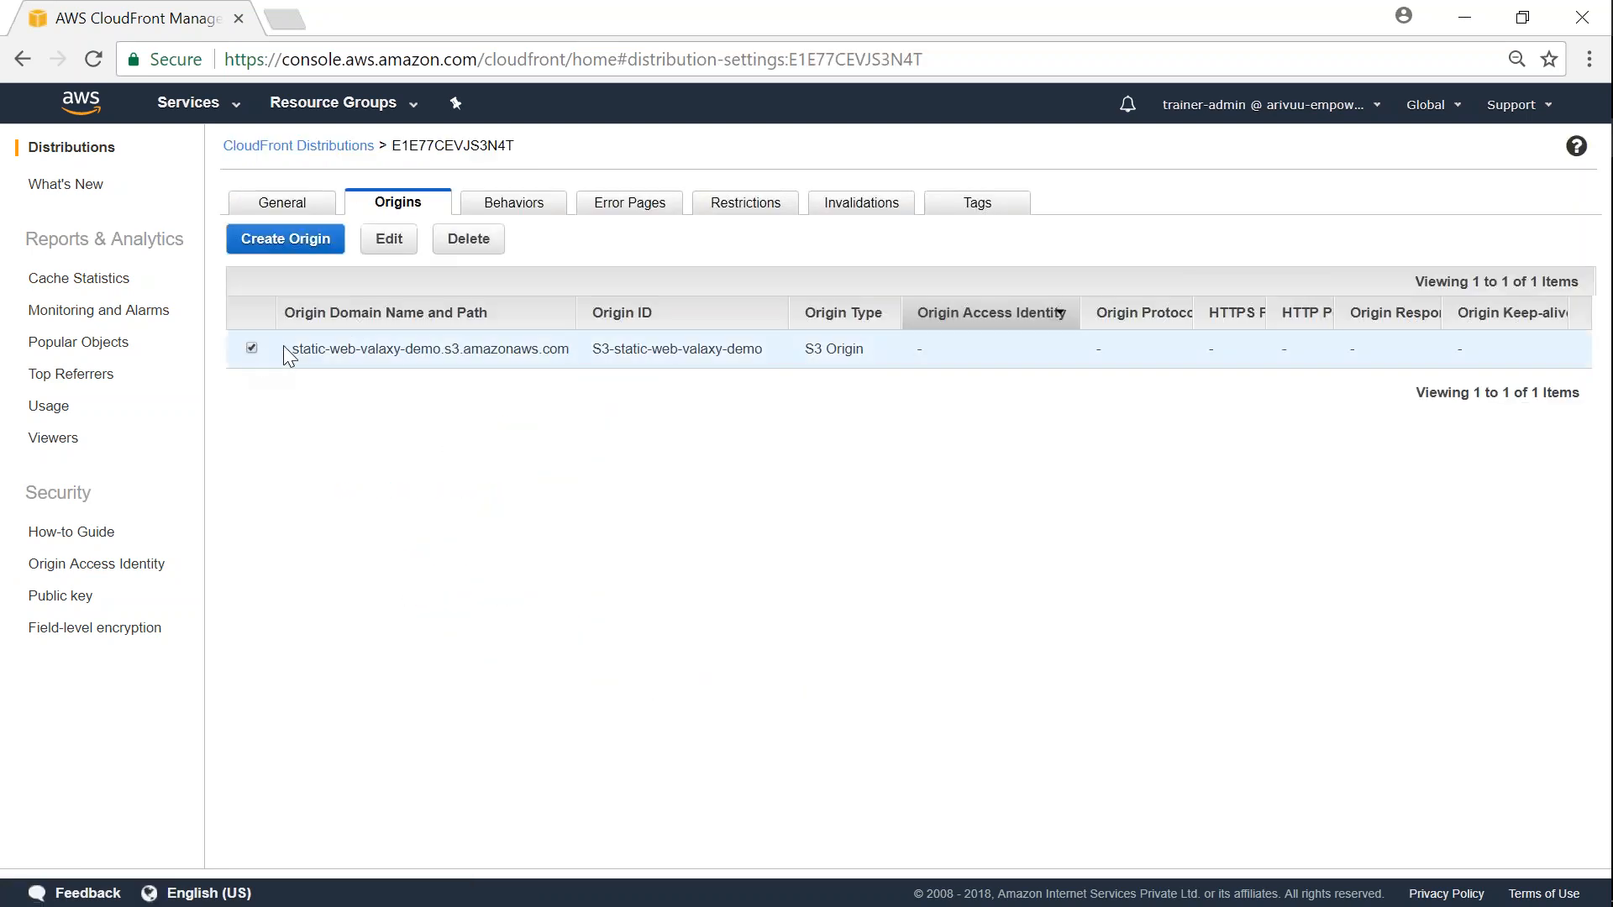
{"action": "left_click", "coordinate": [389, 239]}
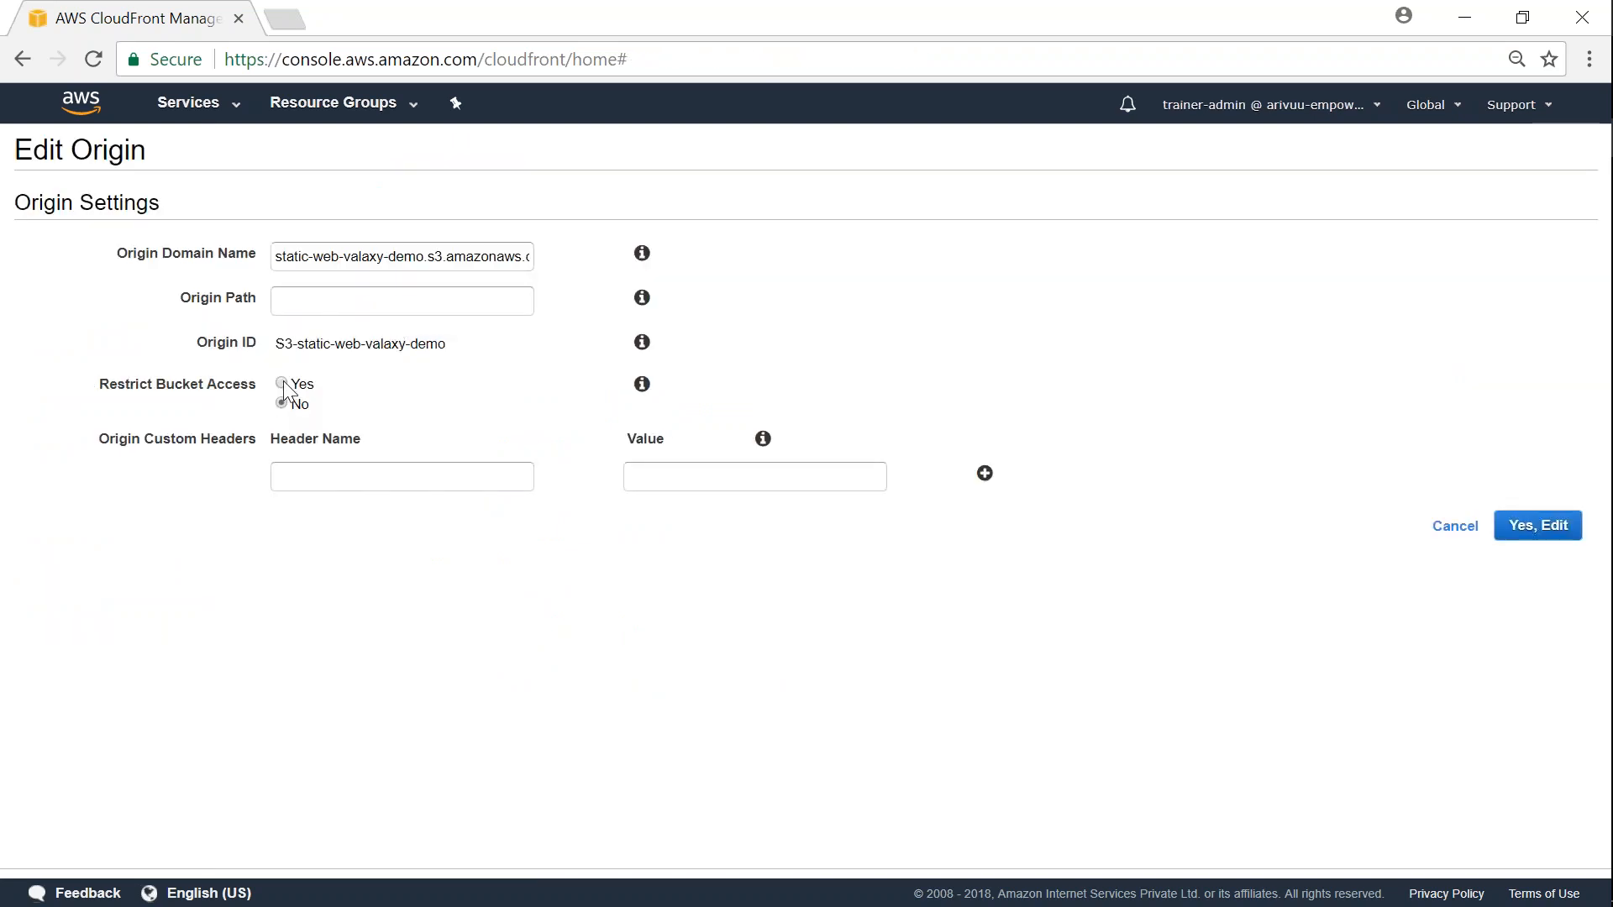
{"action": "left_click", "coordinate": [282, 383]}
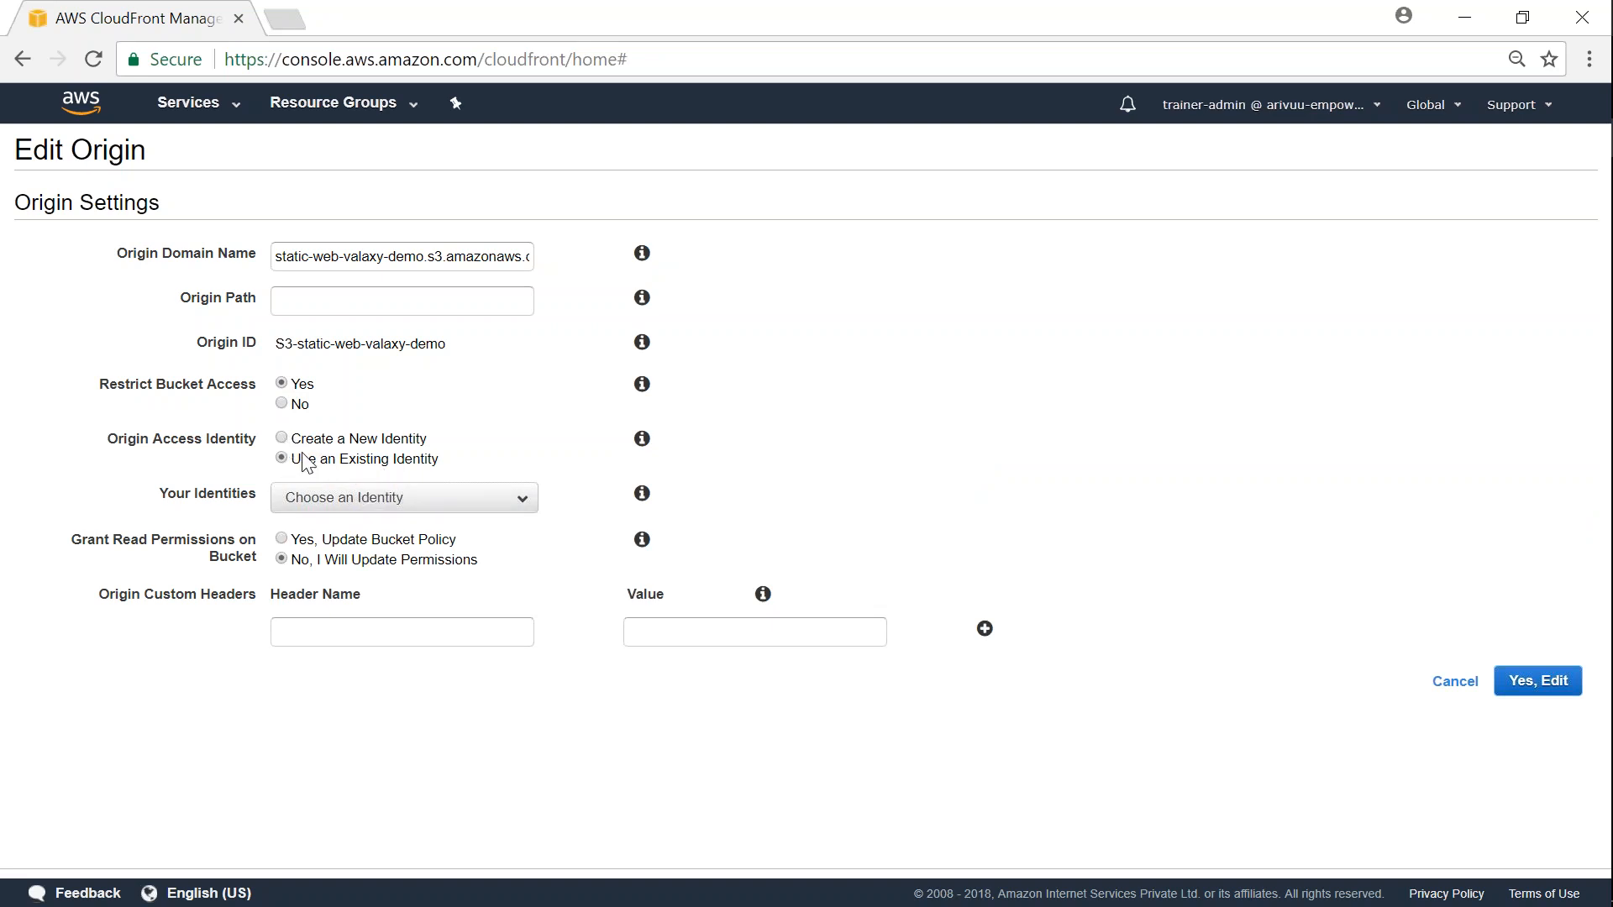
{"action": "left_click", "coordinate": [403, 496]}
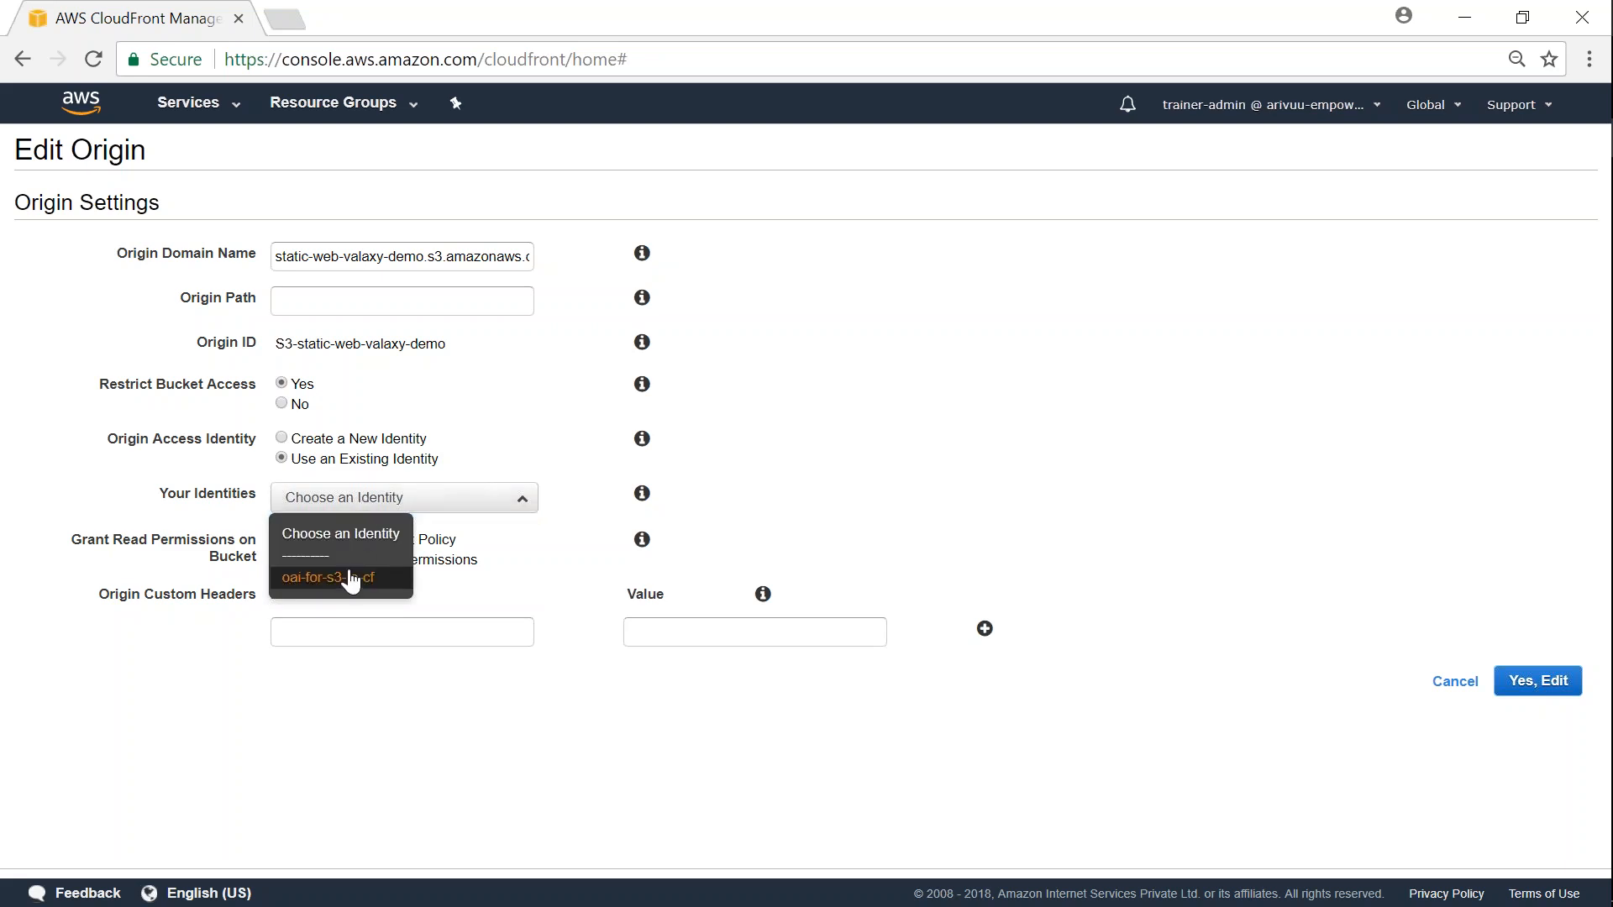
{"action": "left_click", "coordinate": [349, 576]}
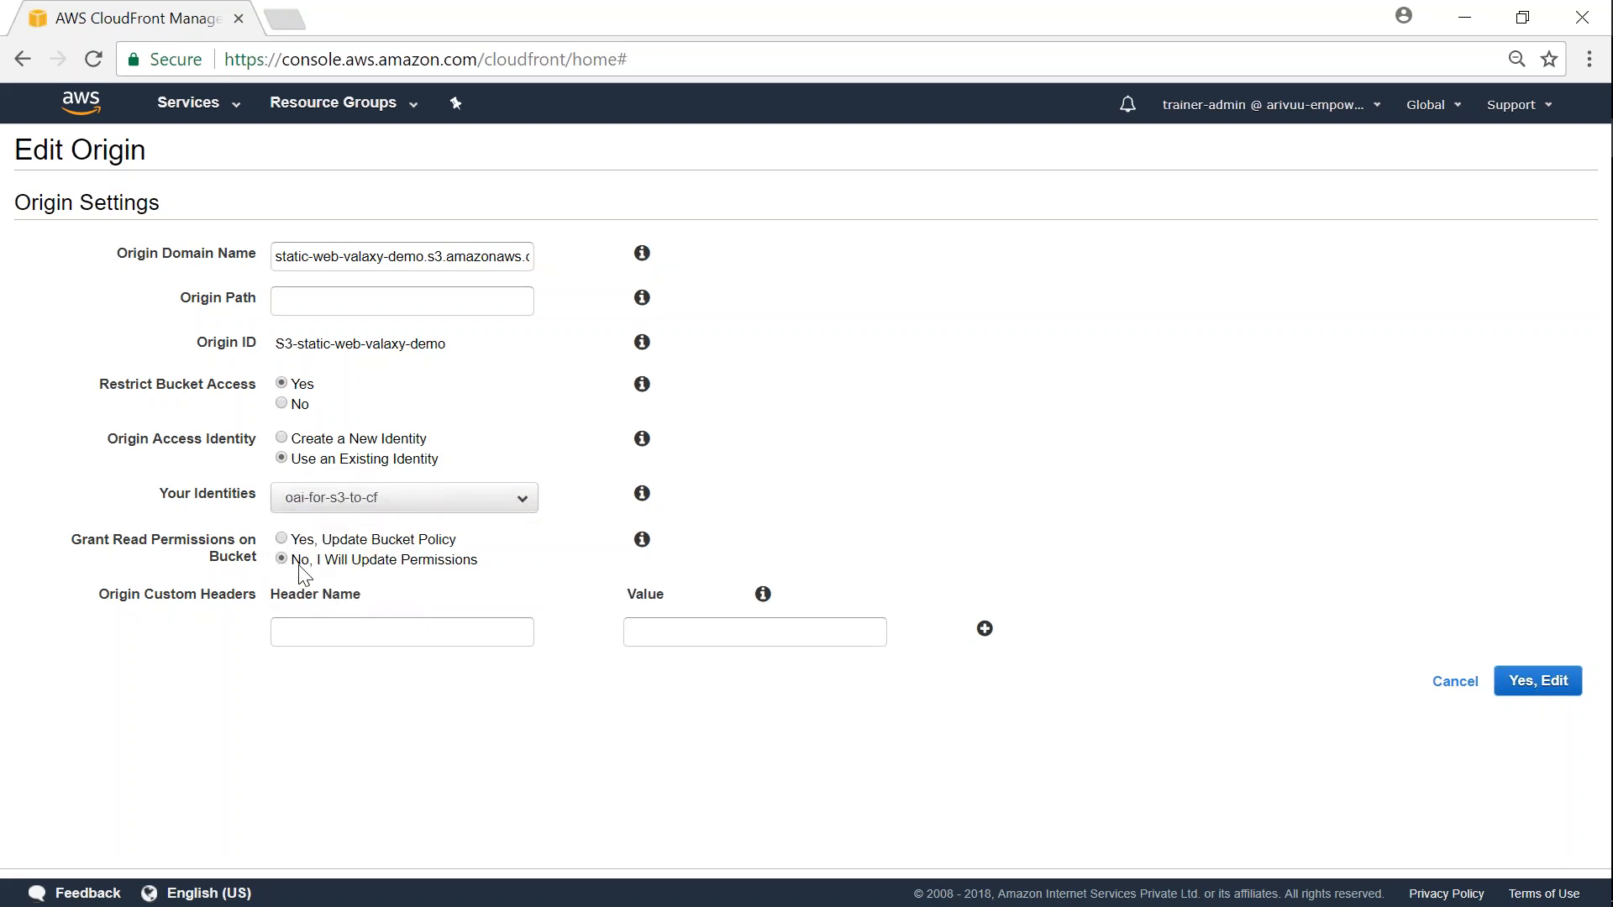
{"action": "left_click", "coordinate": [282, 539]}
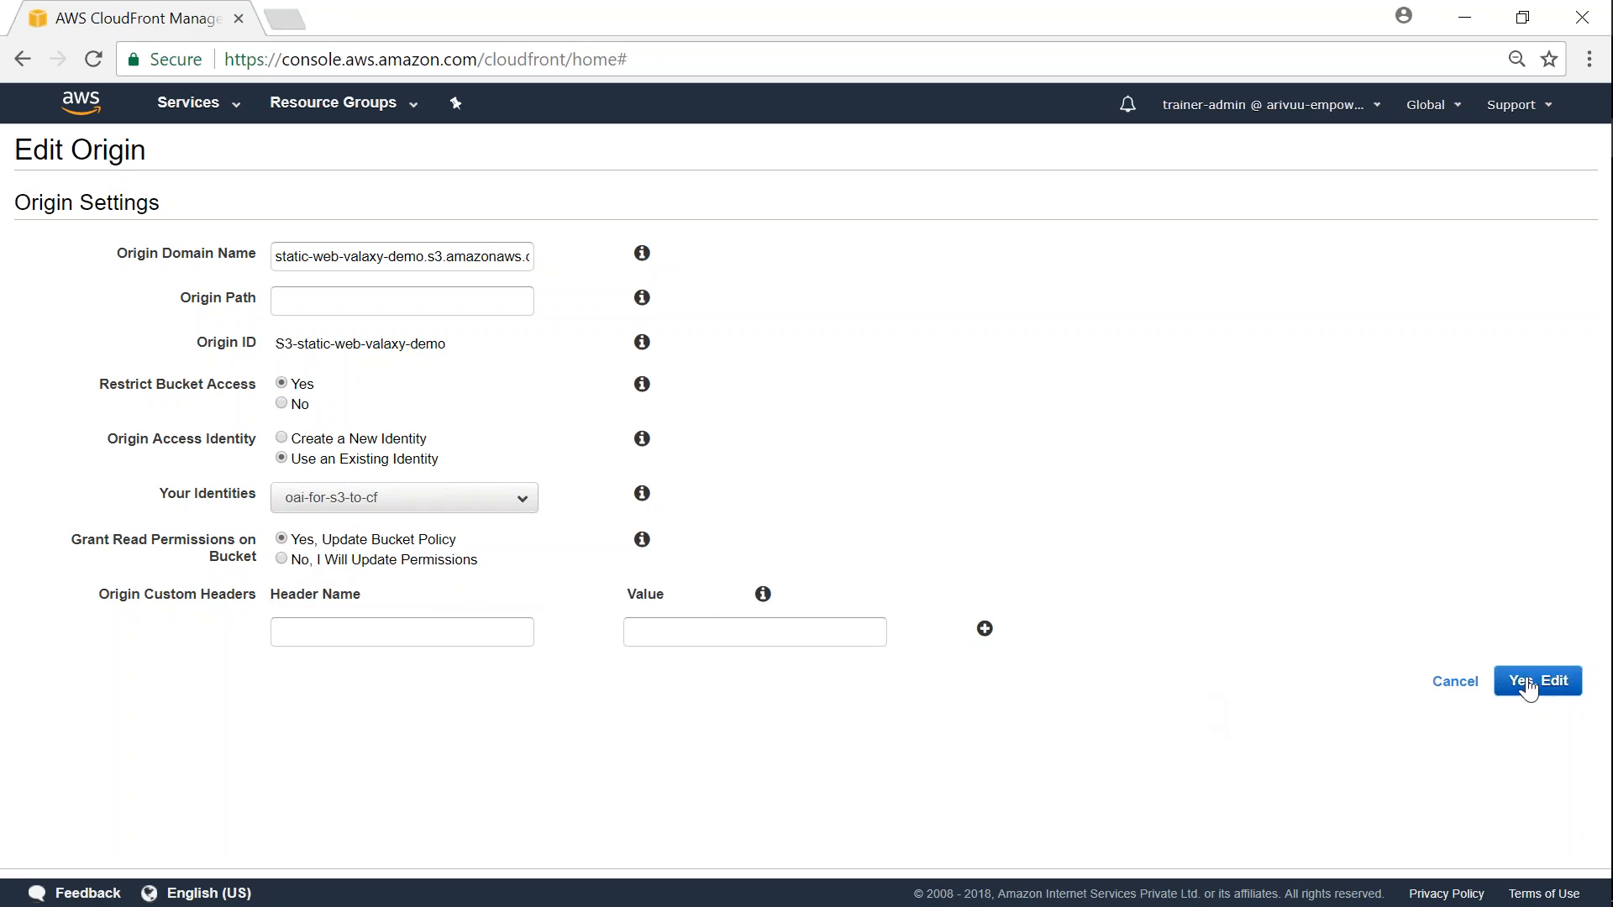
{"action": "left_click", "coordinate": [1536, 679]}
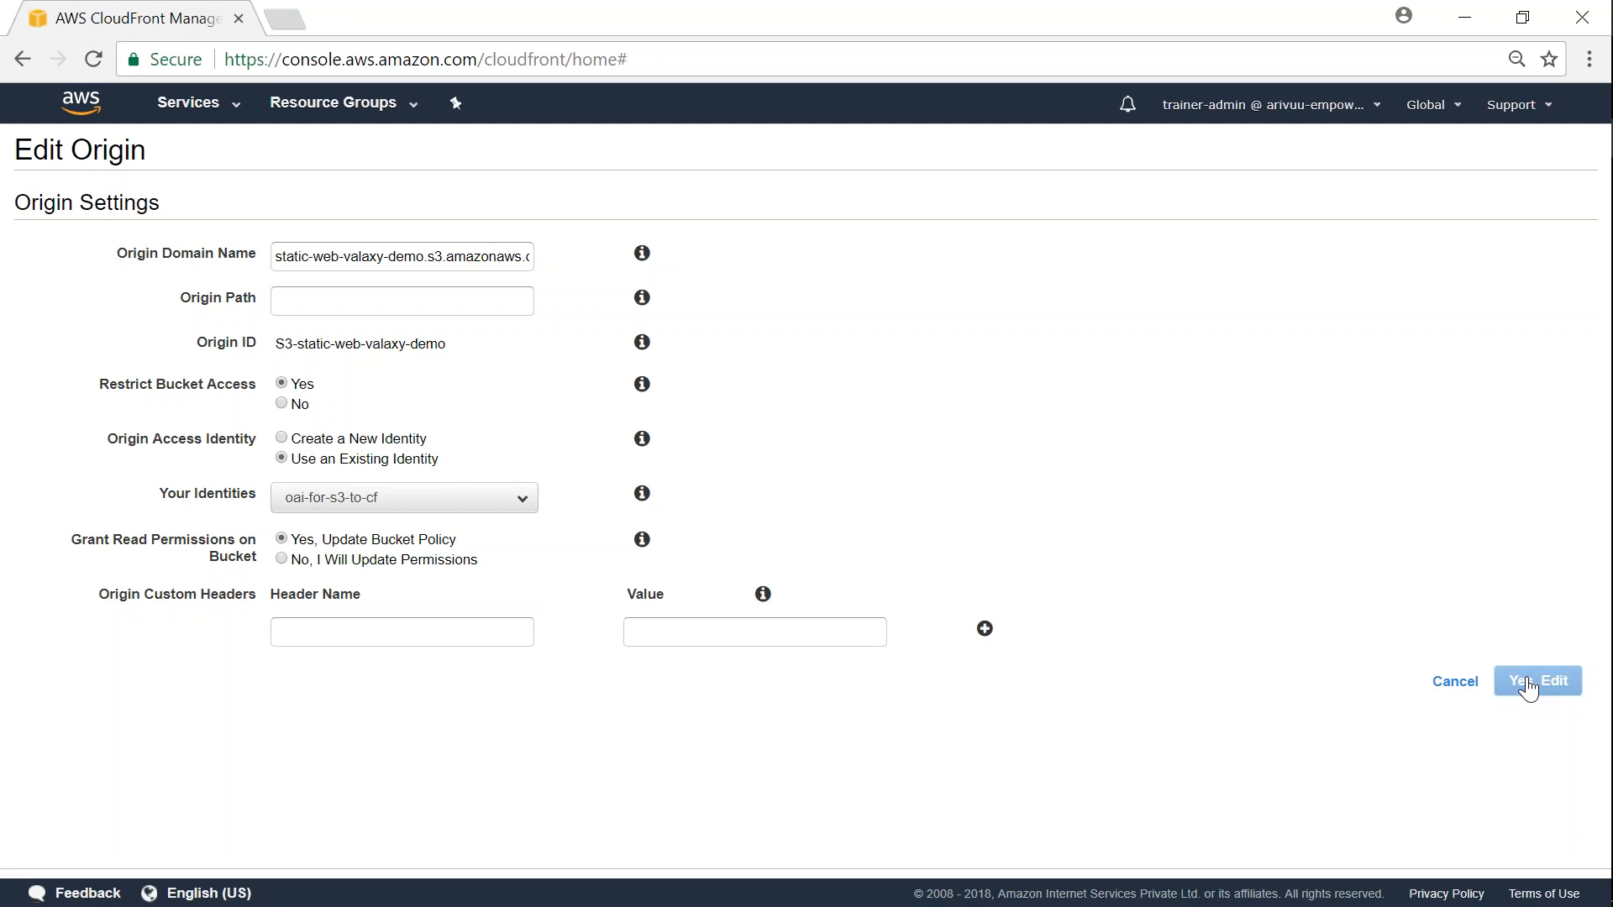
- Save the origin edit so the origin lists its origin access identity
{"action": "left_click", "coordinate": [1537, 679]}
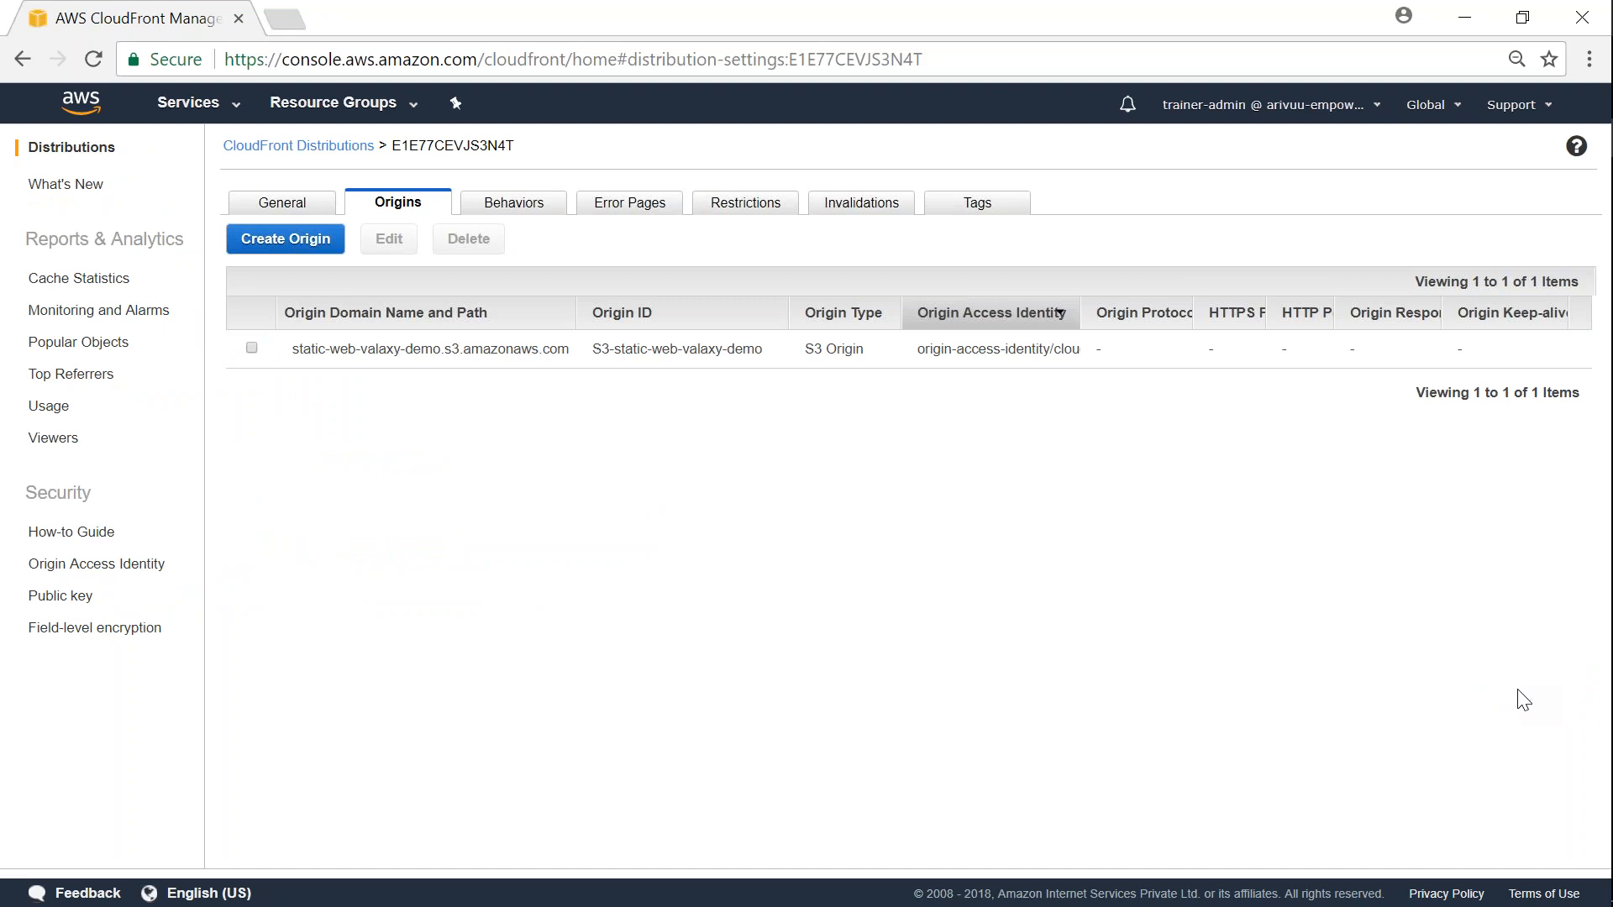
{"action": "mouse_move", "coordinate": [1254, 494]}
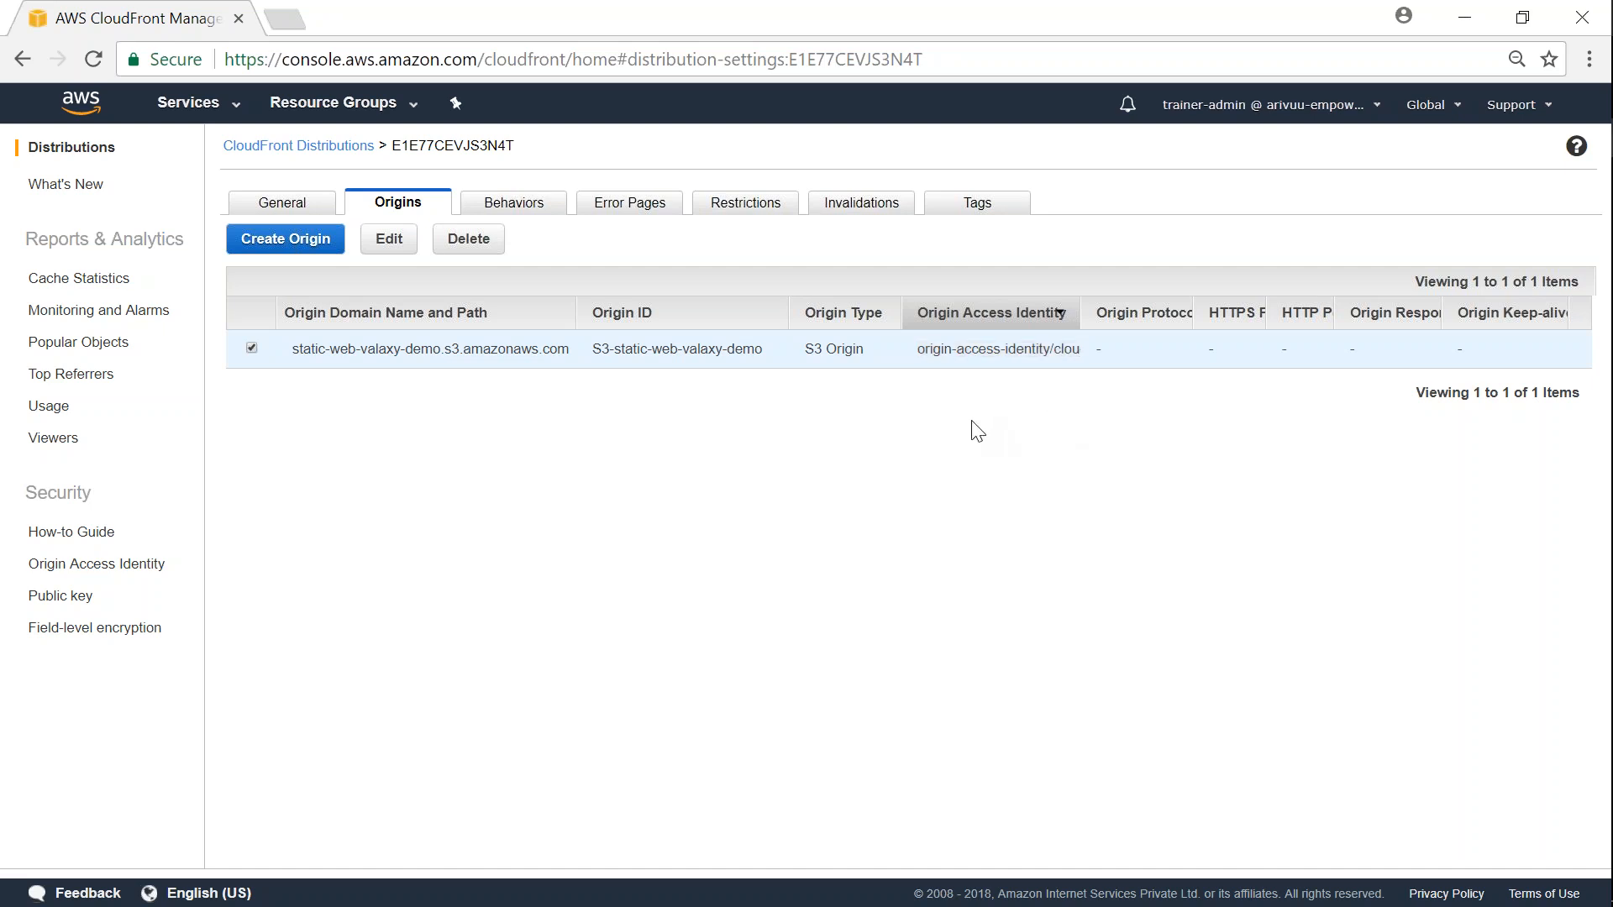
{"action": "mouse_move", "coordinate": [1092, 715]}
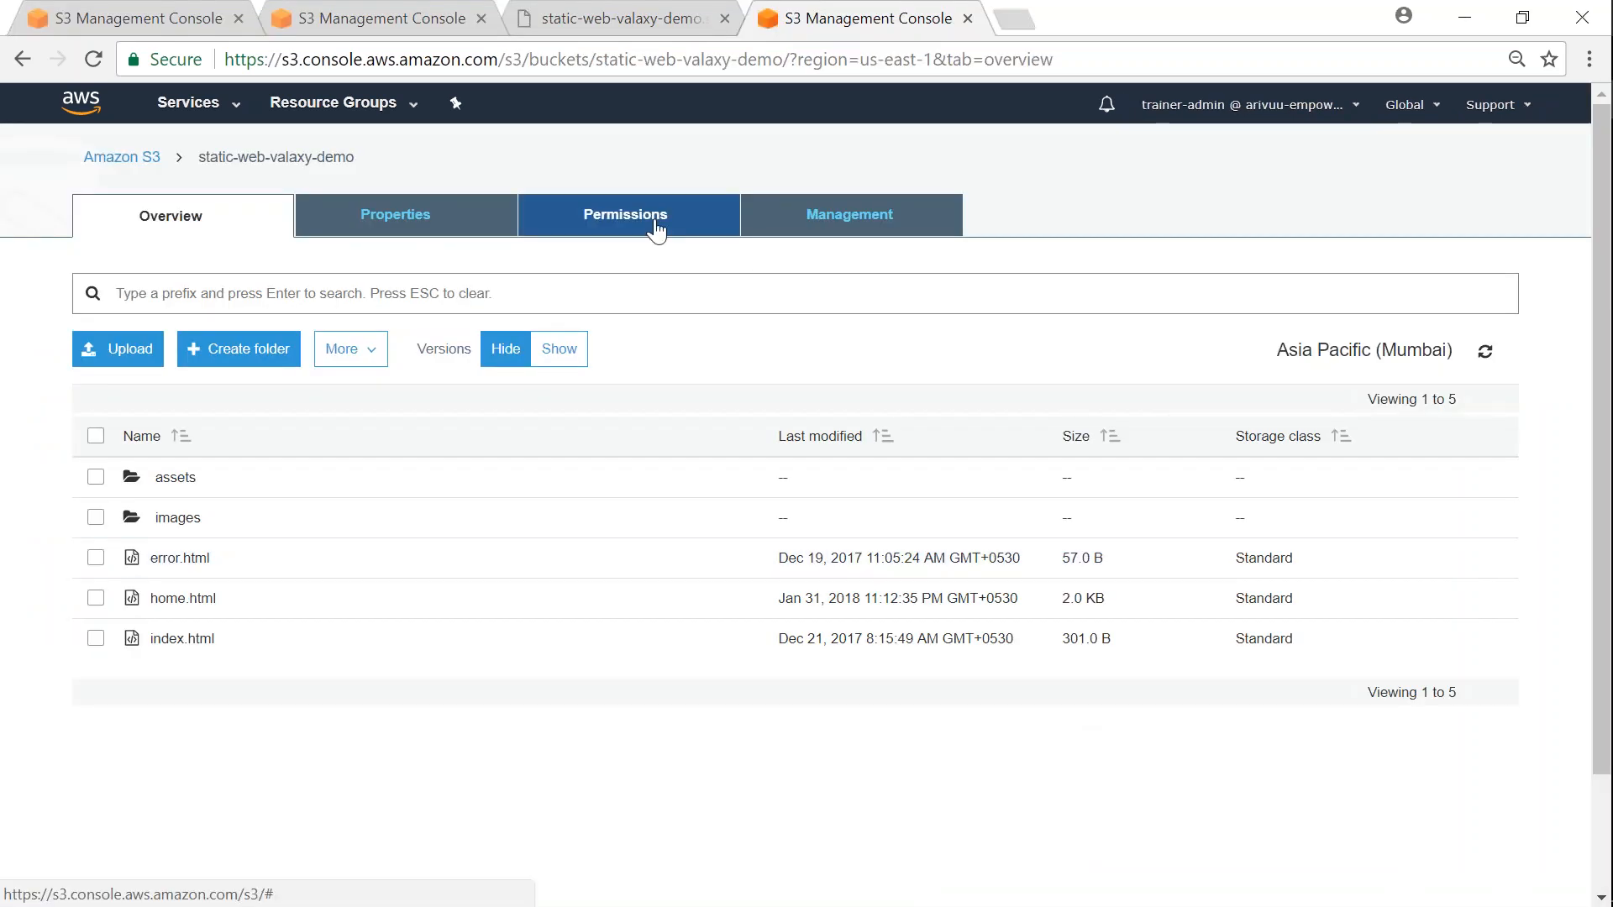
- View the static-web-valaxy-demo bucket policy granting the CloudFront identity s3:GetObject
{"action": "left_click", "coordinate": [625, 214]}
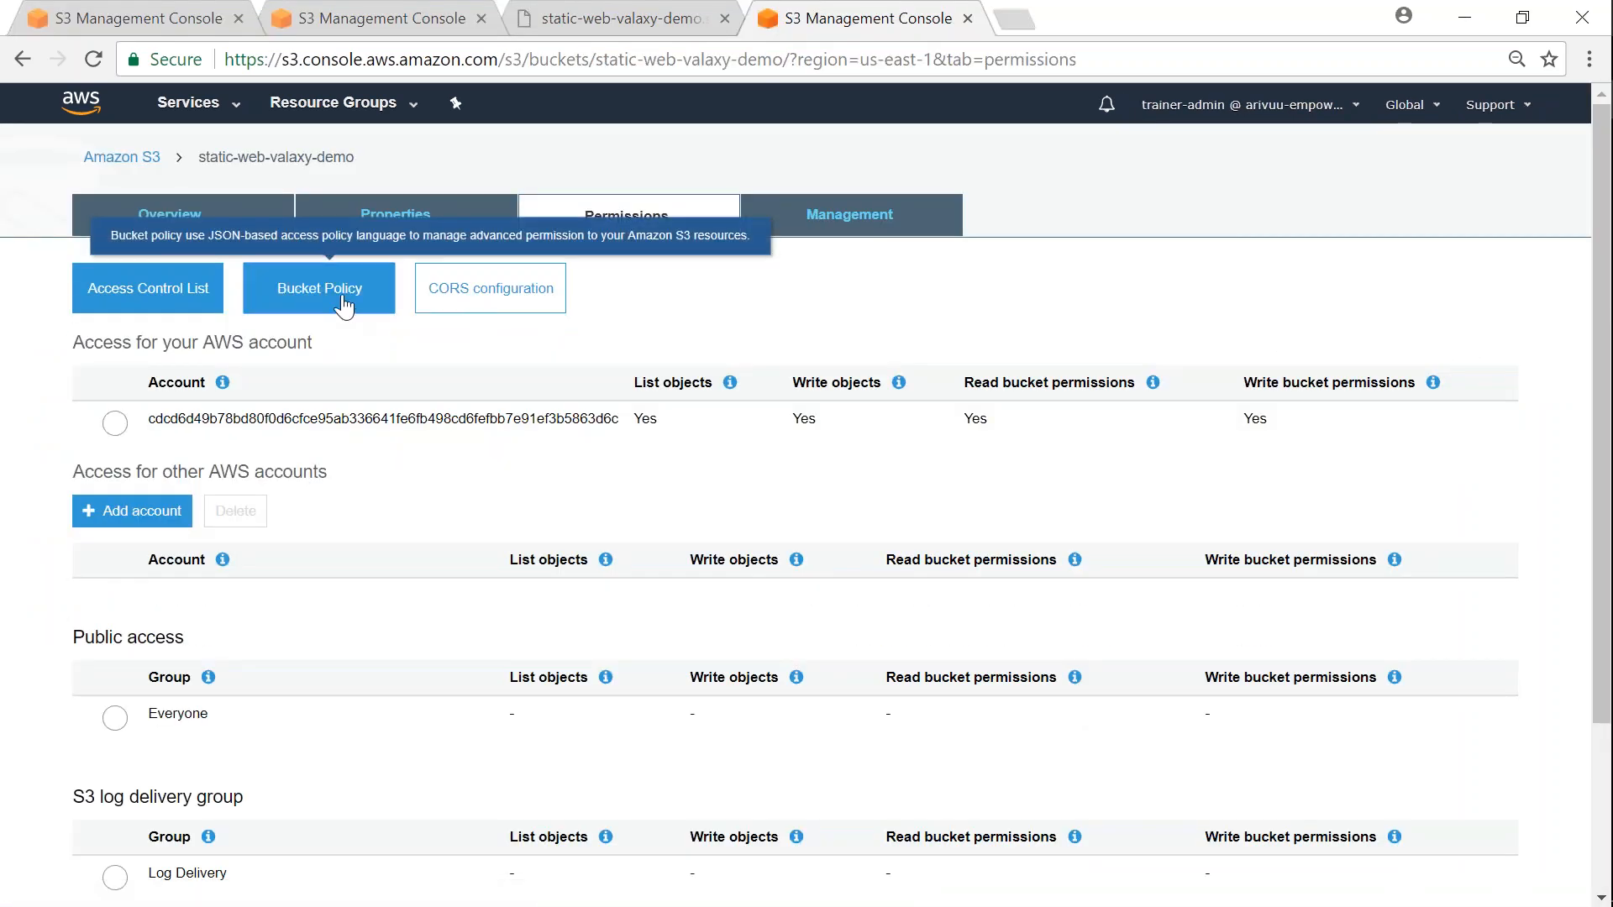
{"action": "left_click", "coordinate": [318, 288]}
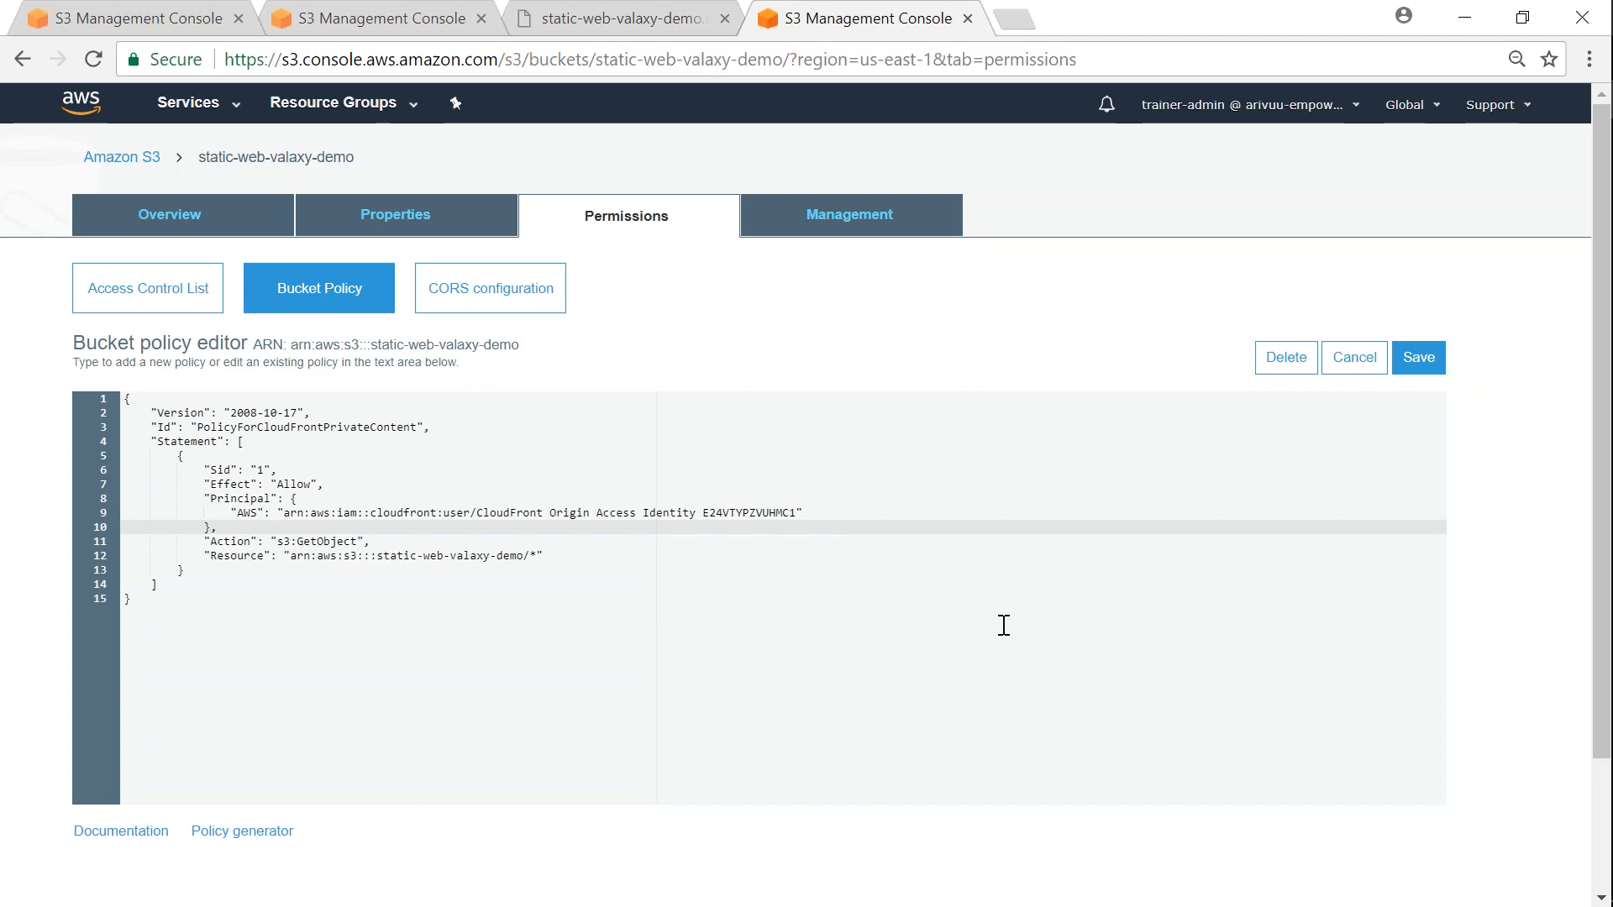
{"action": "mouse_move", "coordinate": [1079, 722]}
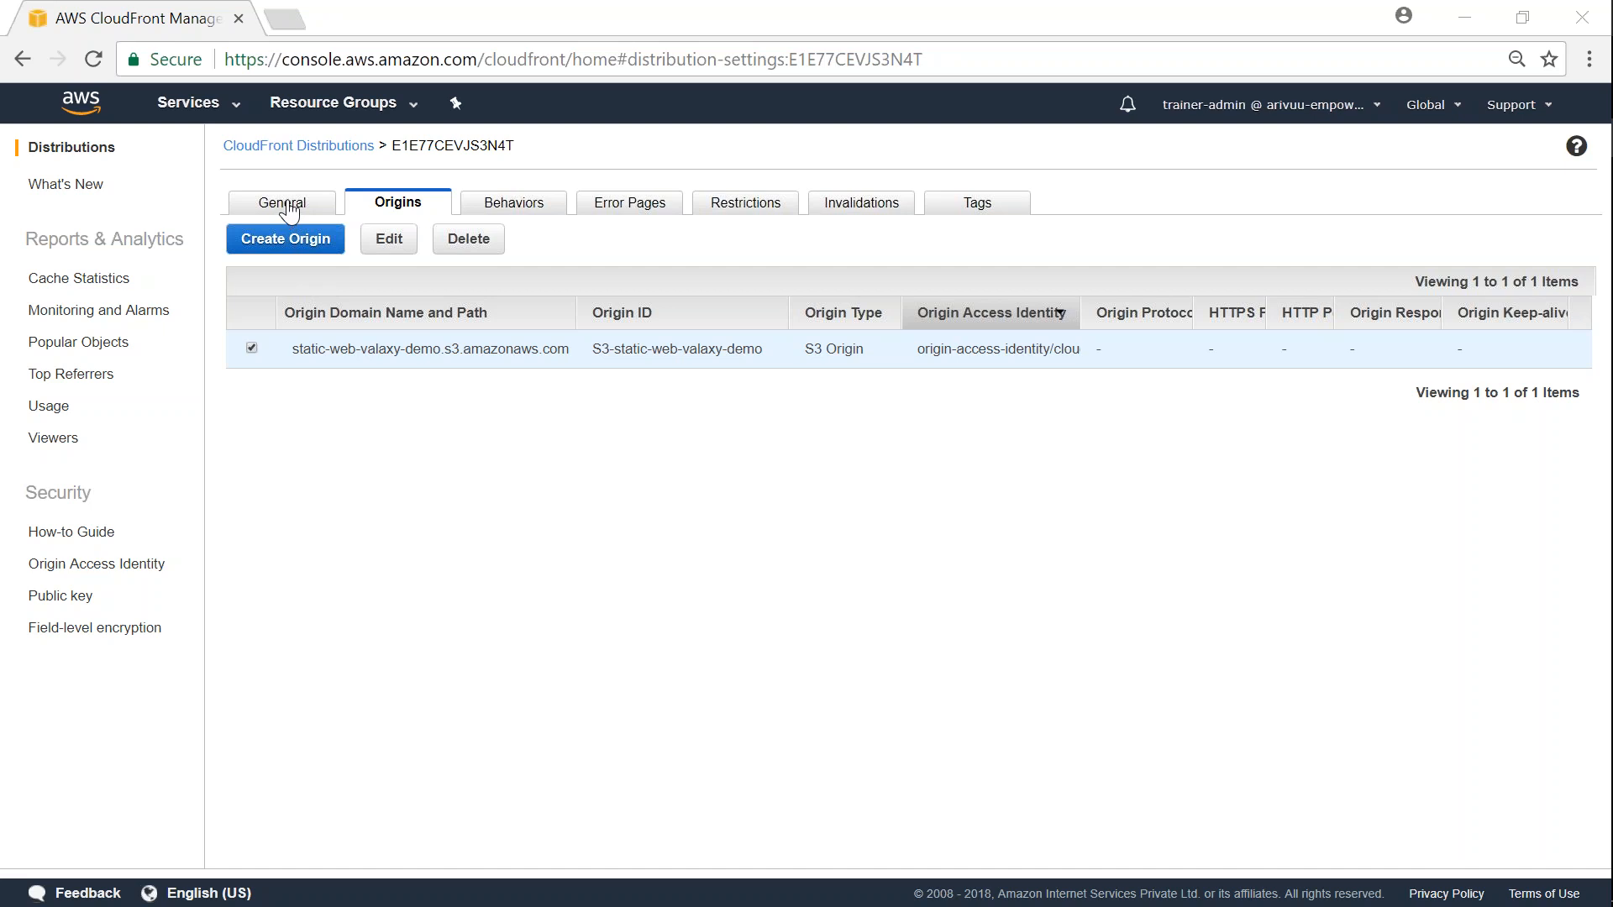
- Check the distribution's In Progress status and type dew313otjj5th.cloudfront.net into a new tab
{"action": "left_click", "coordinate": [298, 145]}
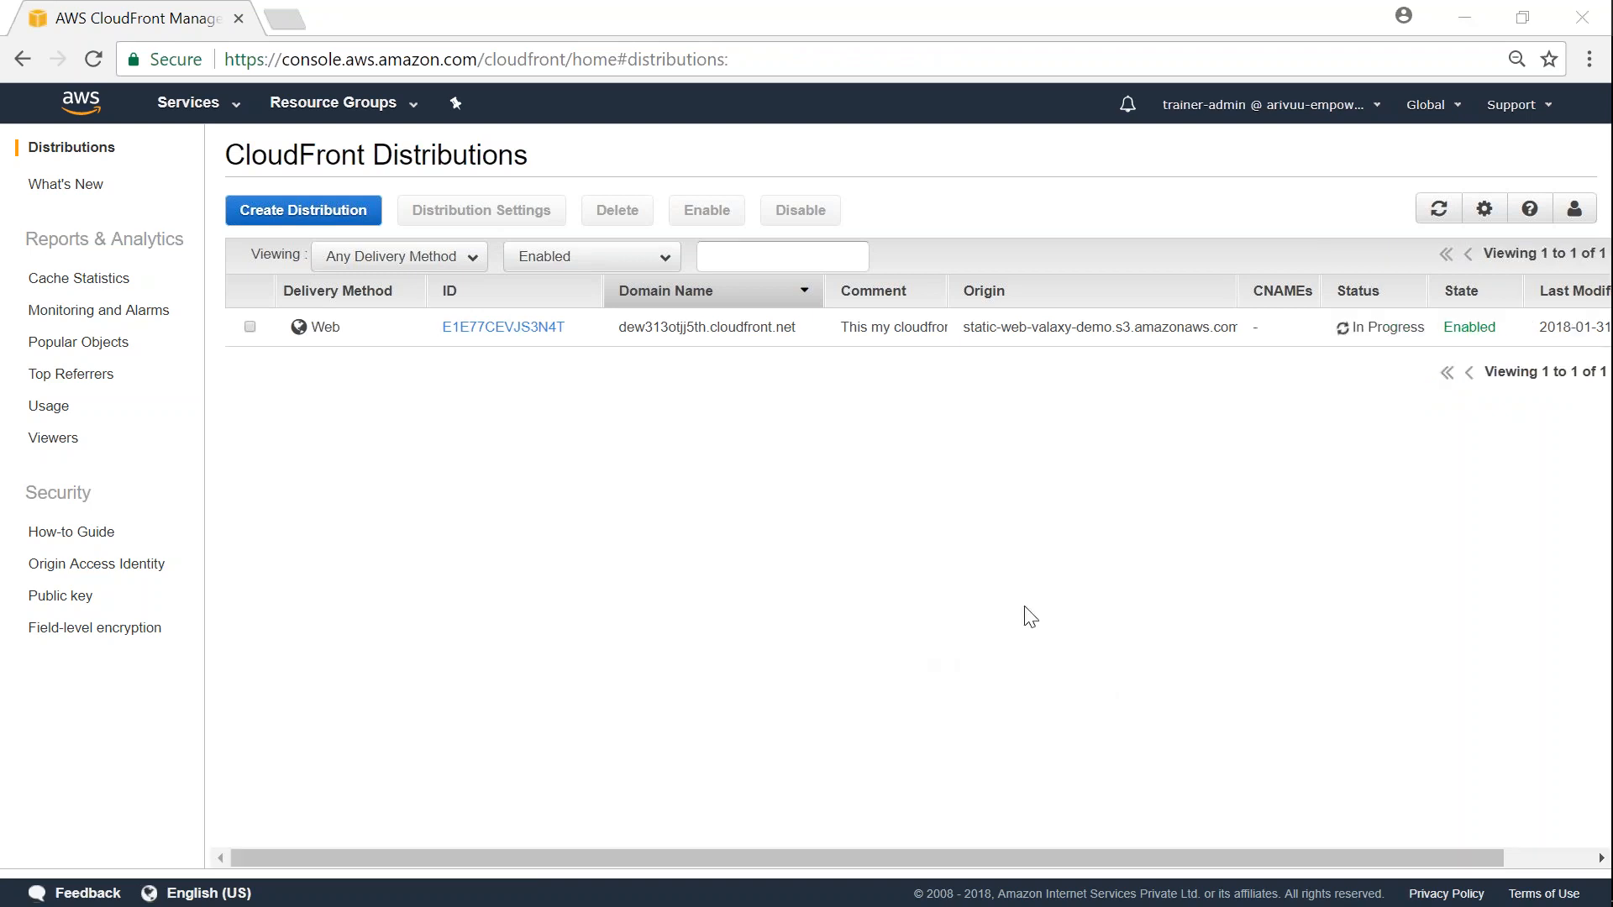
{"action": "mouse_move", "coordinate": [1369, 329]}
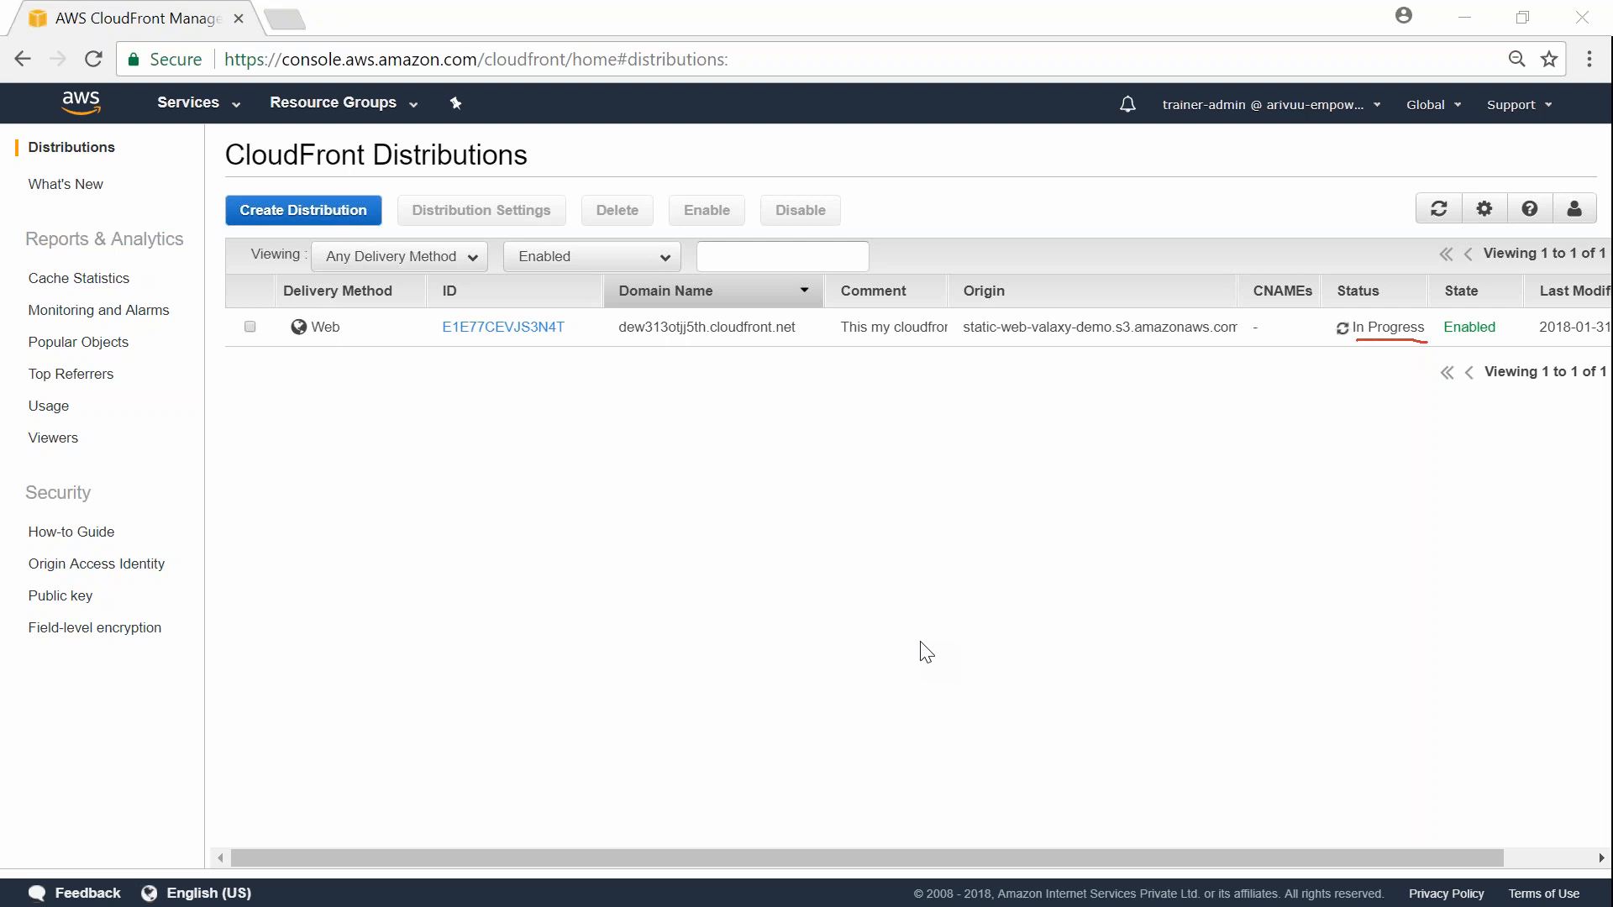
{"action": "left_click", "coordinate": [249, 327]}
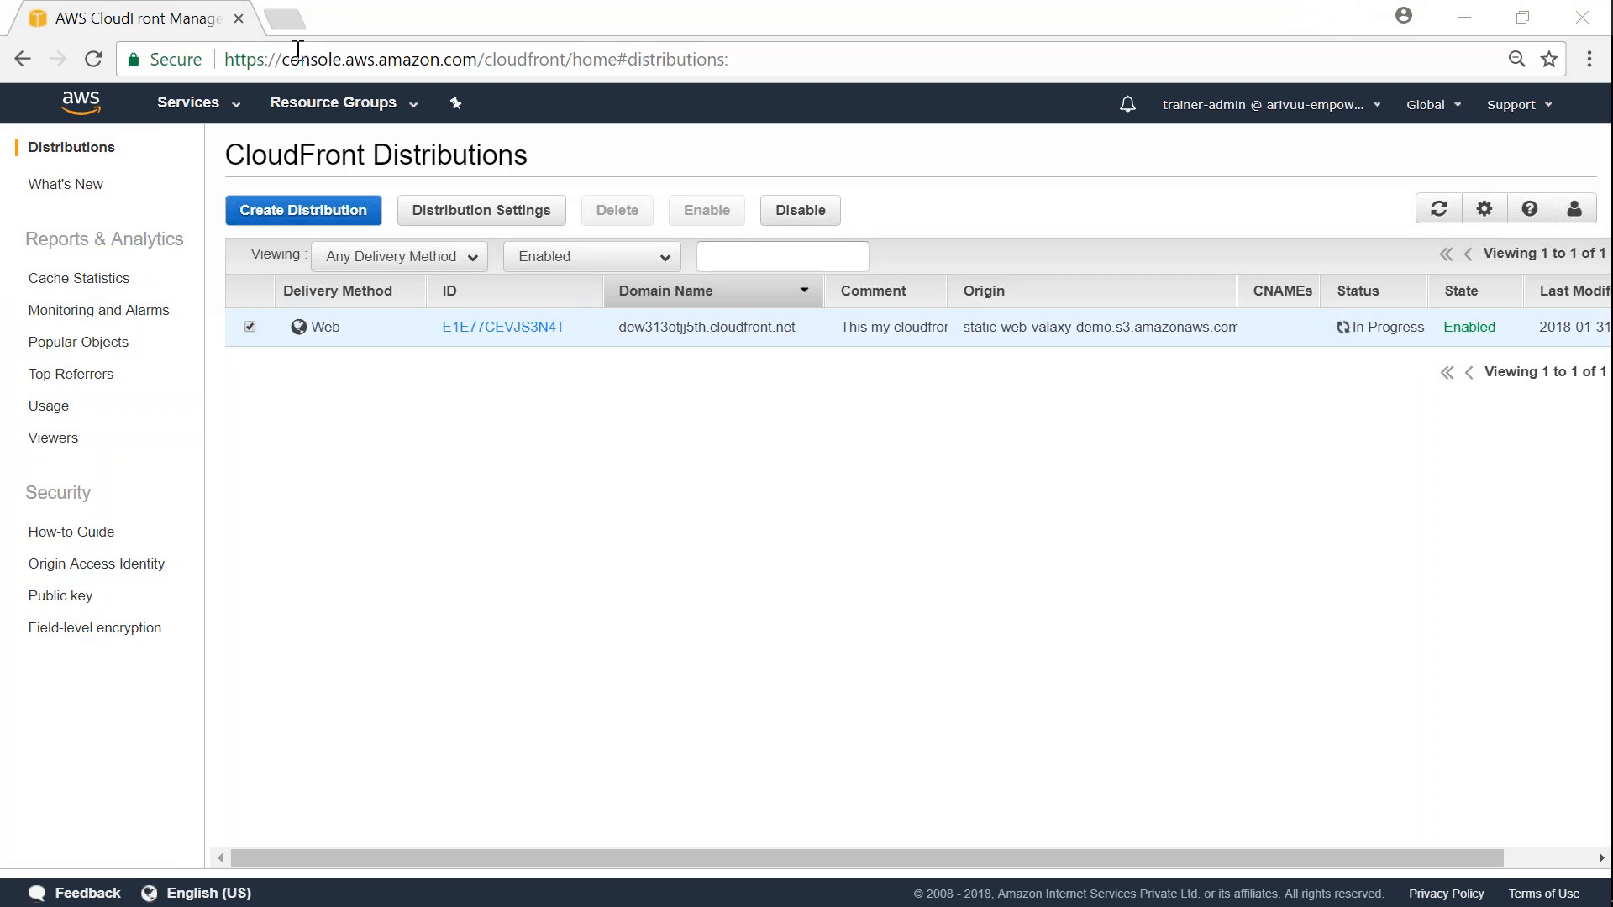
{"action": "type", "text": "dew313otjj5th.cloudfront.net"}
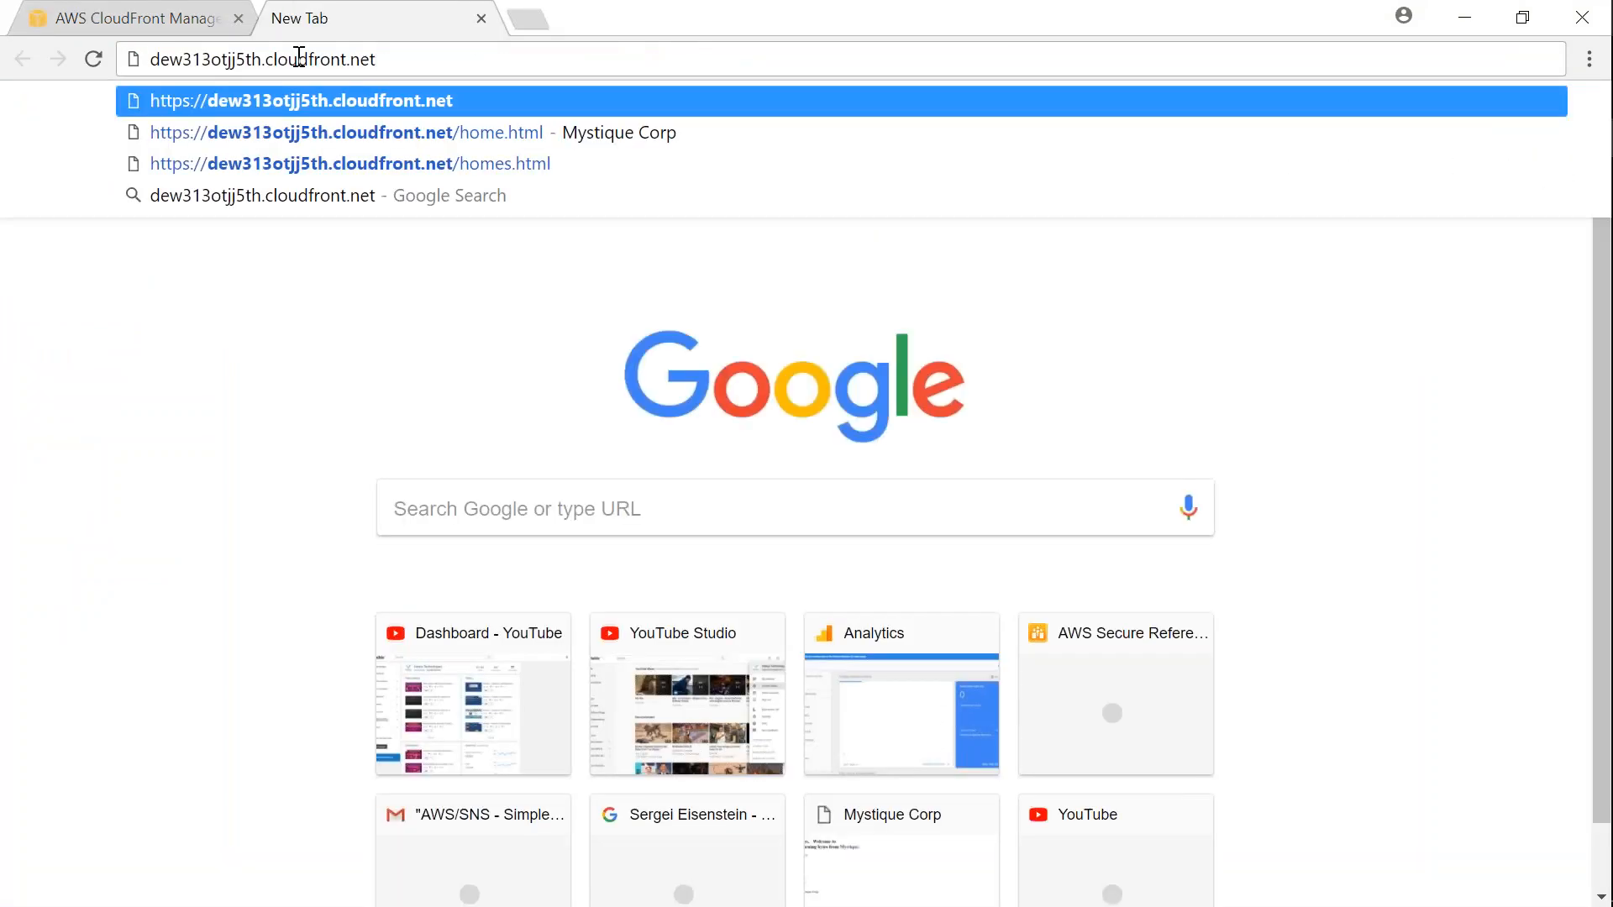
- Load dew313otjj5th.cloudfront.net/home.html to show the welcome page through CloudFront
{"action": "type", "text": "/ho"}
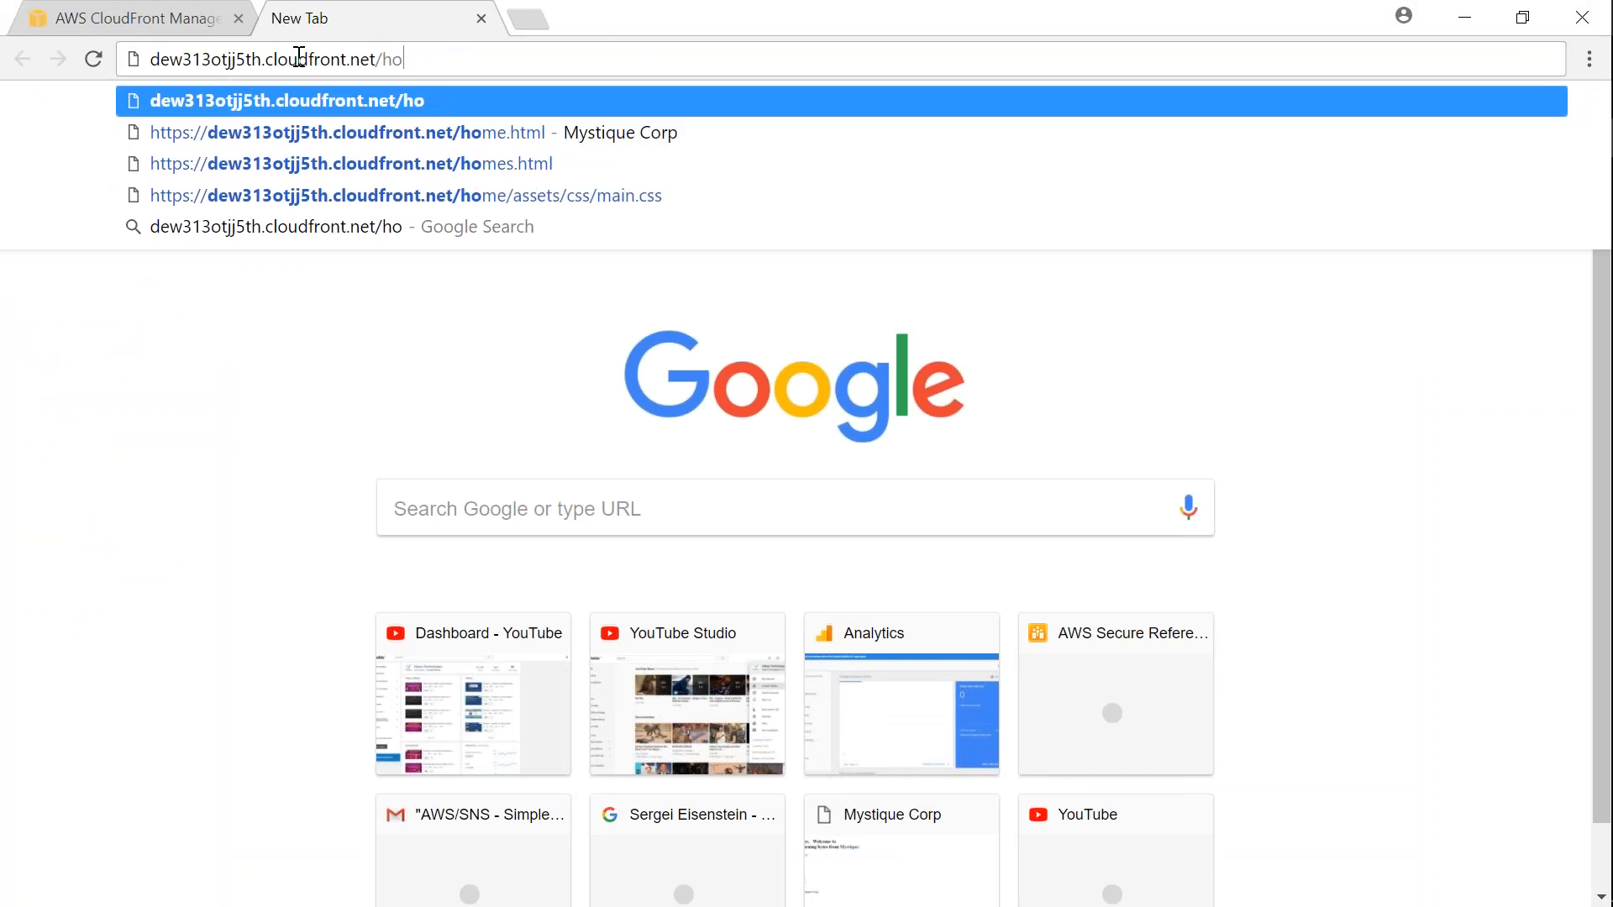
{"action": "left_click", "coordinate": [347, 132]}
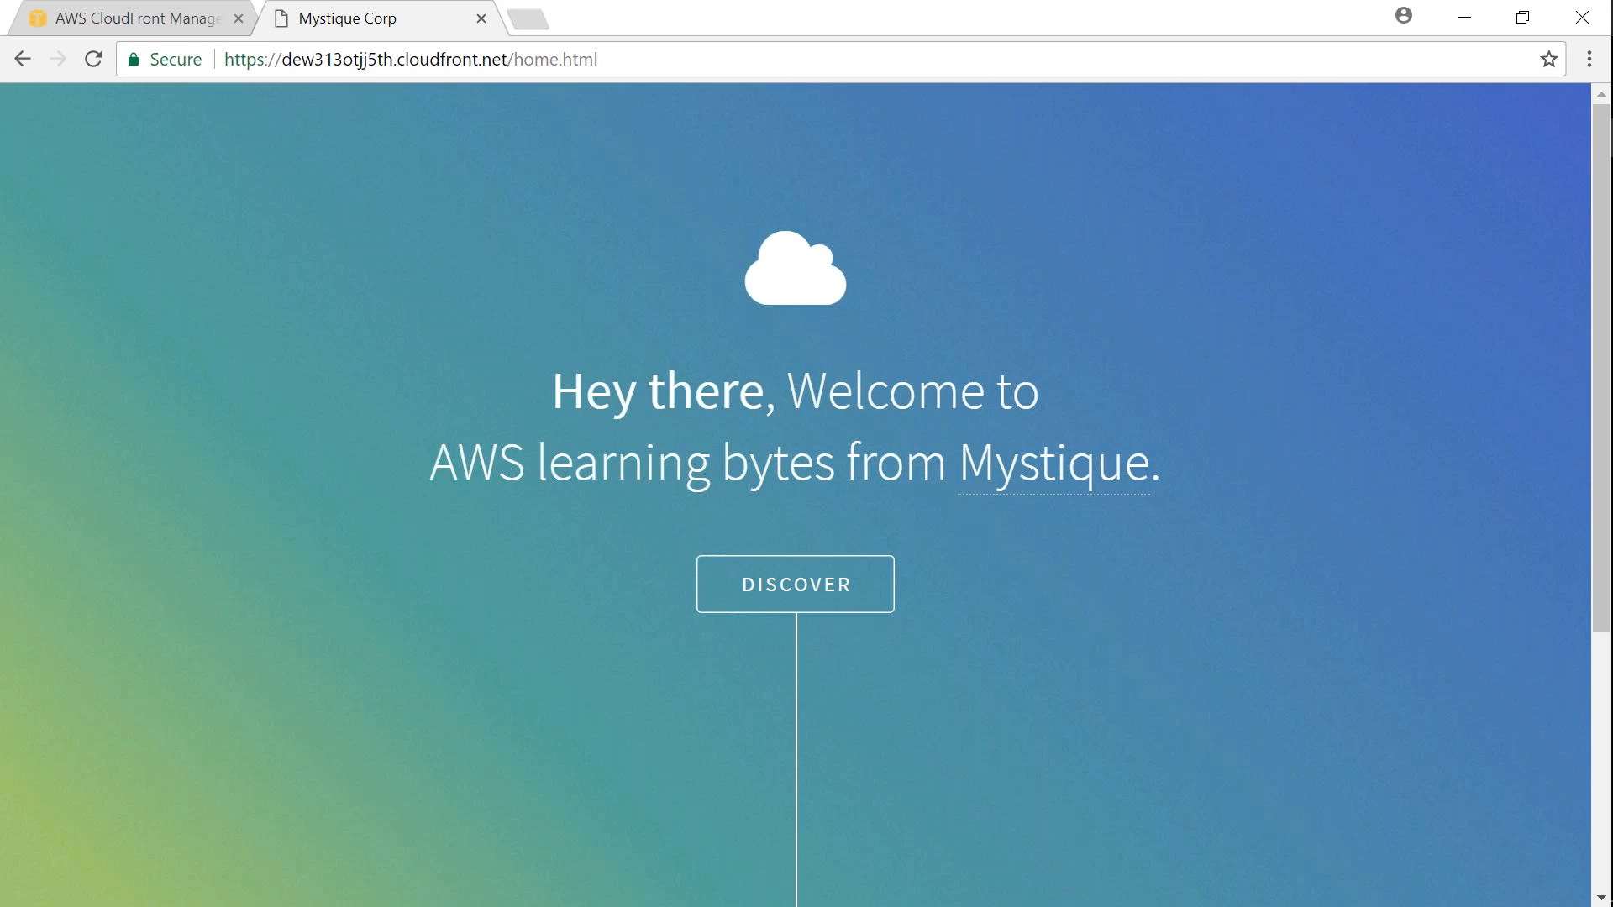
{"action": "mouse_move", "coordinate": [1069, 627]}
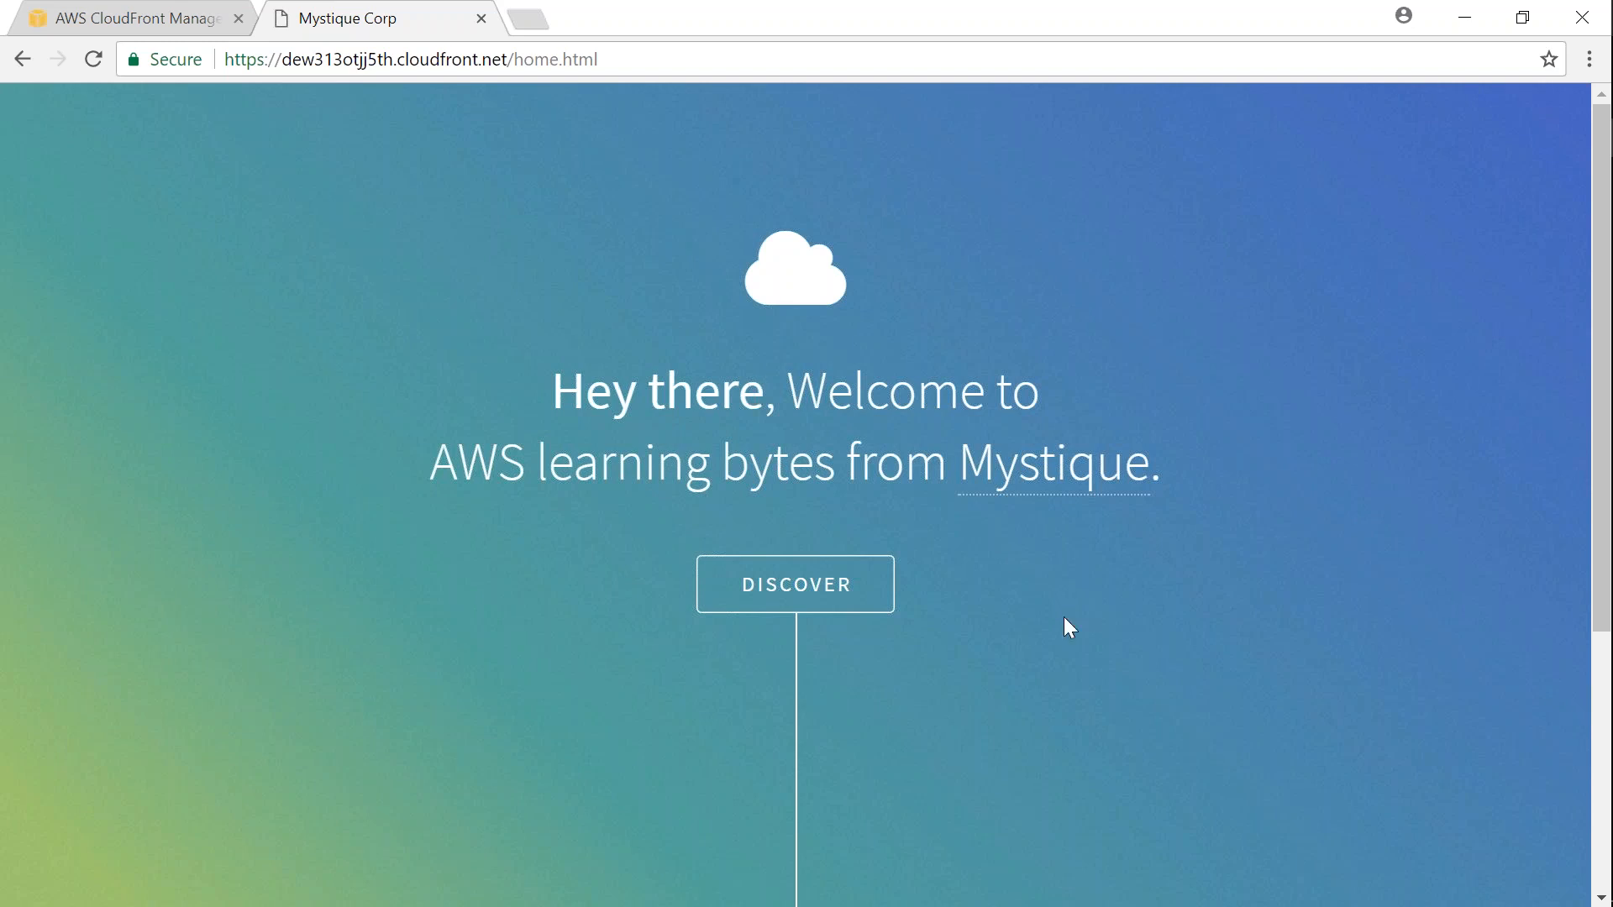